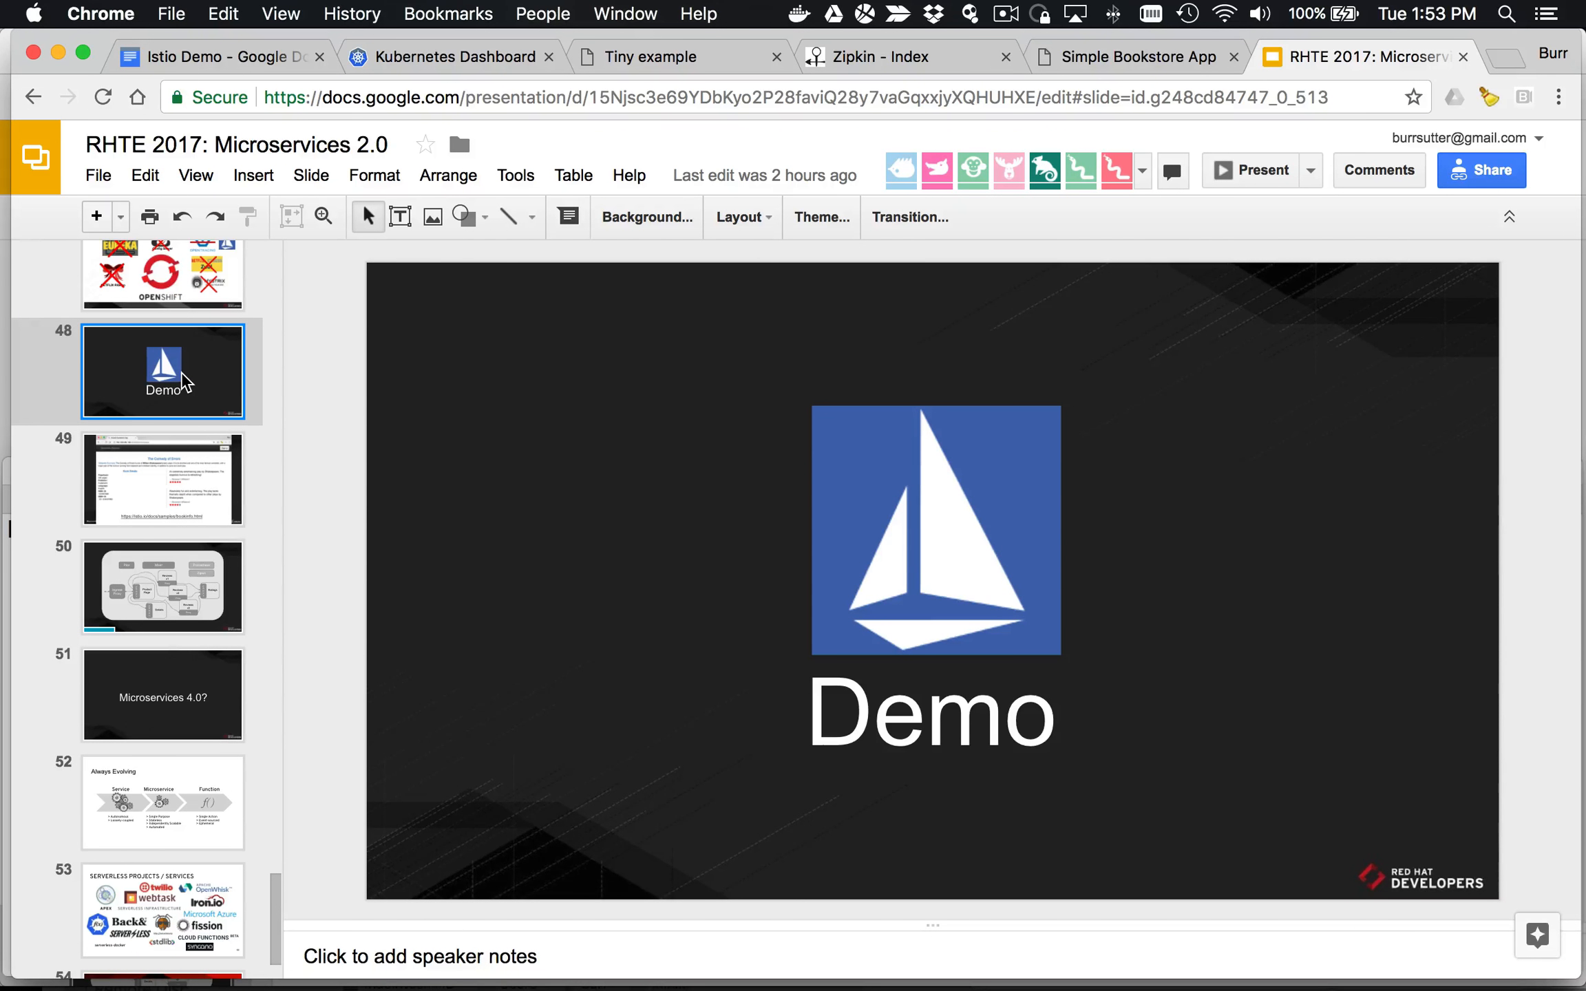
Step: Show slide 50's Istio architecture diagram from the filmstrip
left_click(162, 586)
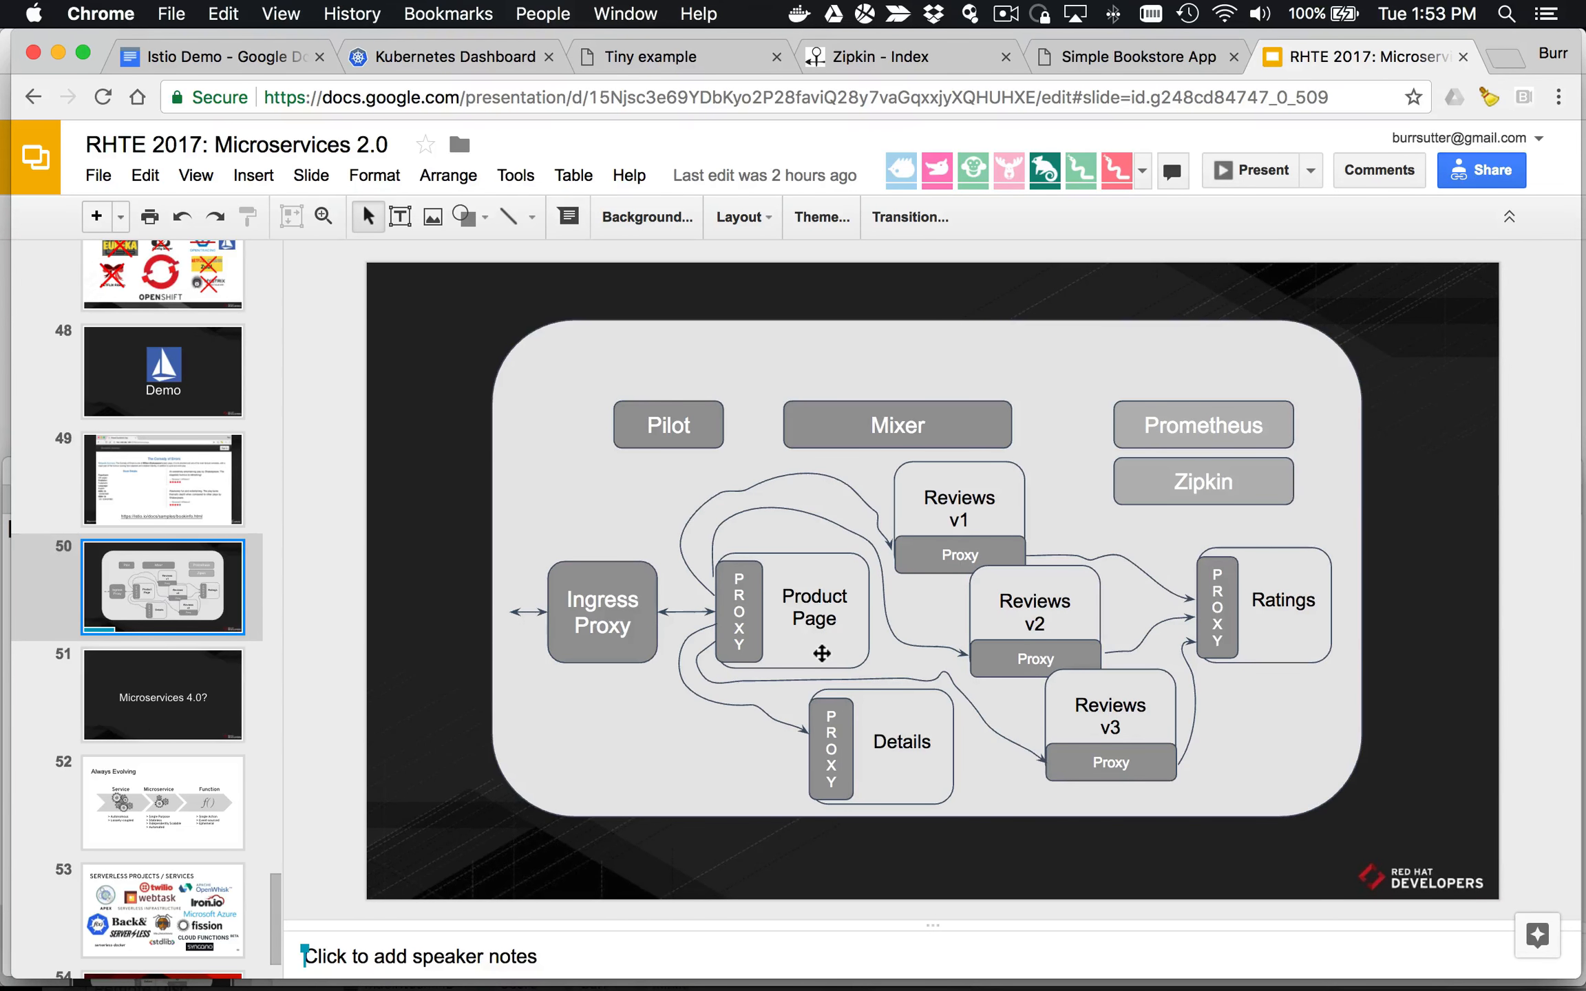
mouse_move(896, 715)
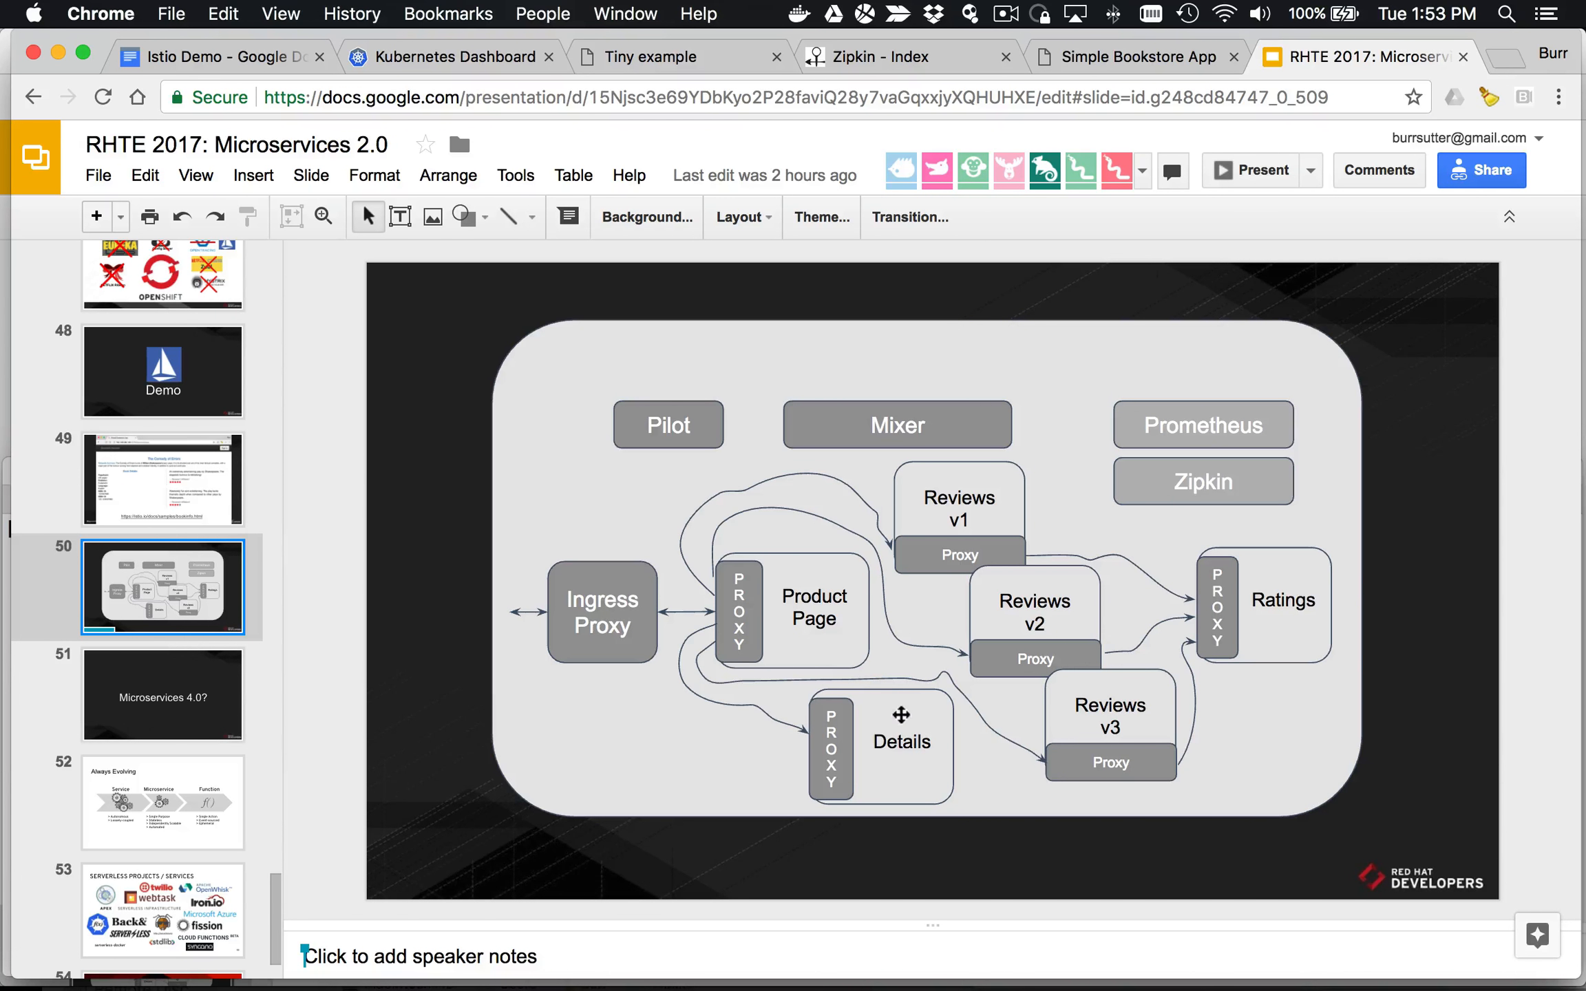
mouse_move(1051, 665)
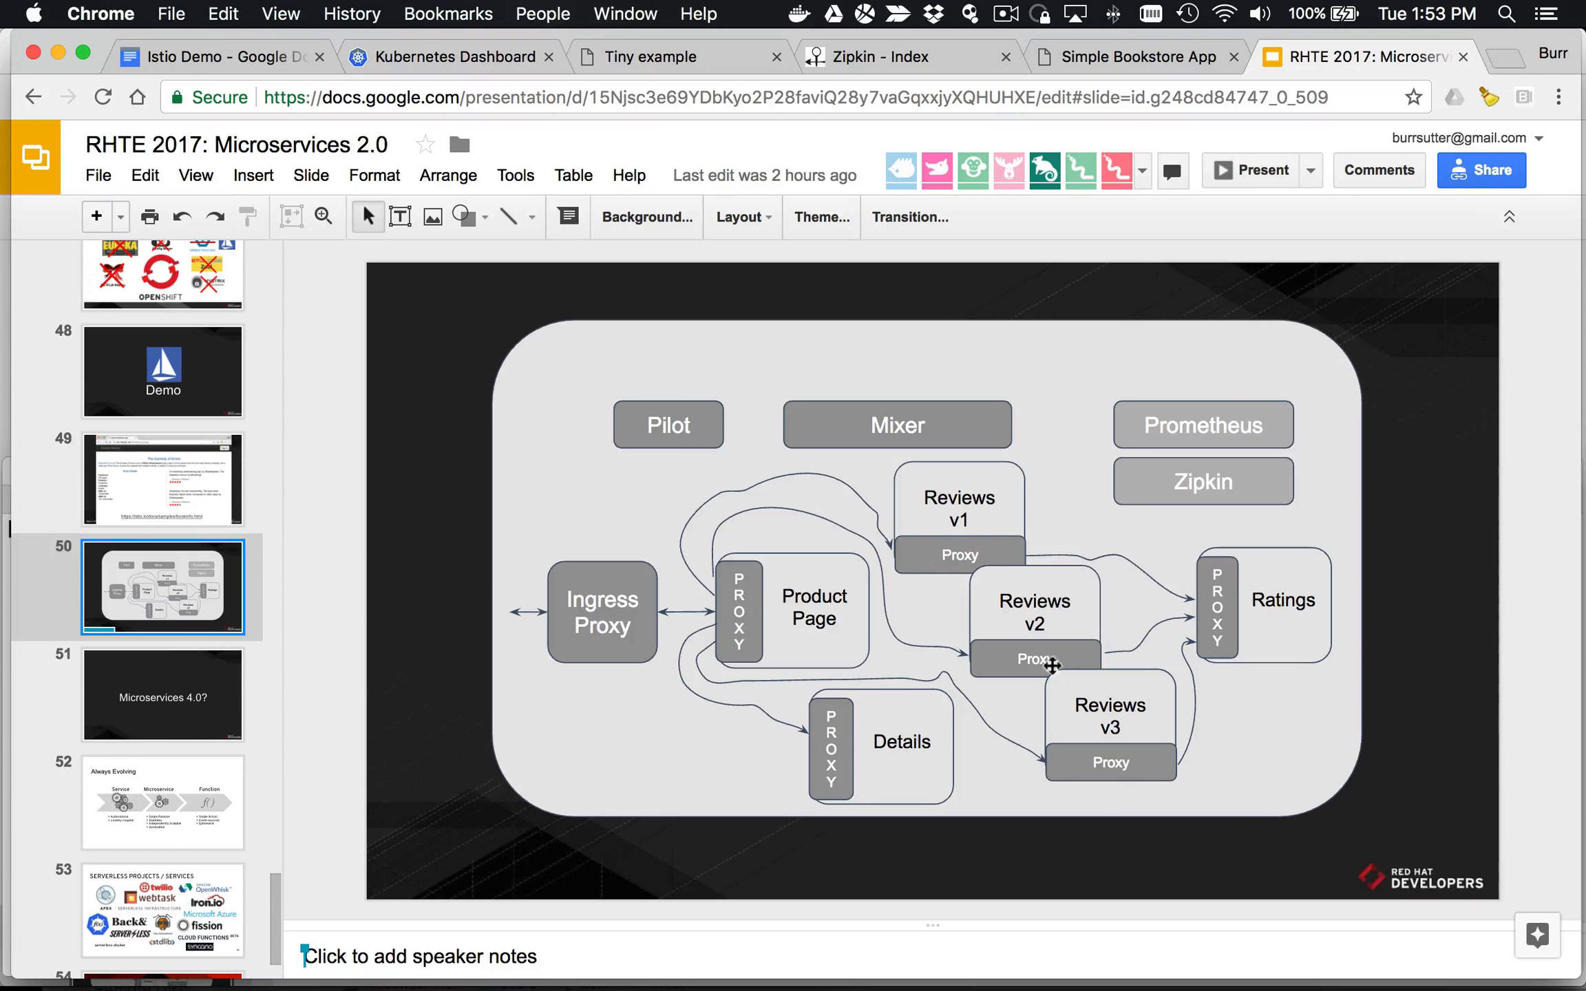
mouse_move(1070, 698)
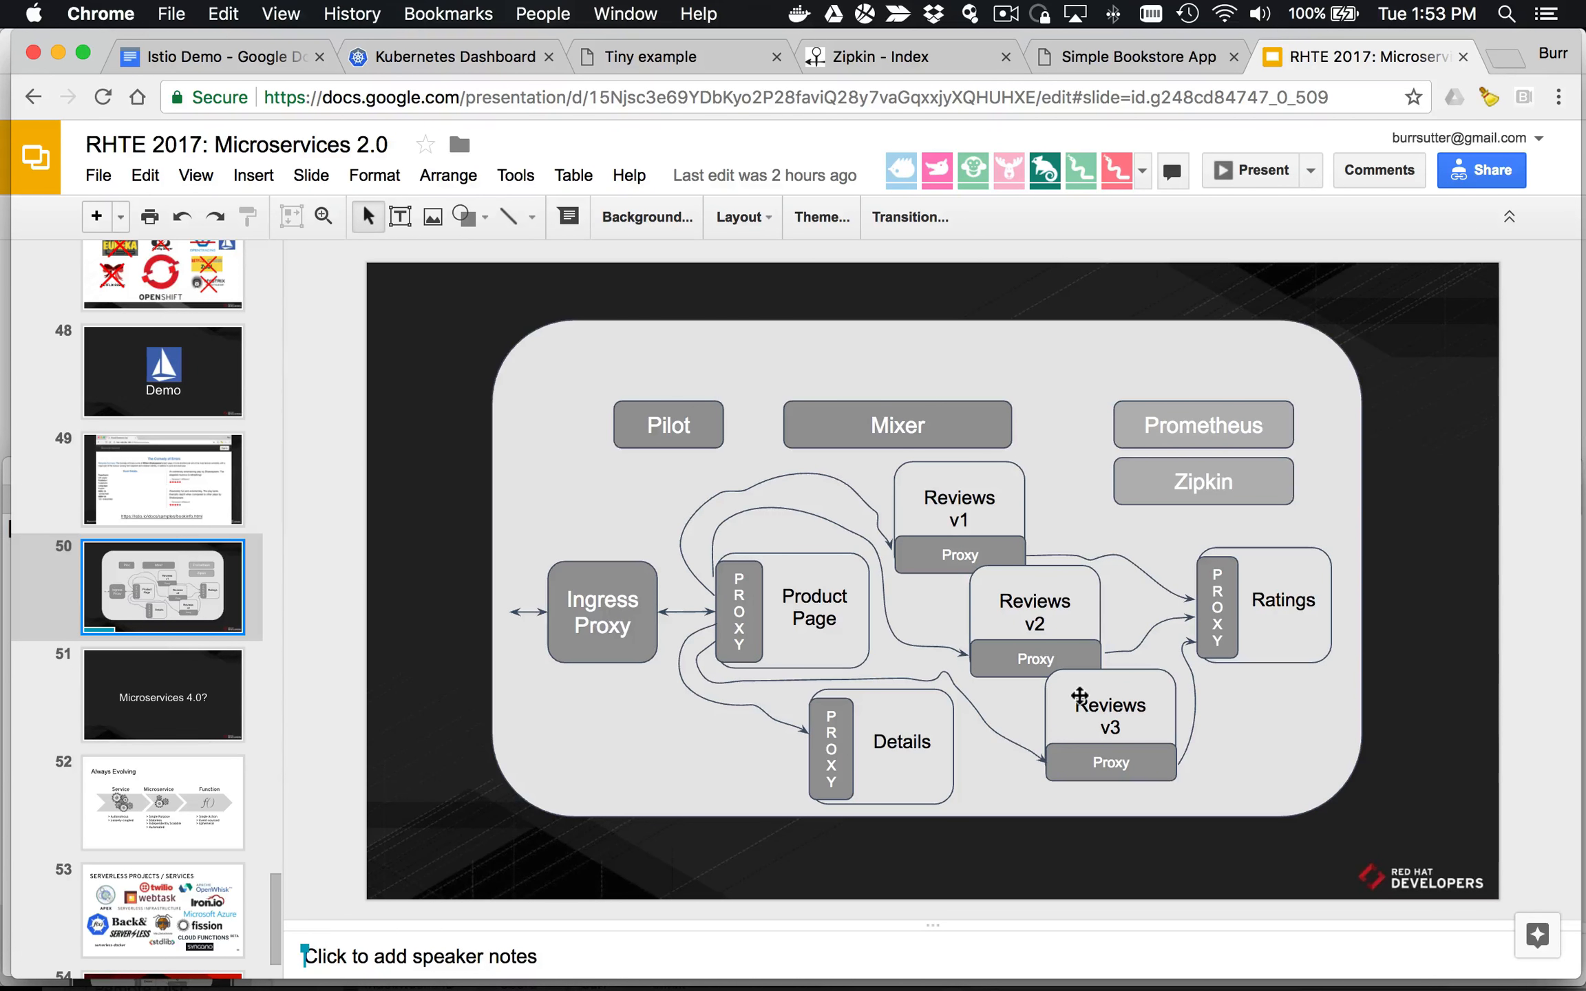
mouse_move(1254, 597)
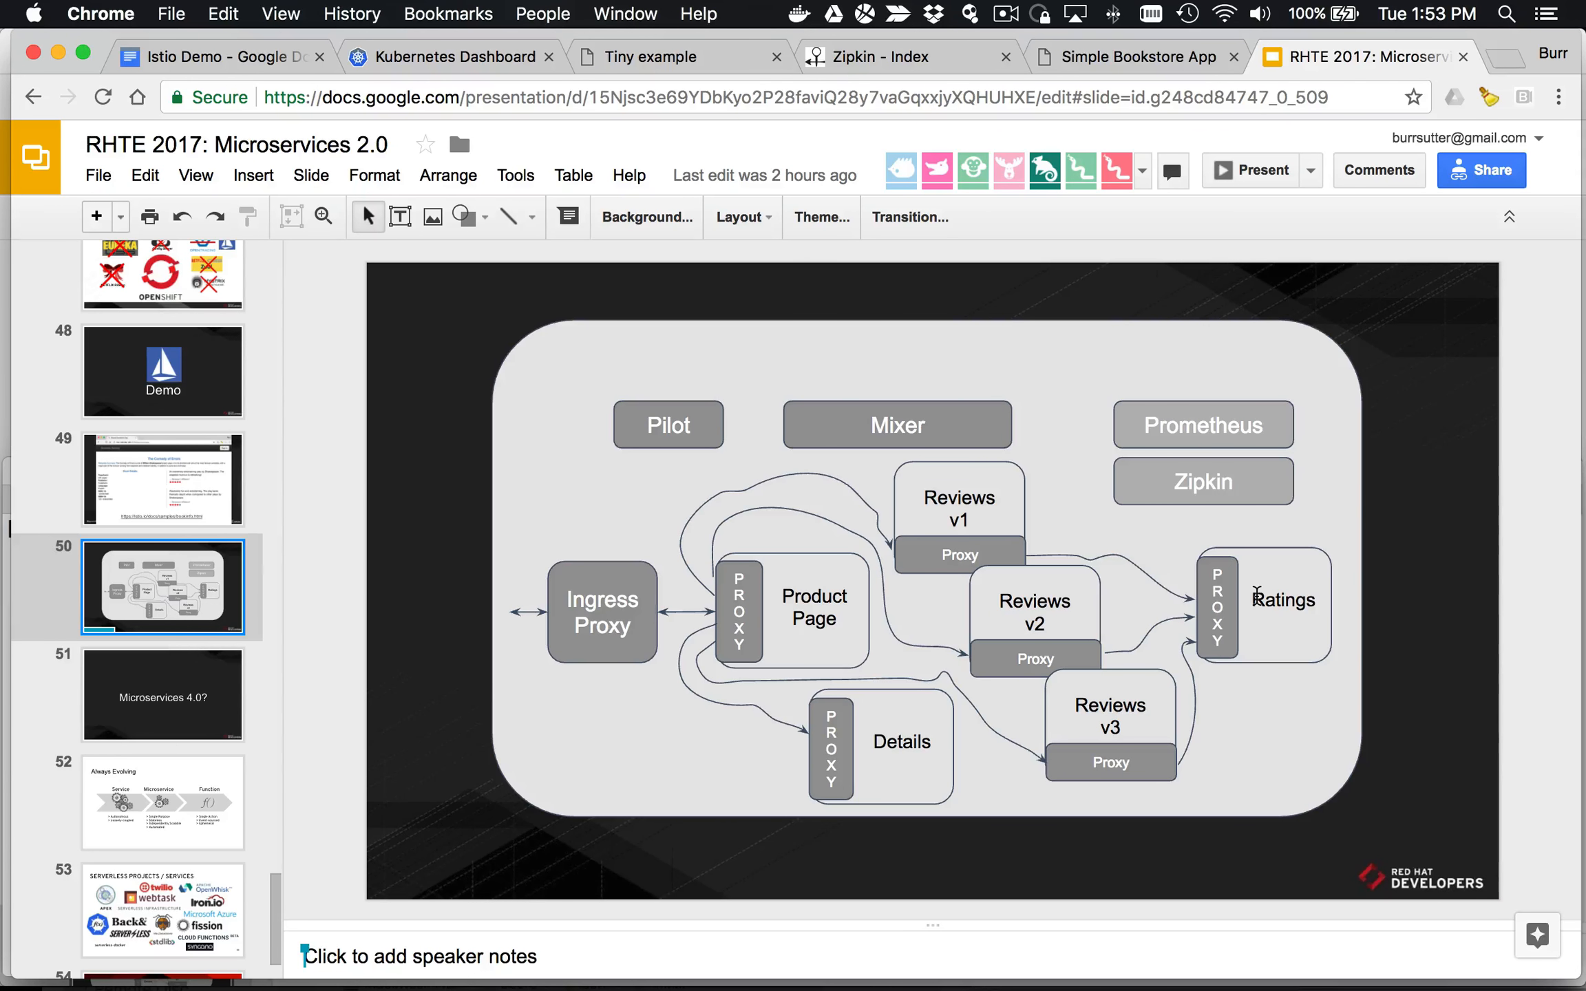
mouse_move(1034, 649)
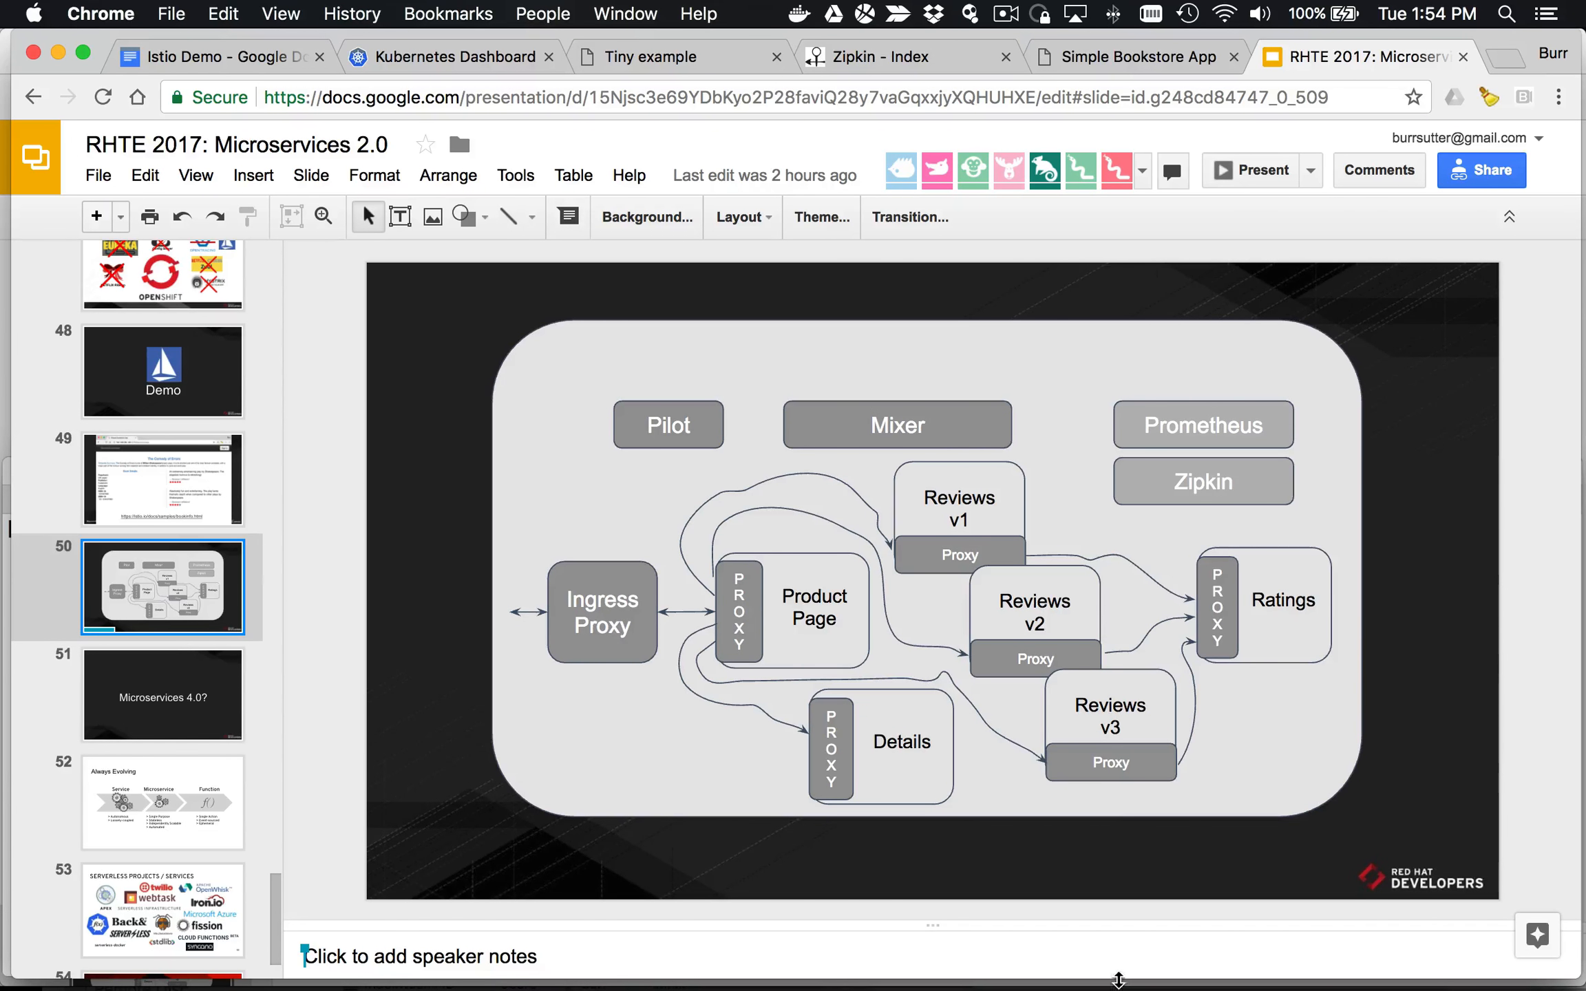
Step: Run istioctl get route-rules to confirm no route rules exist yet
left_click(101, 13)
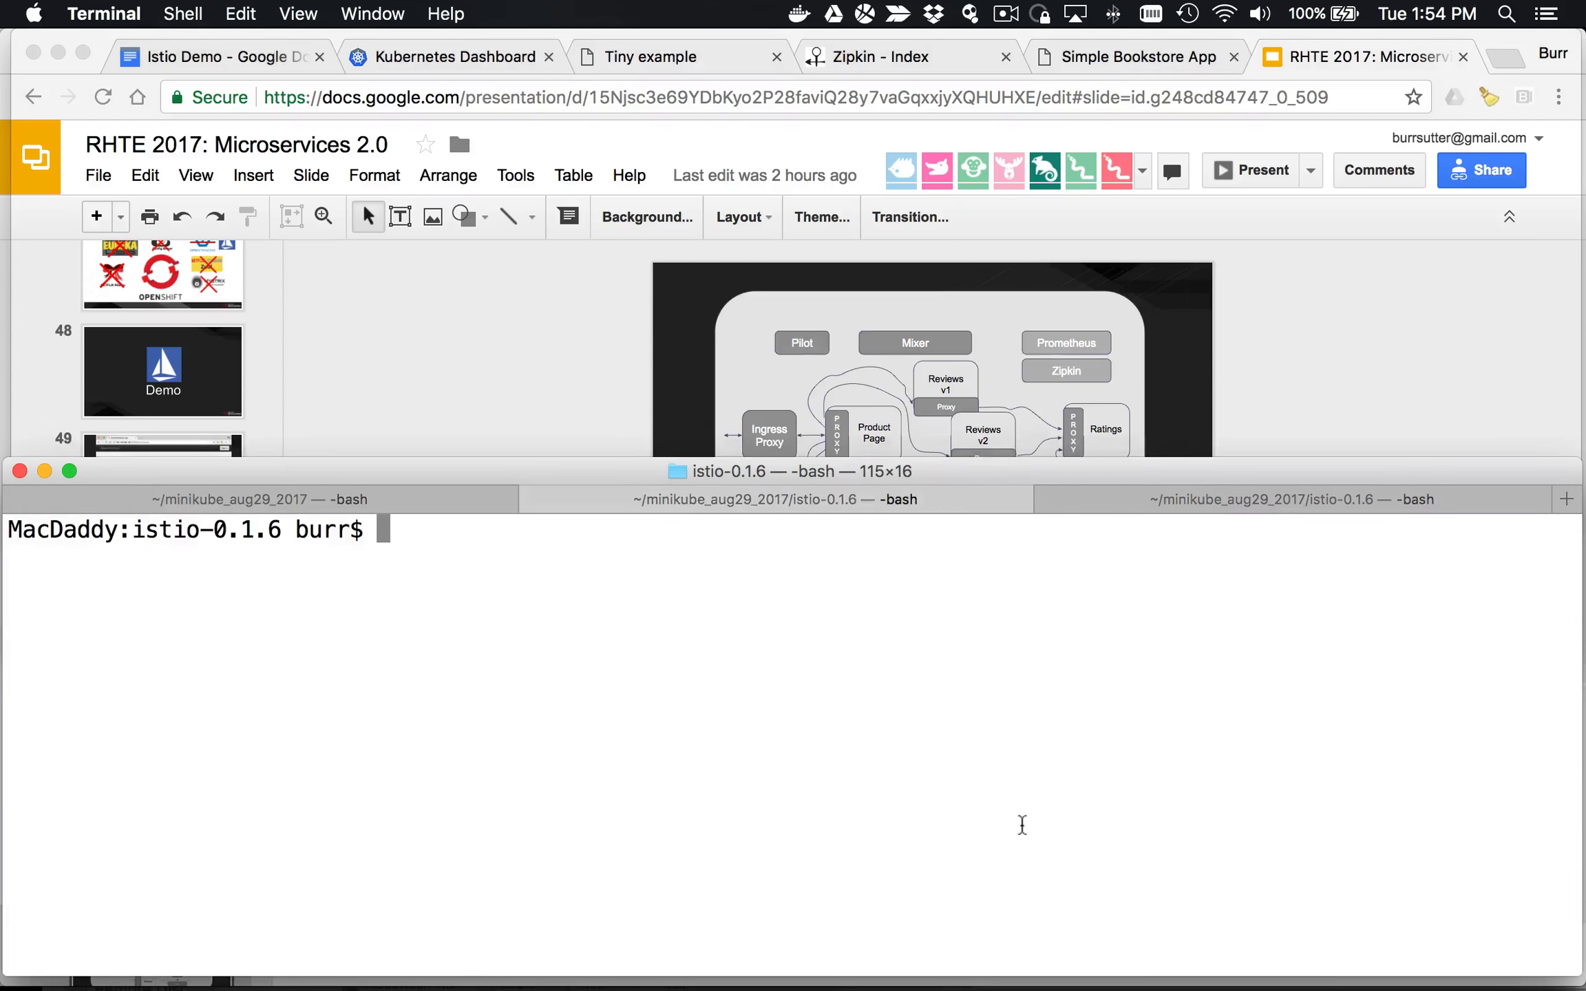
type("istioctl")
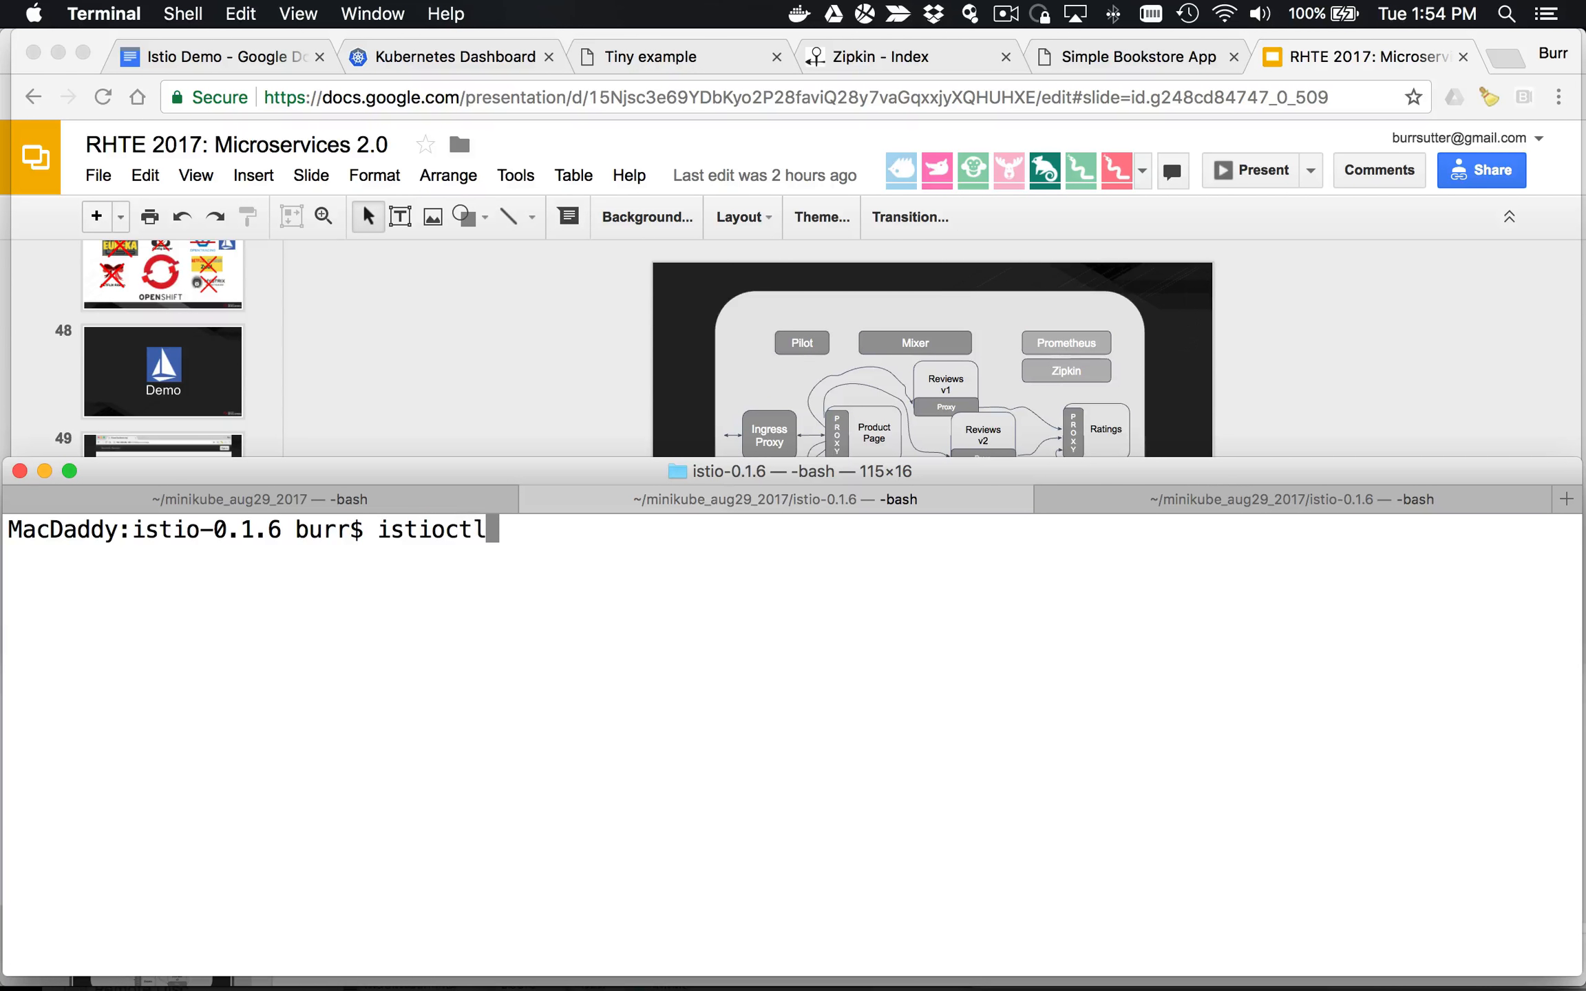
type("get")
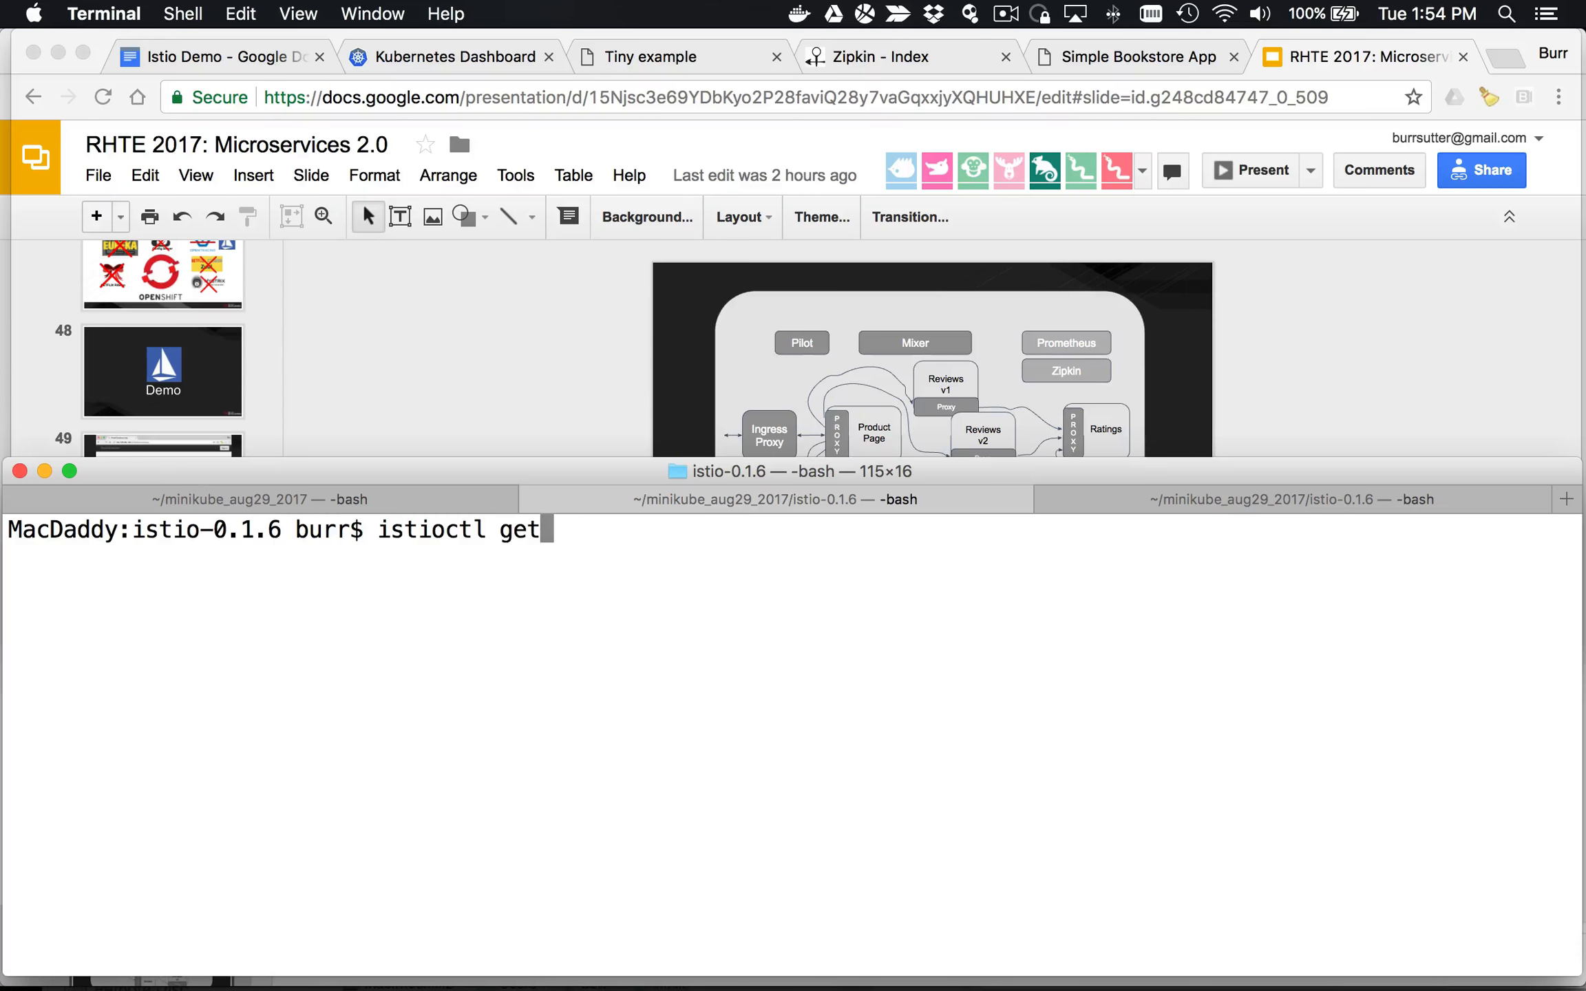
key("Return")
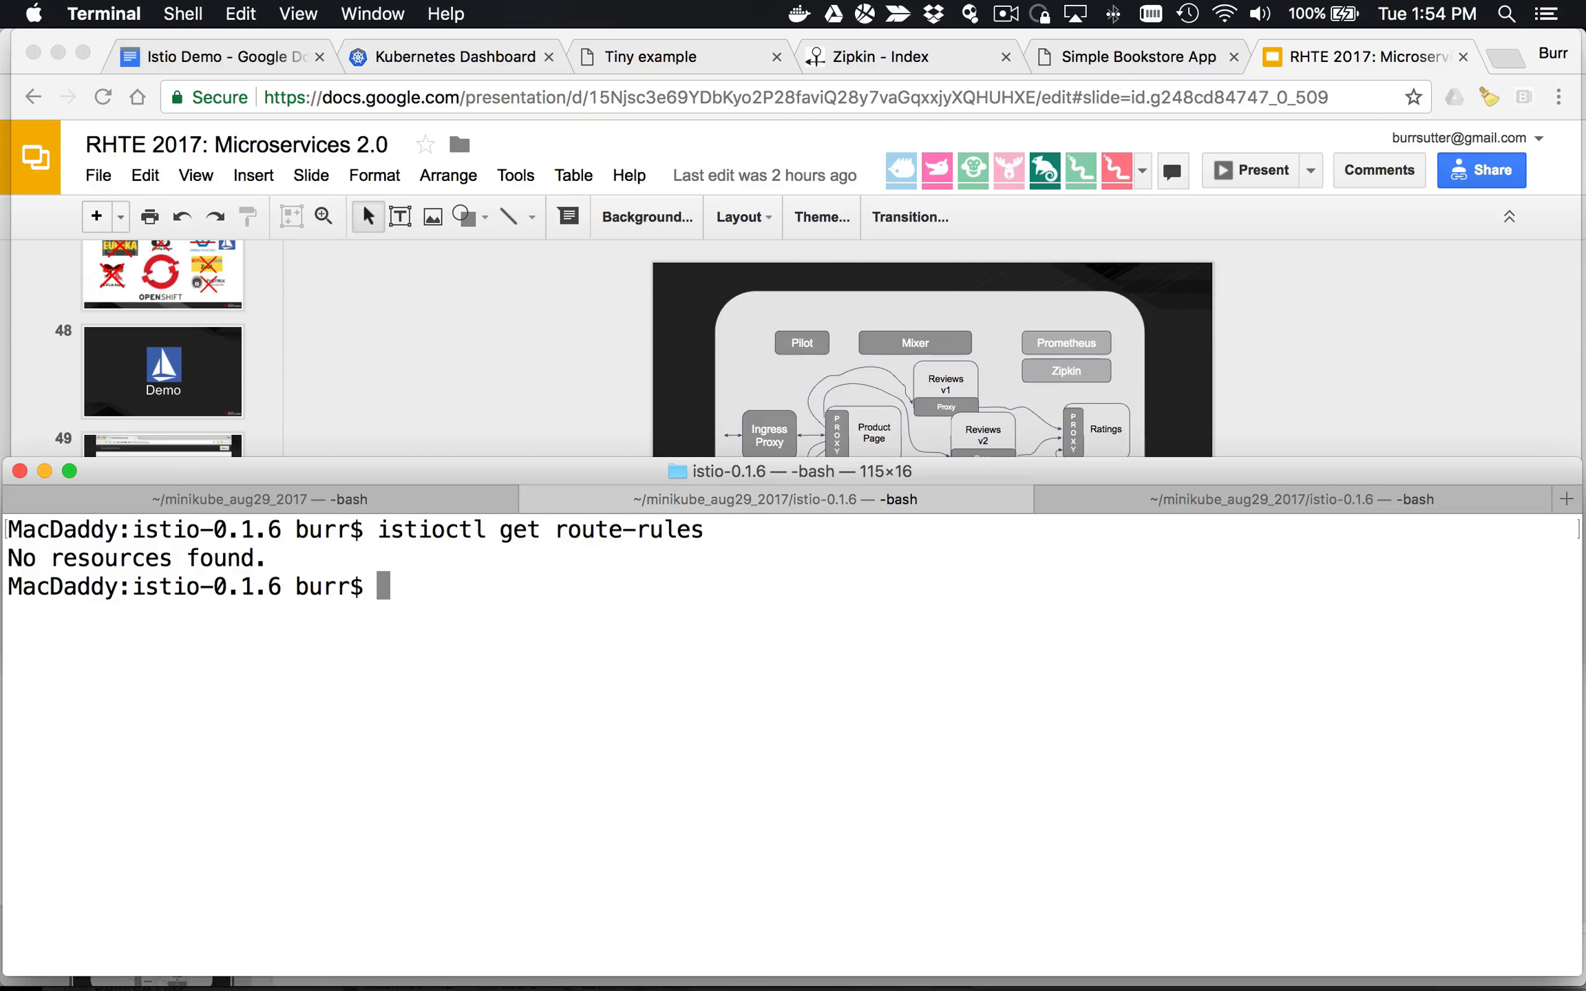
Step: List the cluster's pods with kubectl and highlight the details and reviews pod names
type("kubectl get services")
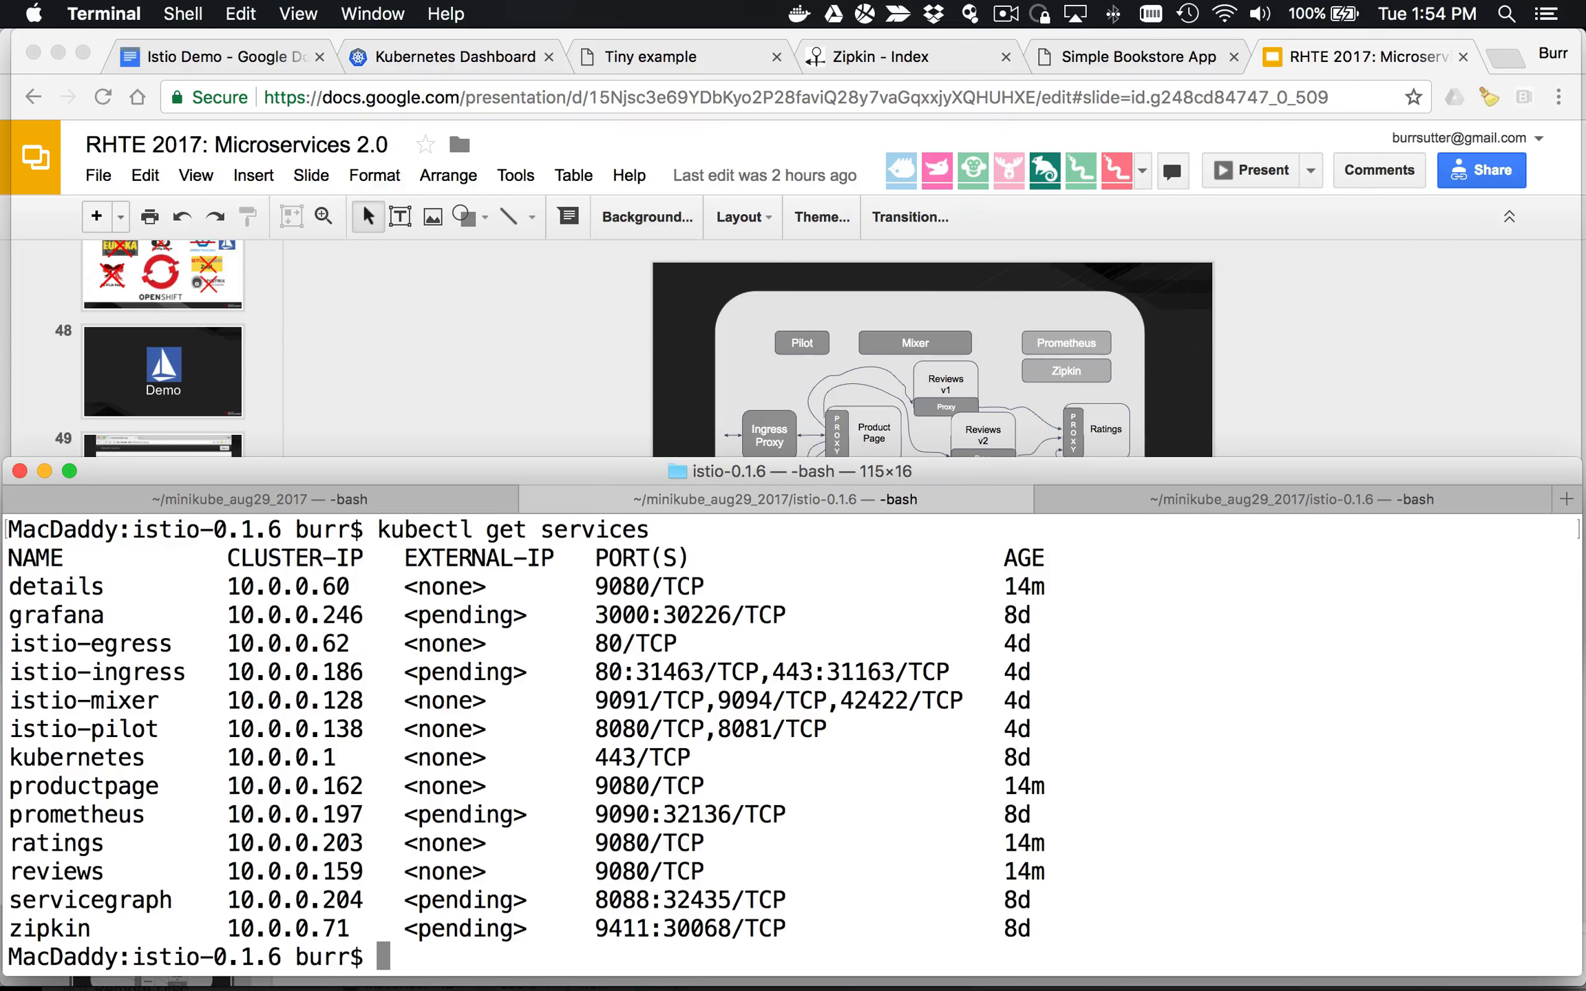
type("kubectl get po")
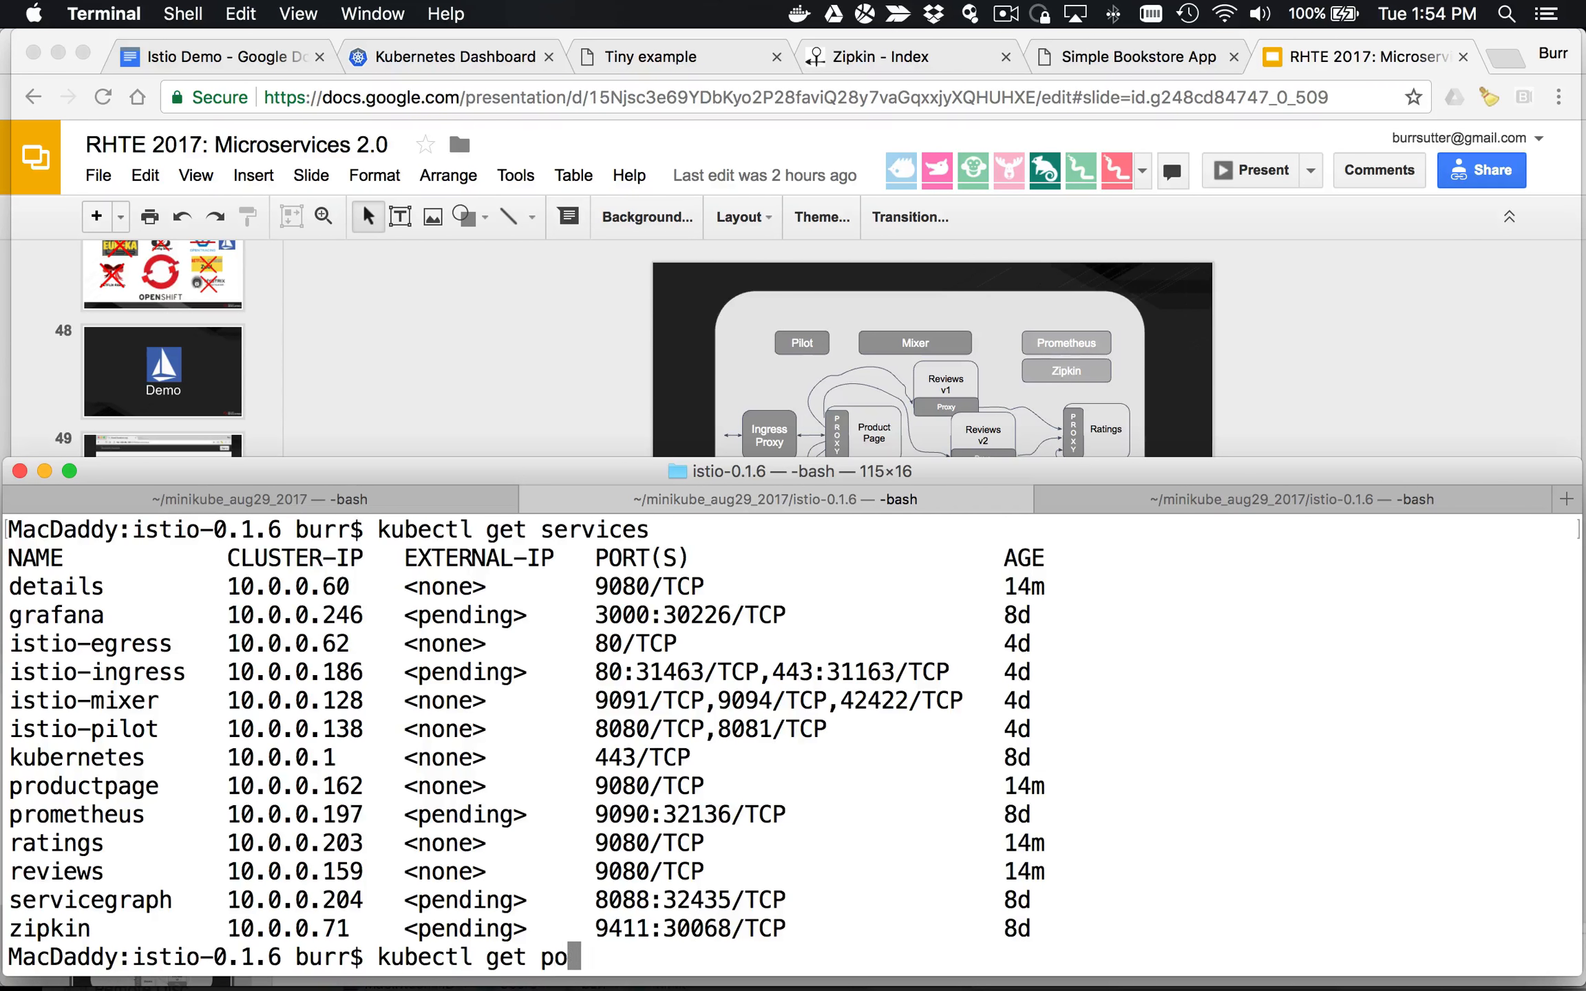
key("Return")
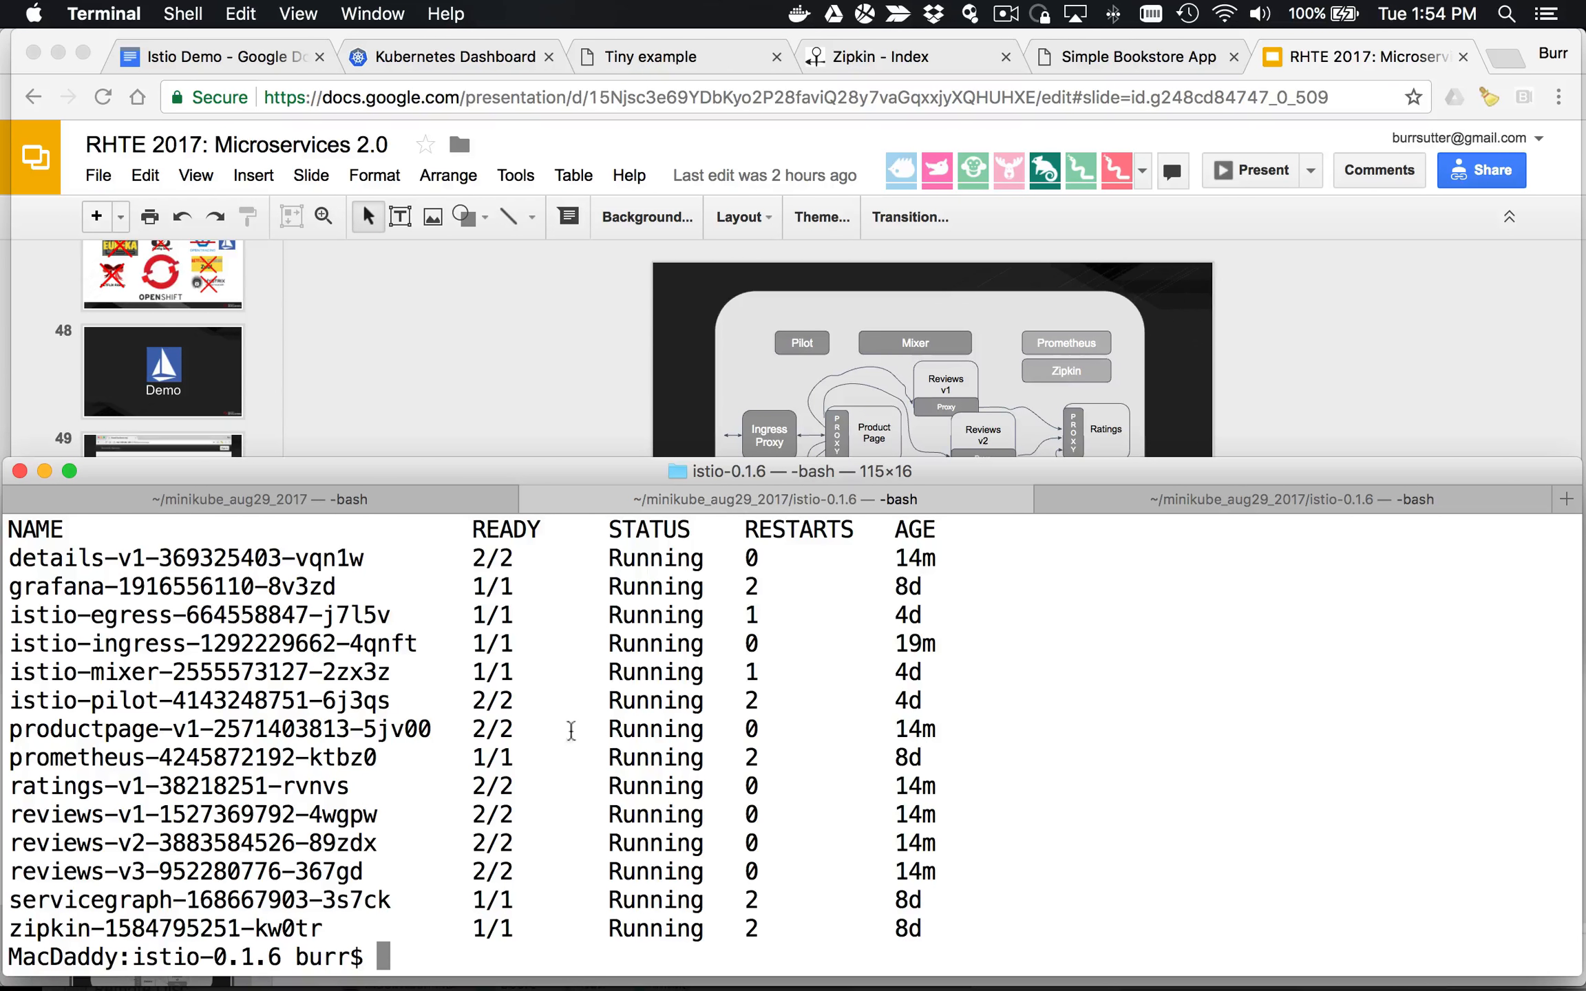
mouse_move(50, 556)
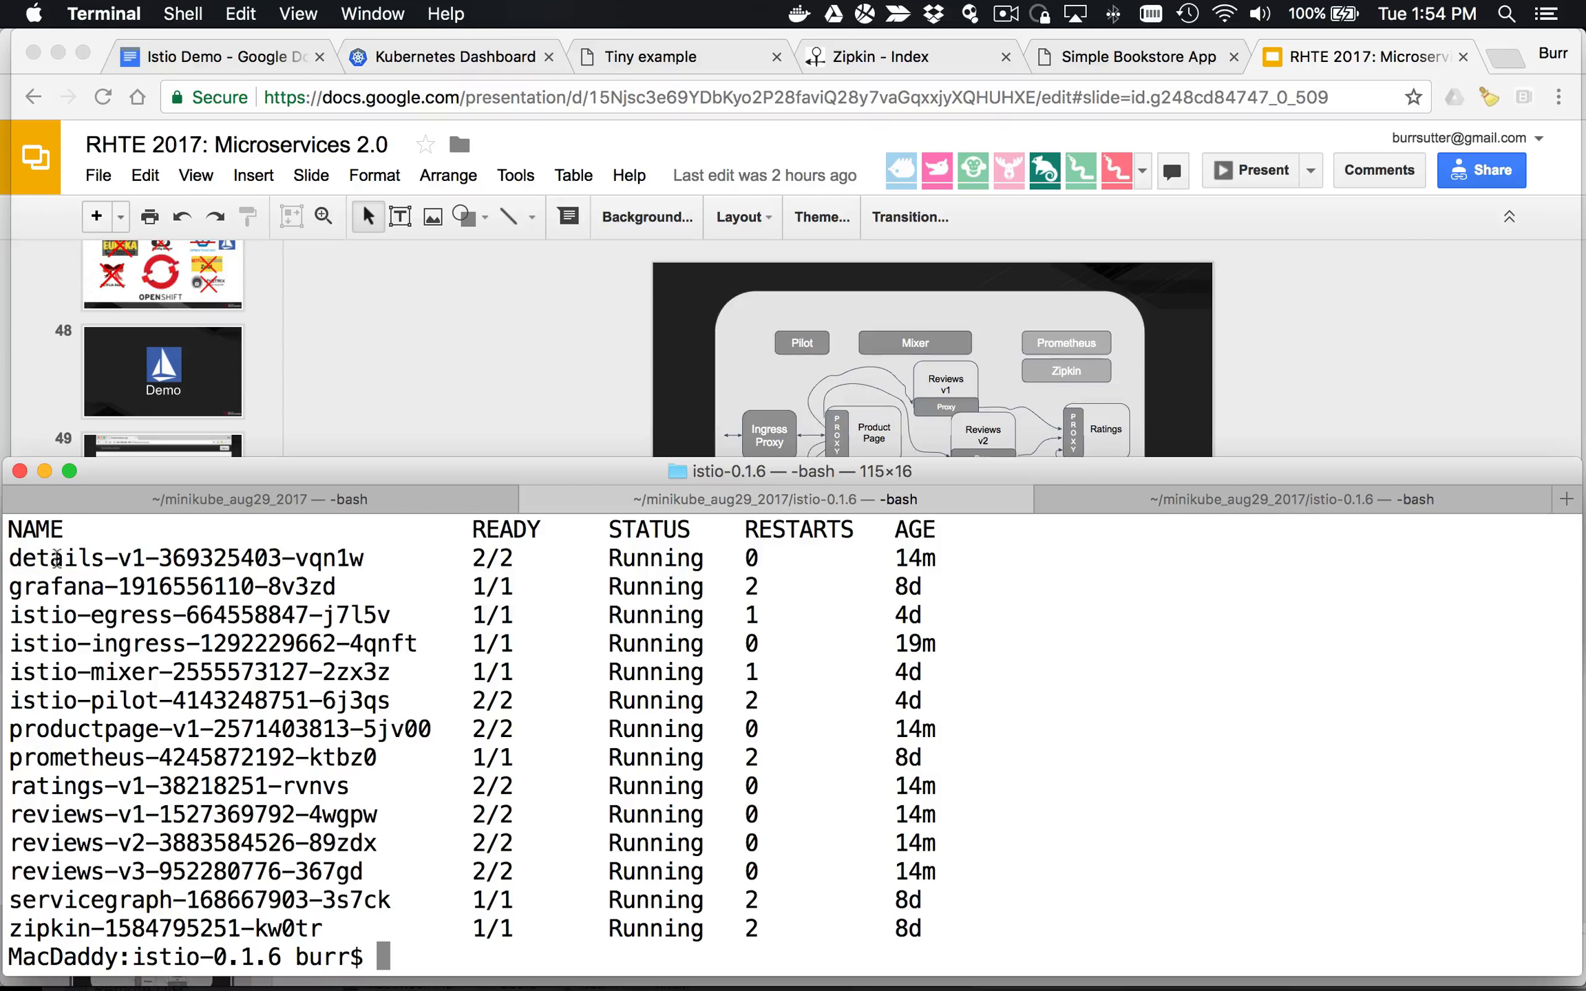
double_click(52, 558)
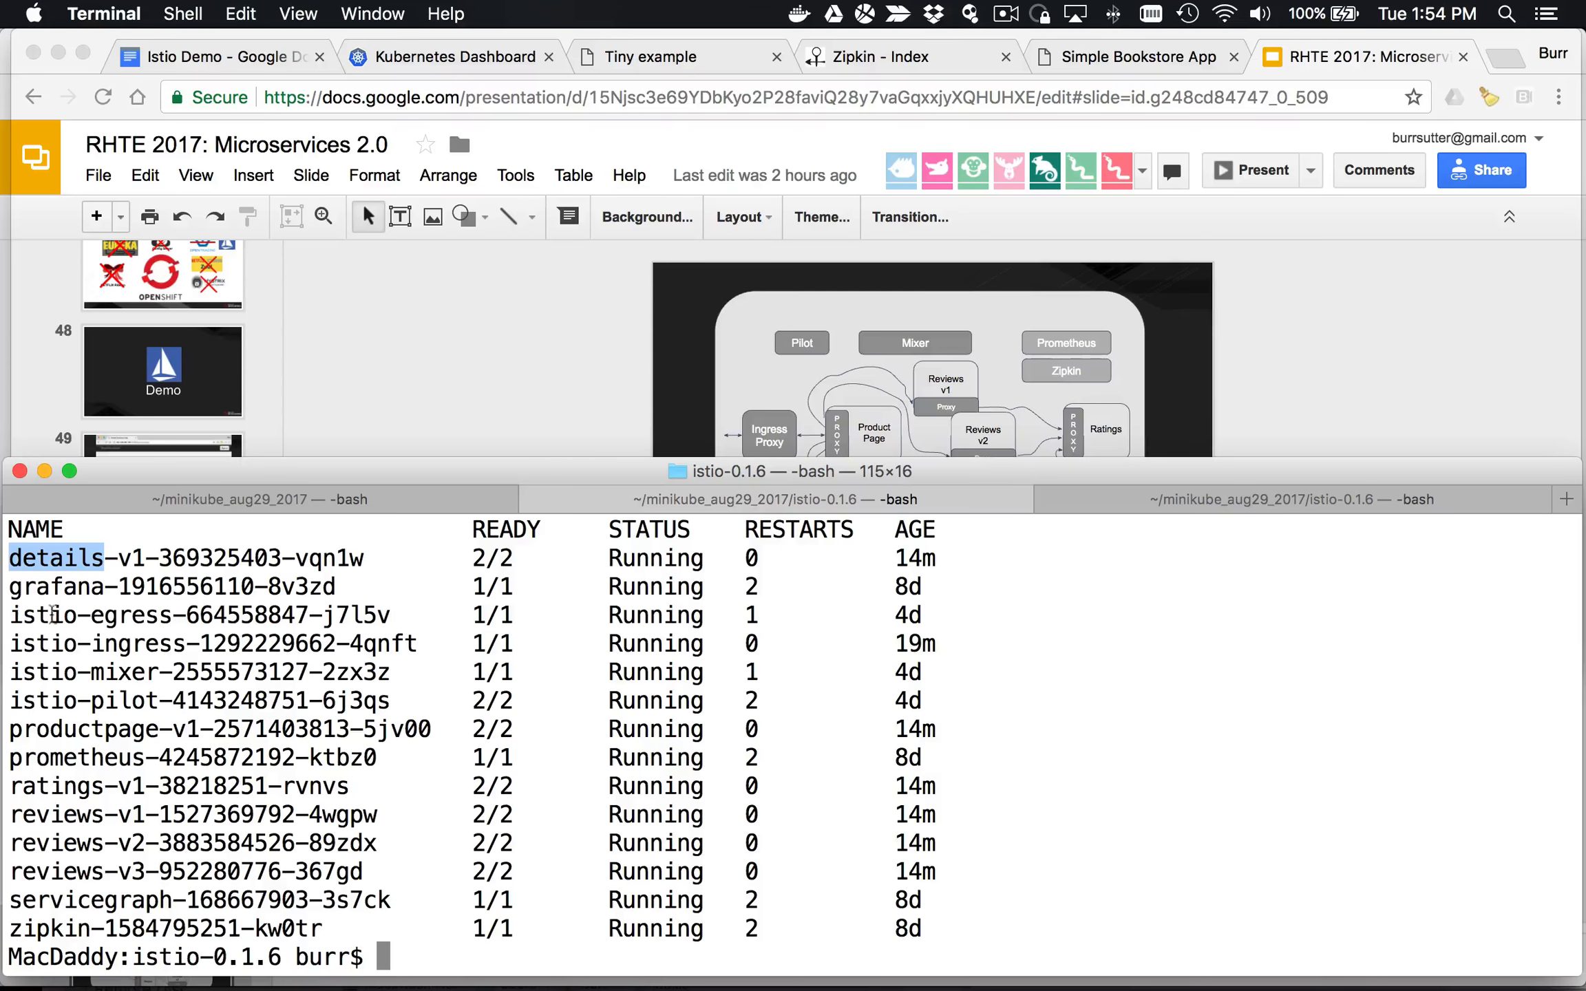
double_click(144, 644)
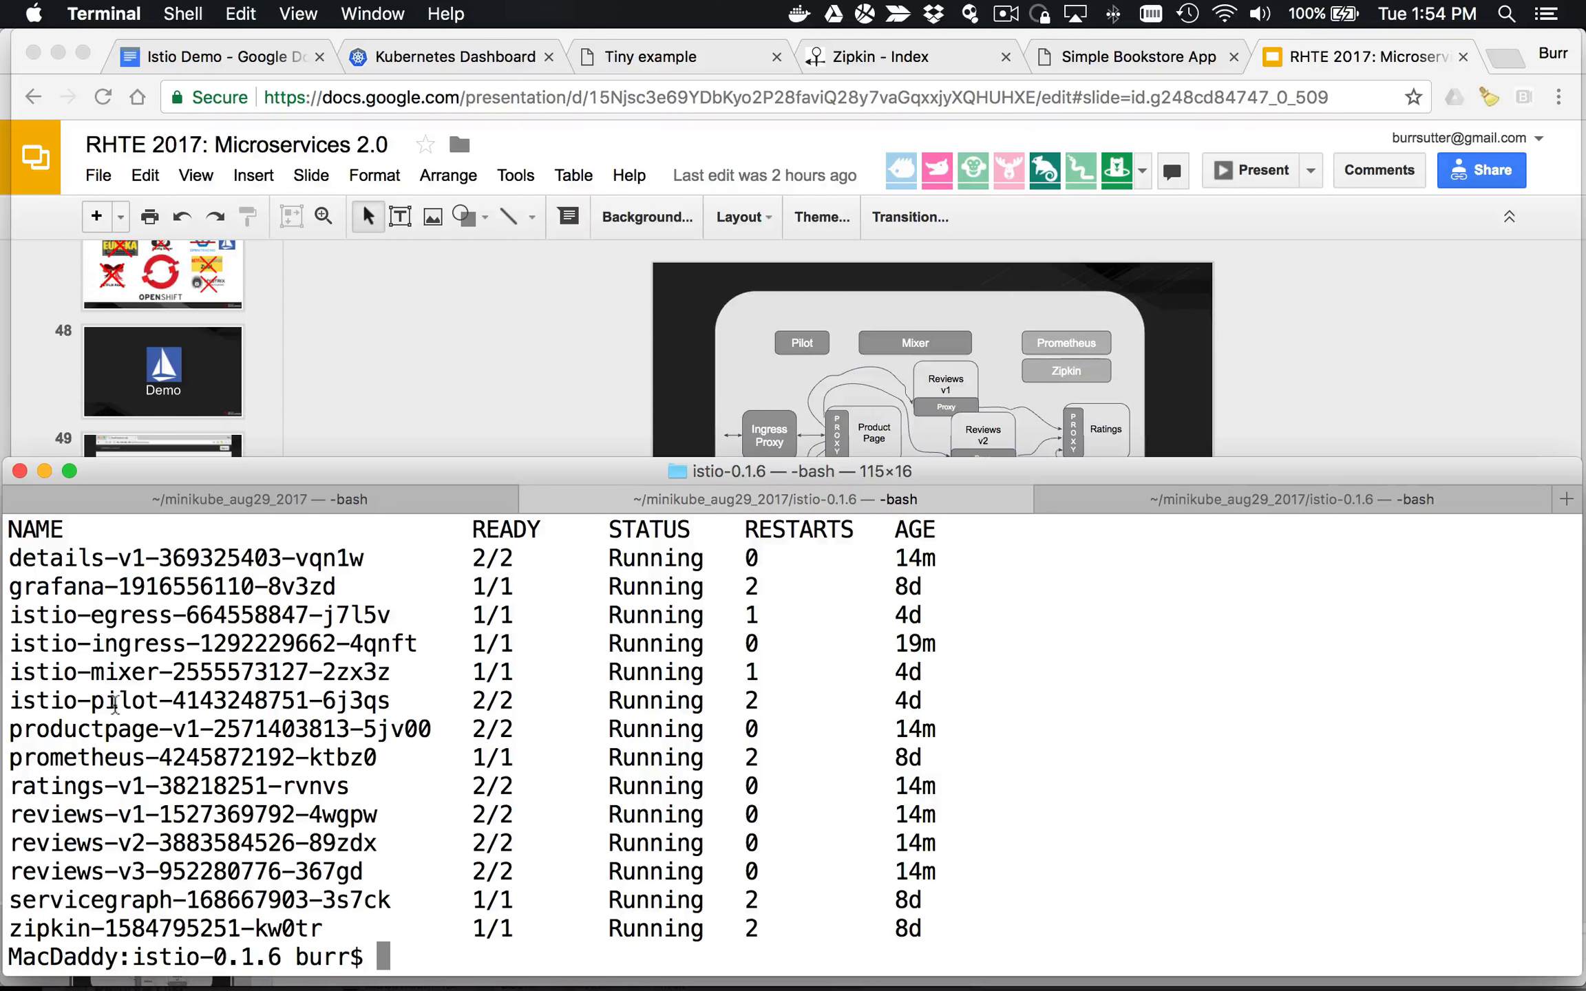
double_click(78, 728)
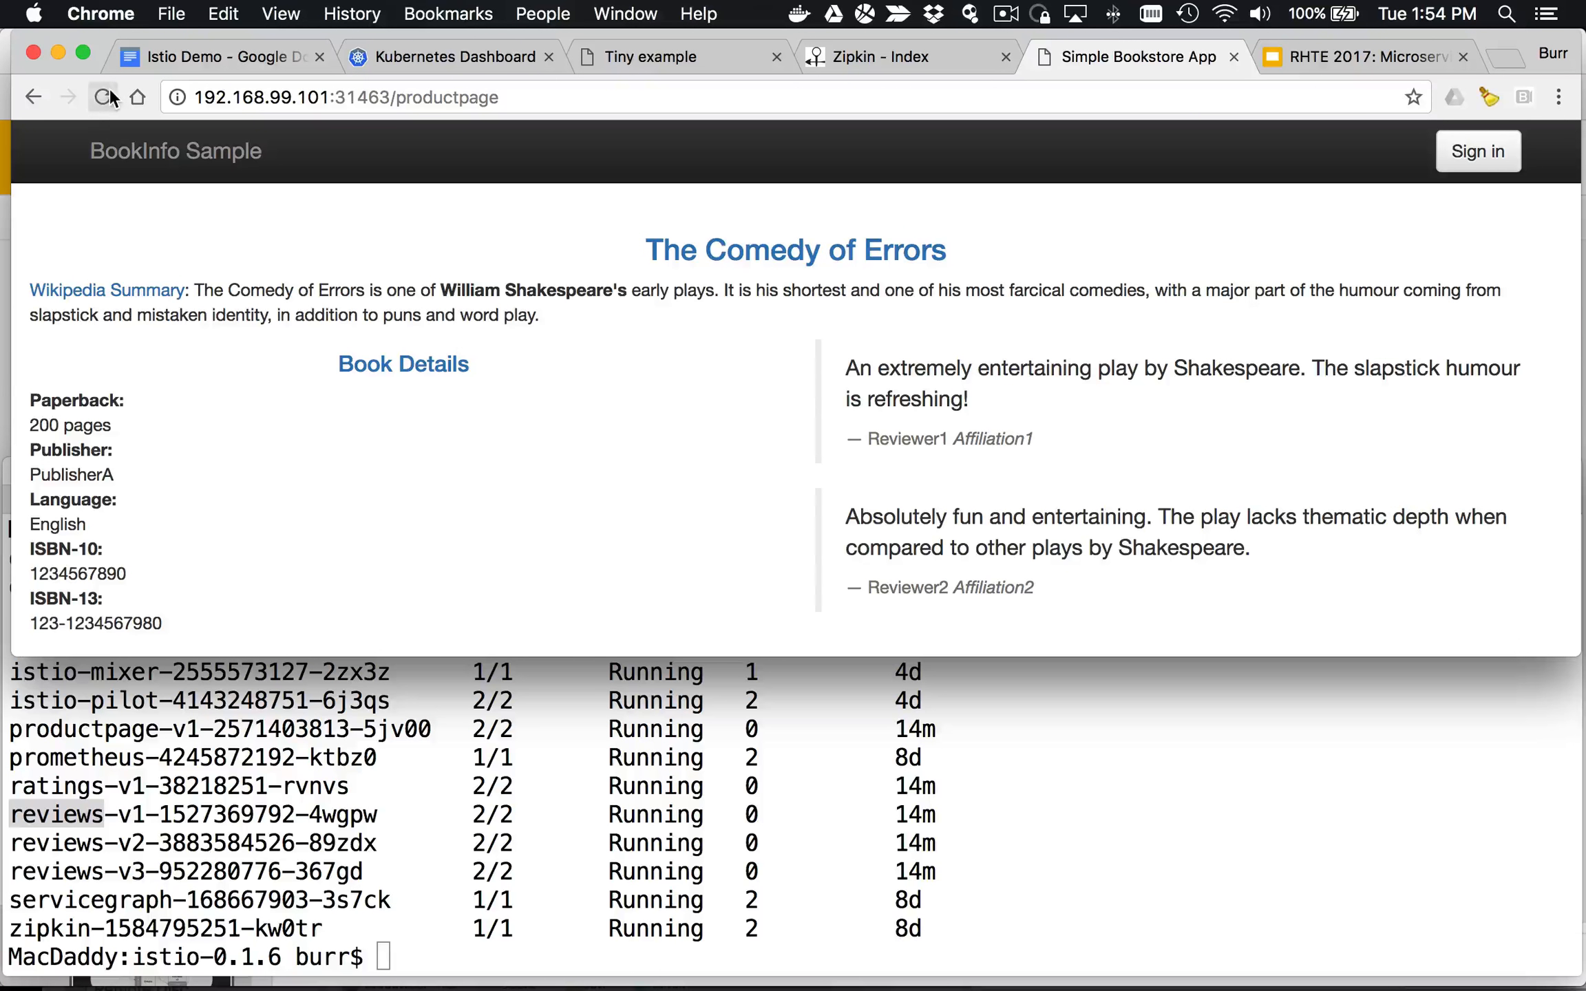
Step: Reload the product page six times, seeing no-star, red-star and black-star reviews
left_click(102, 97)
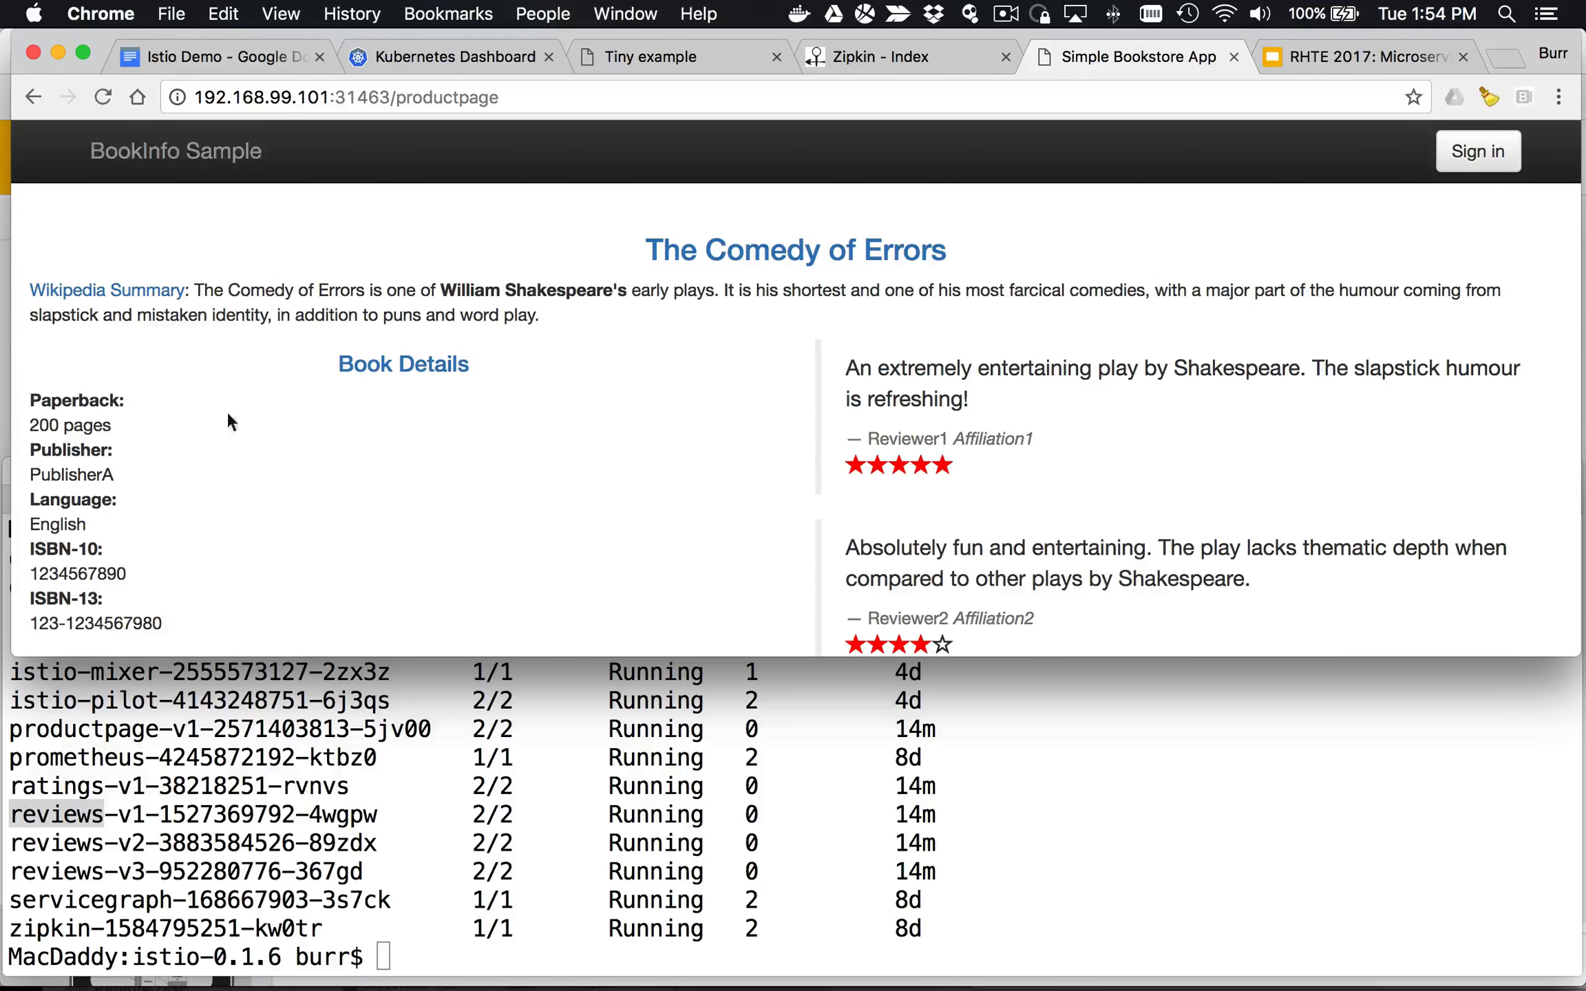
left_click(101, 97)
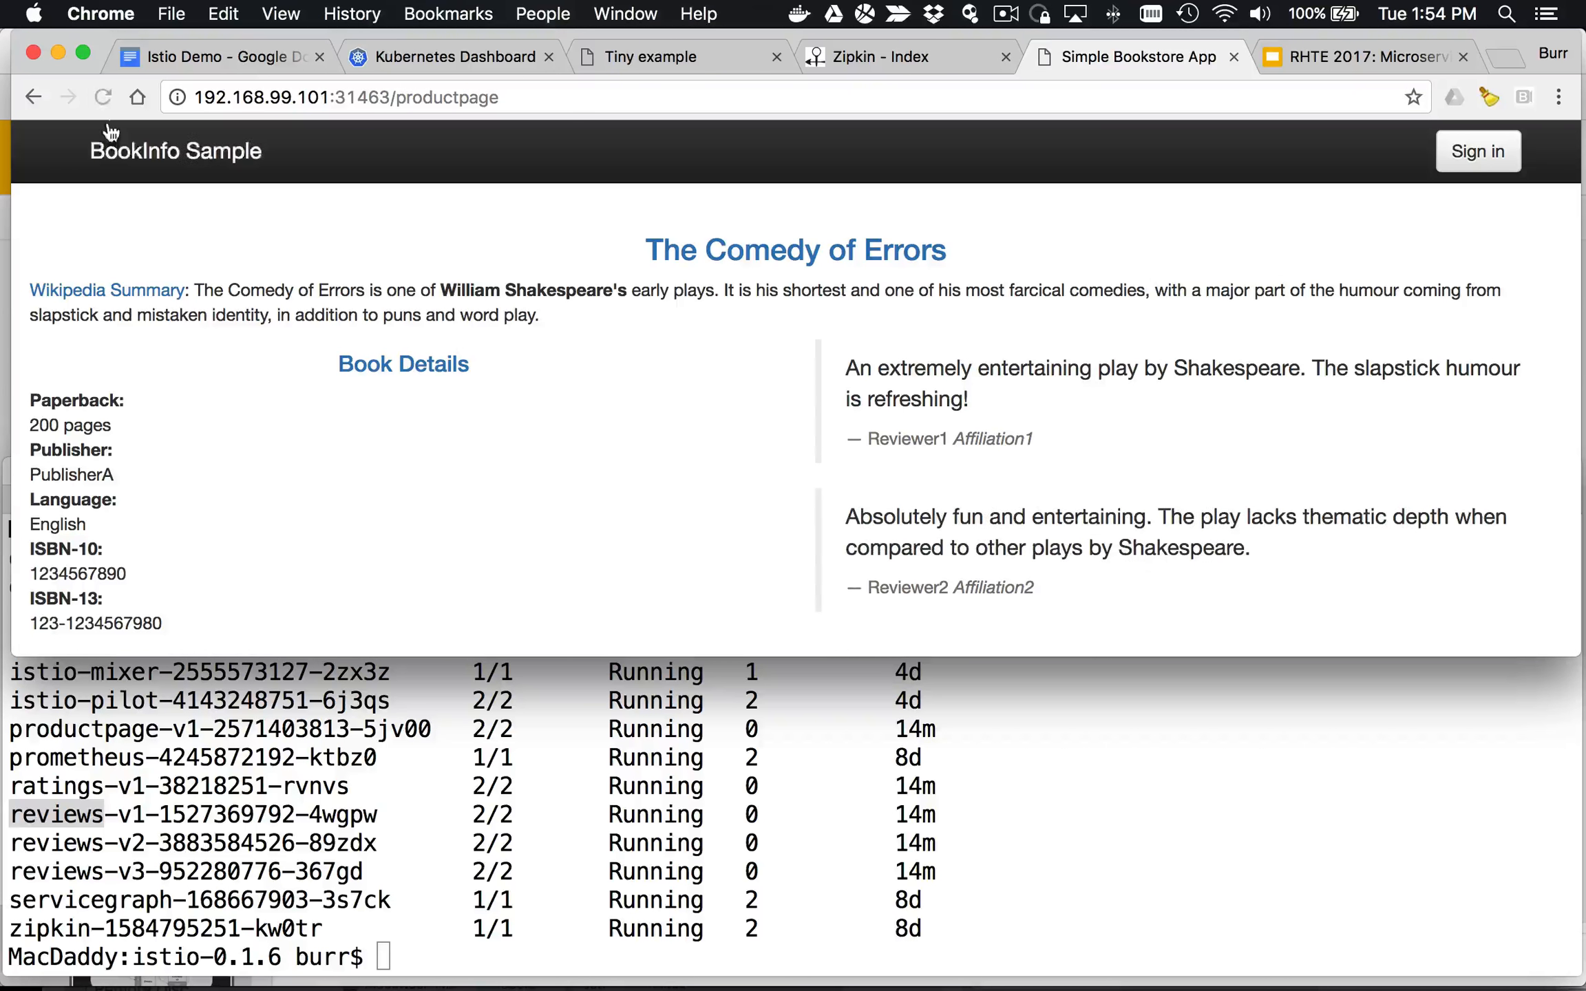
left_click(102, 96)
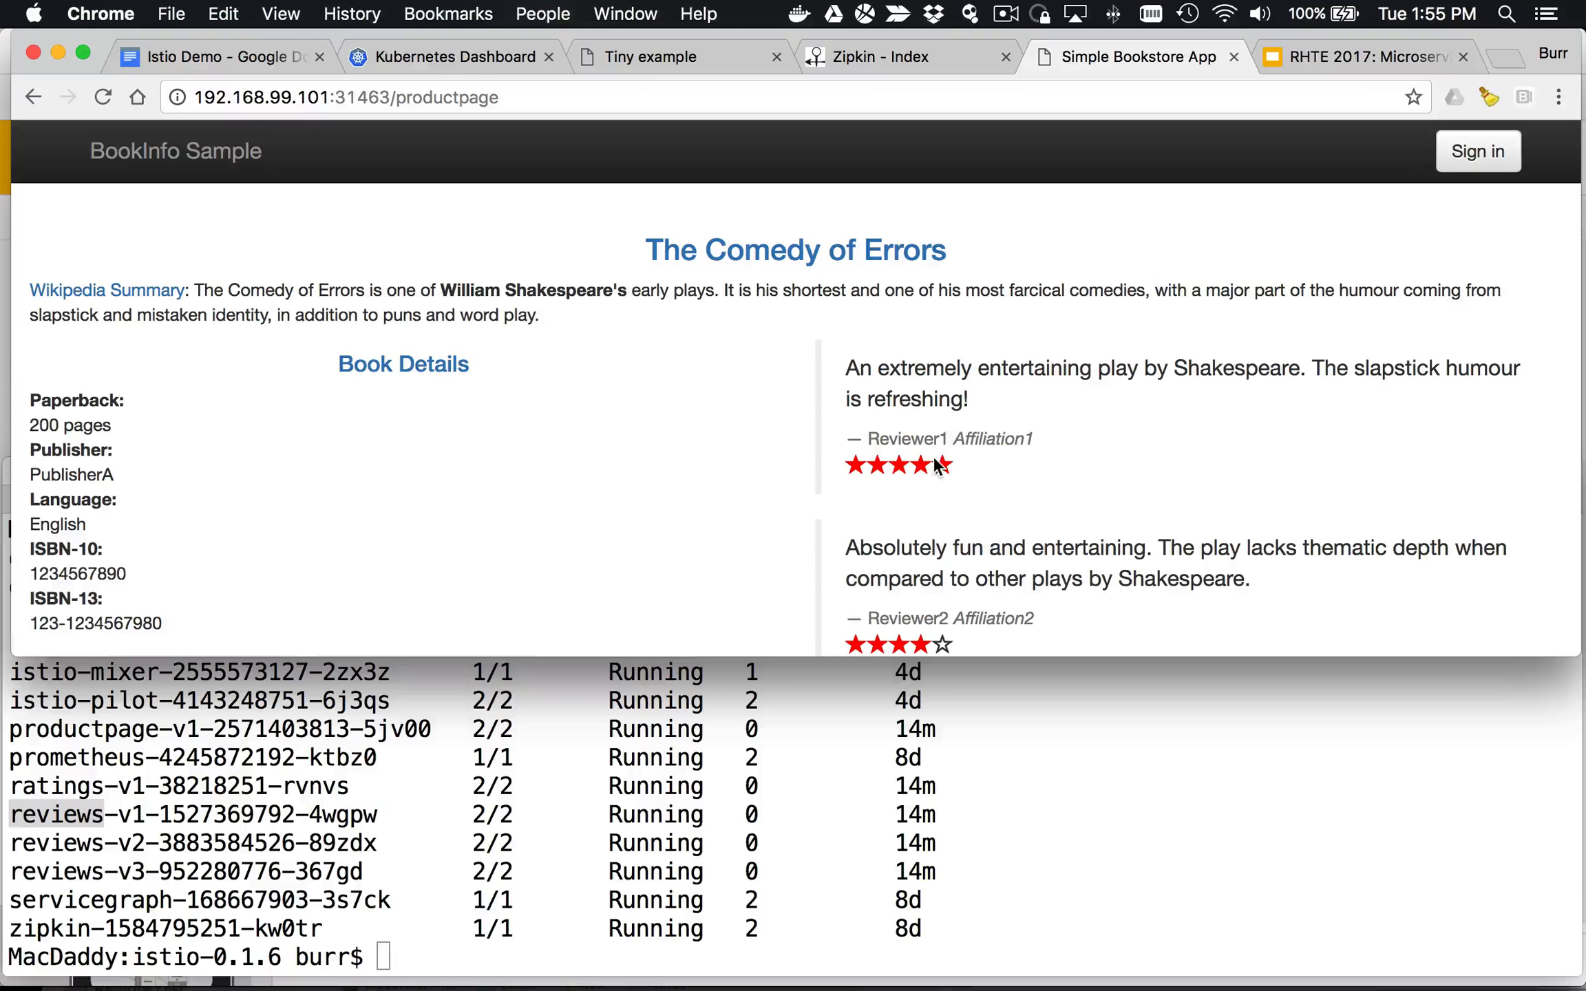
left_click(102, 97)
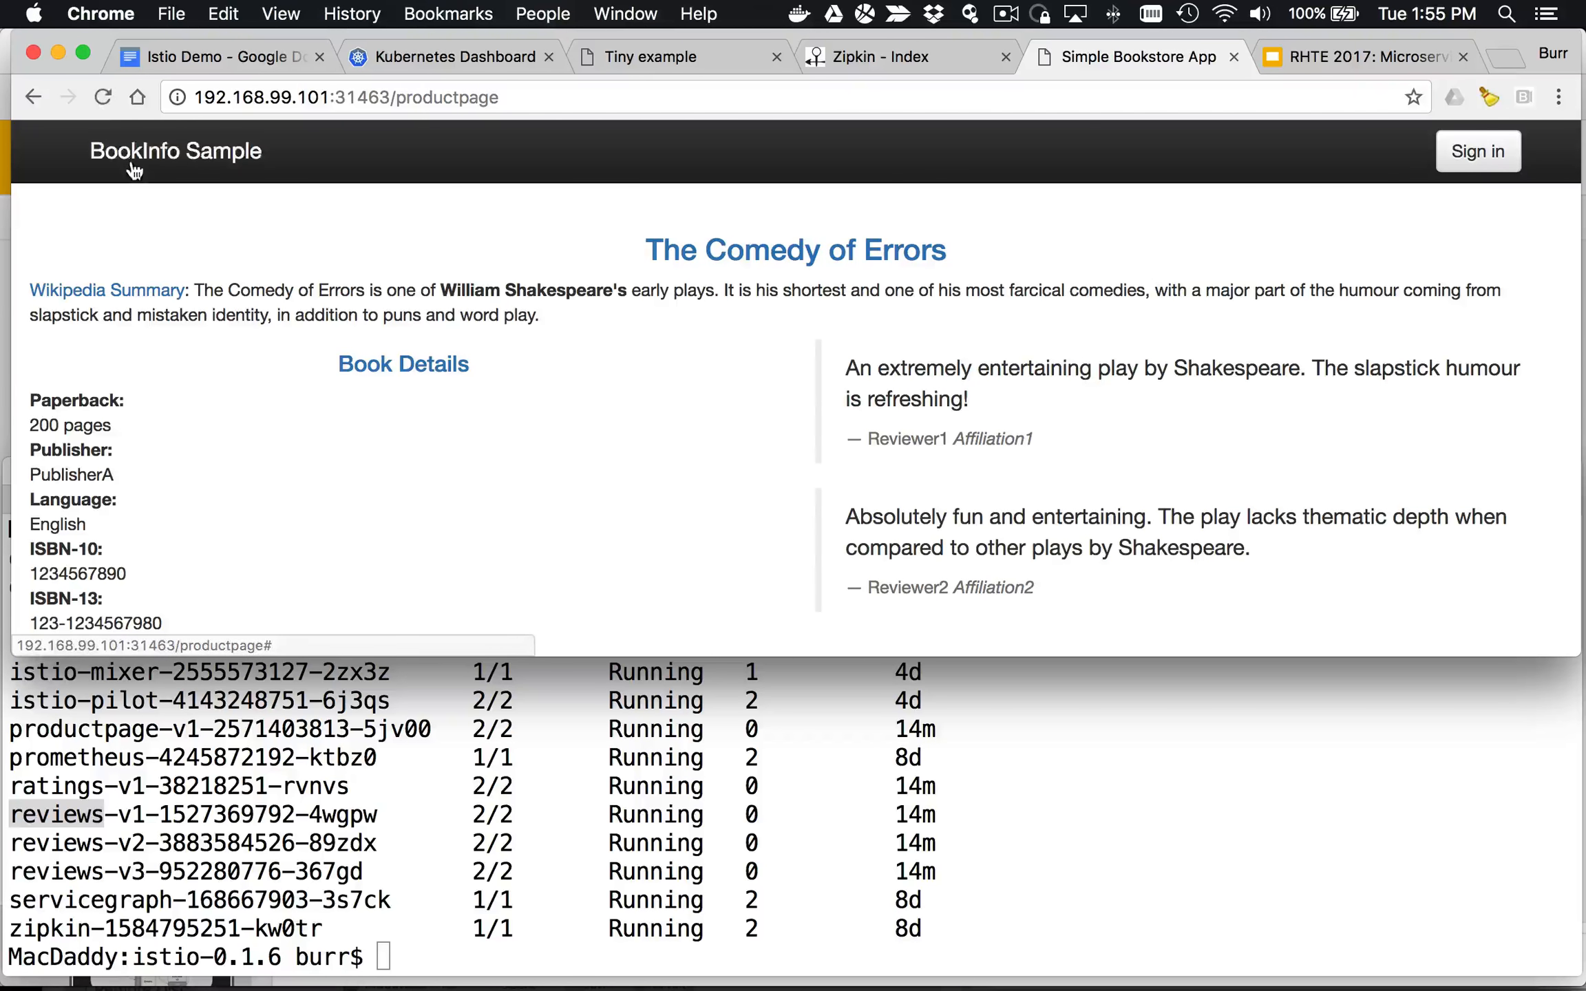
left_click(102, 97)
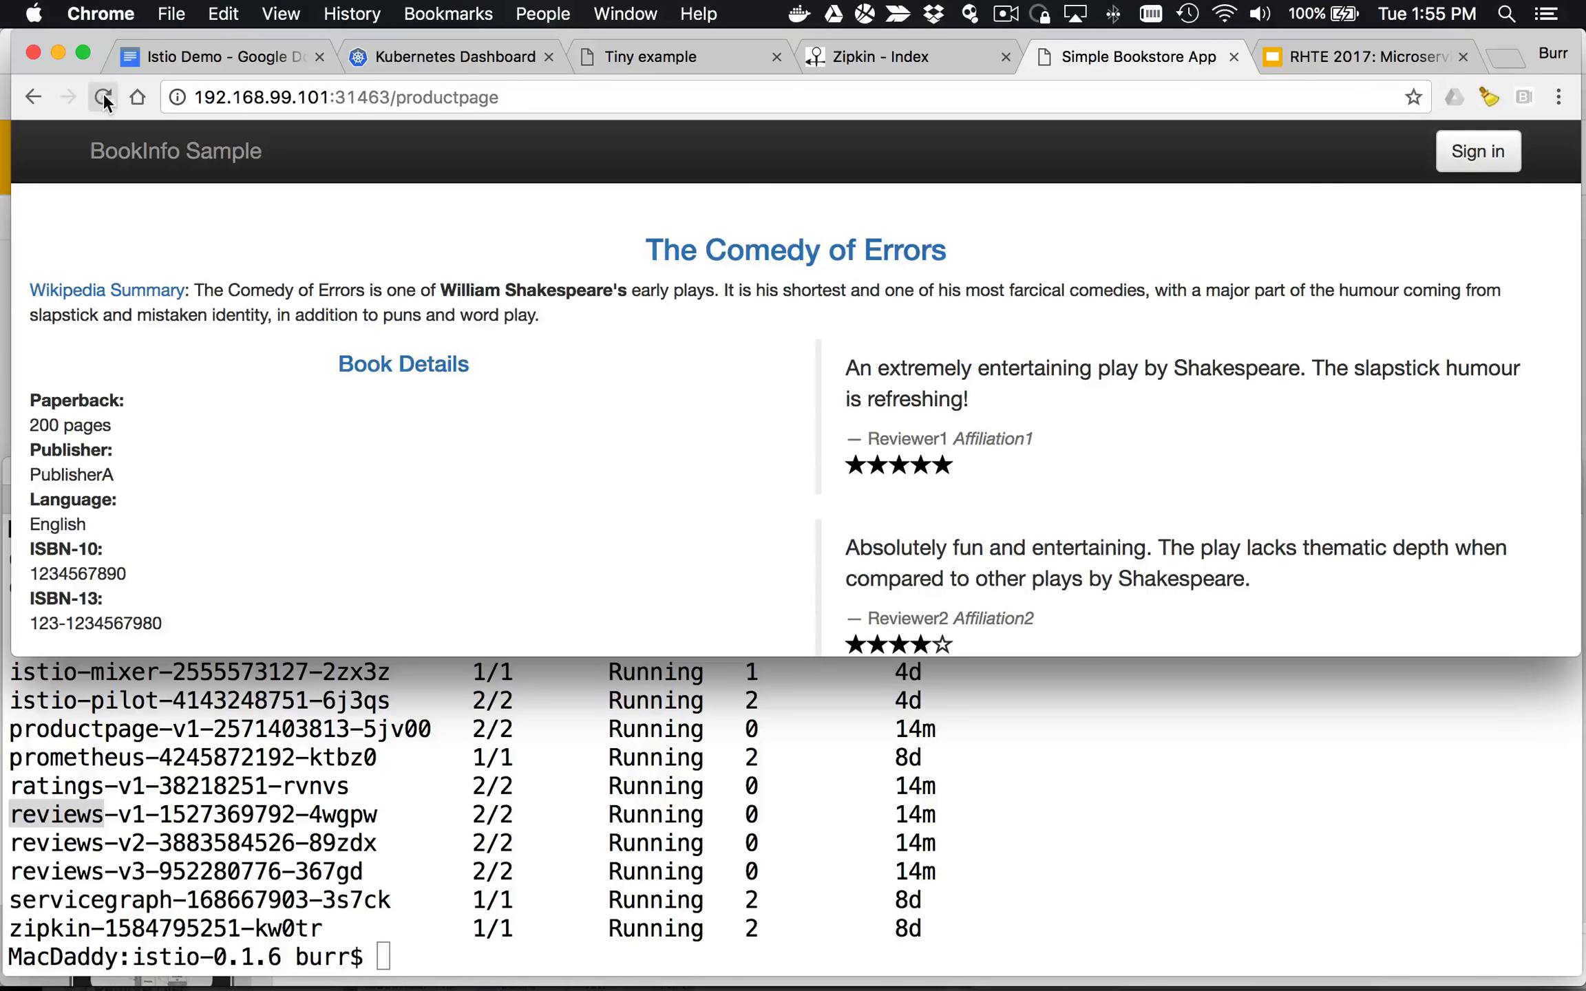
left_click(103, 97)
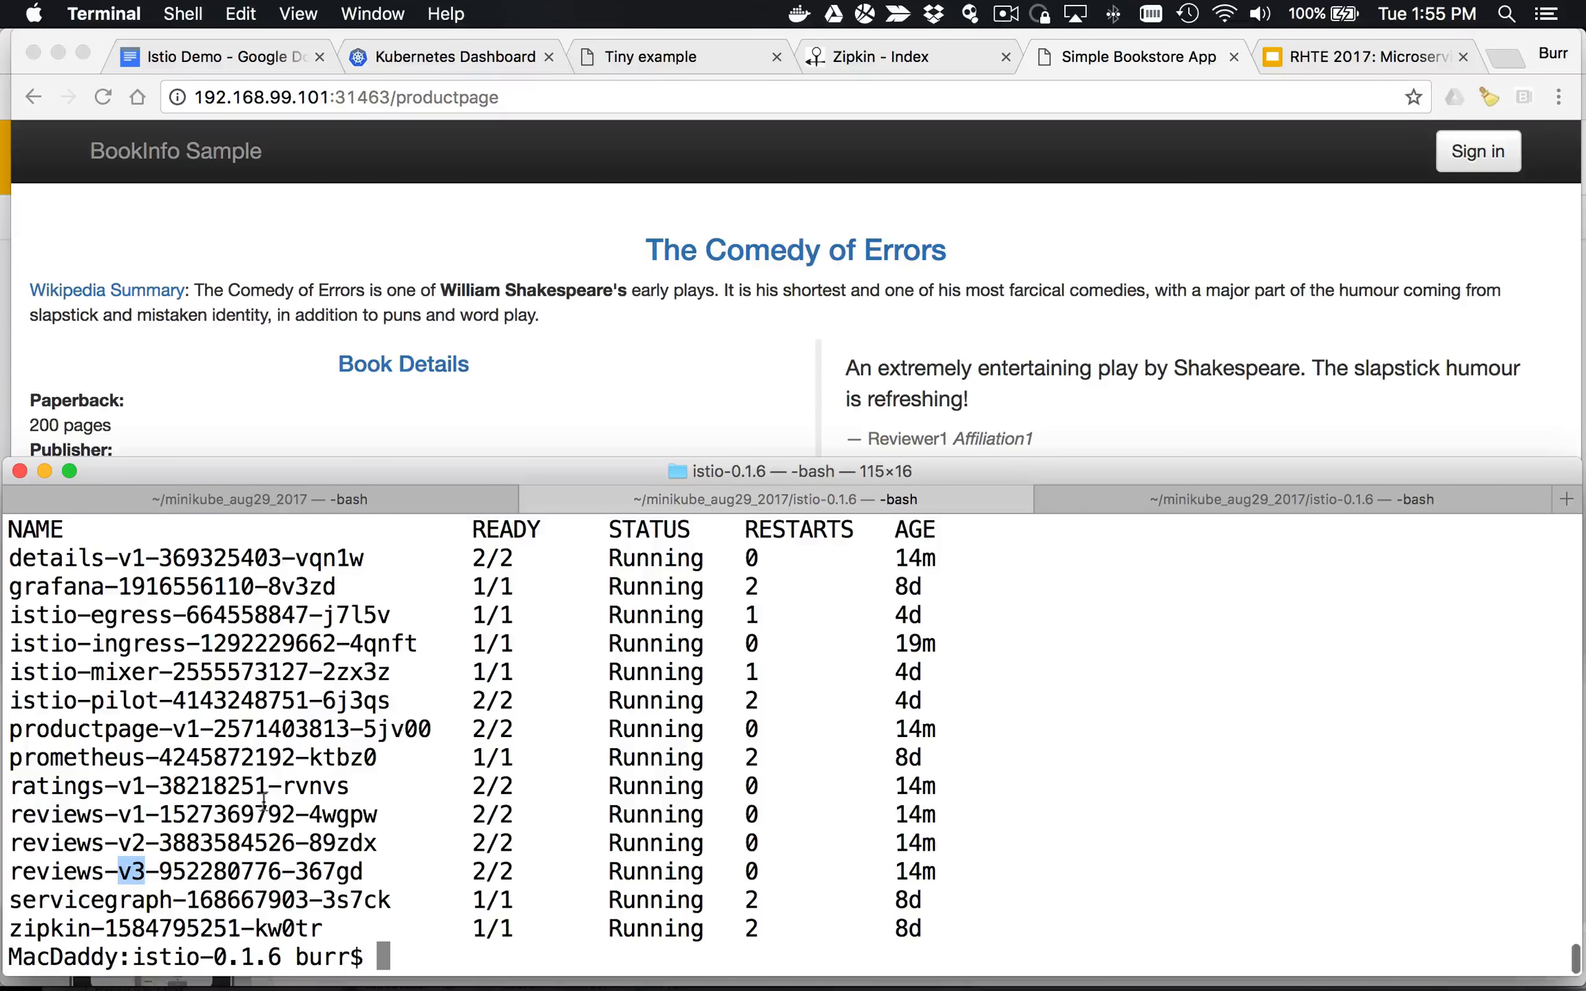
mouse_move(437, 518)
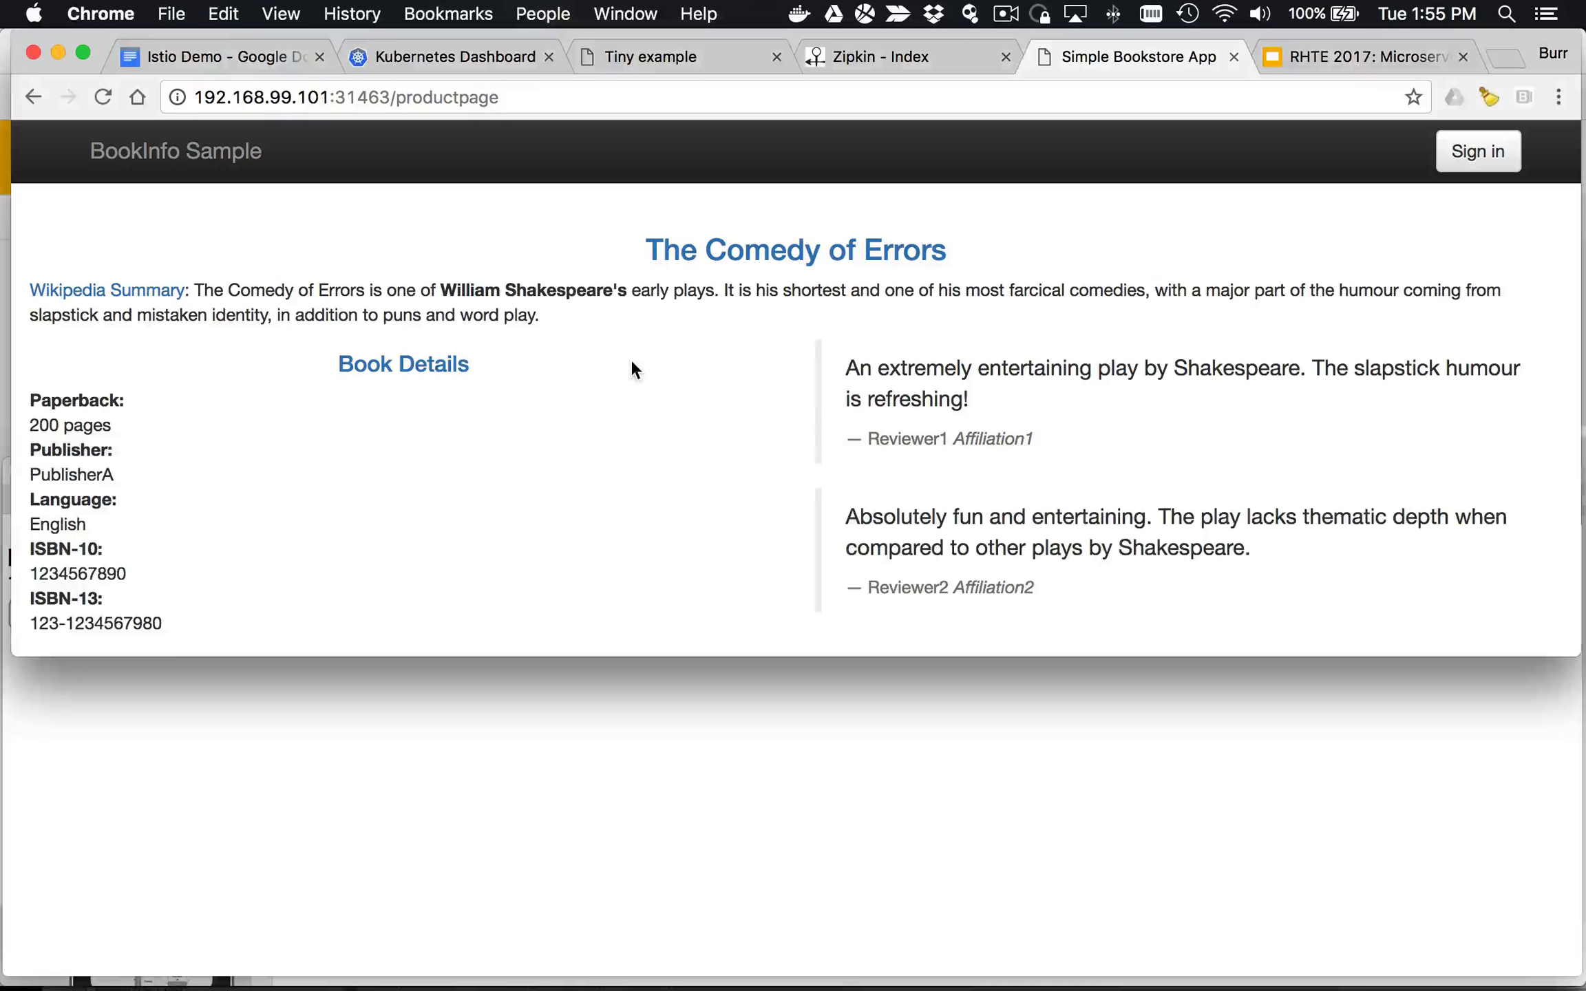
Step: Reload the Bookinfo product page three times around creating the v1 reviews rule
left_click(101, 97)
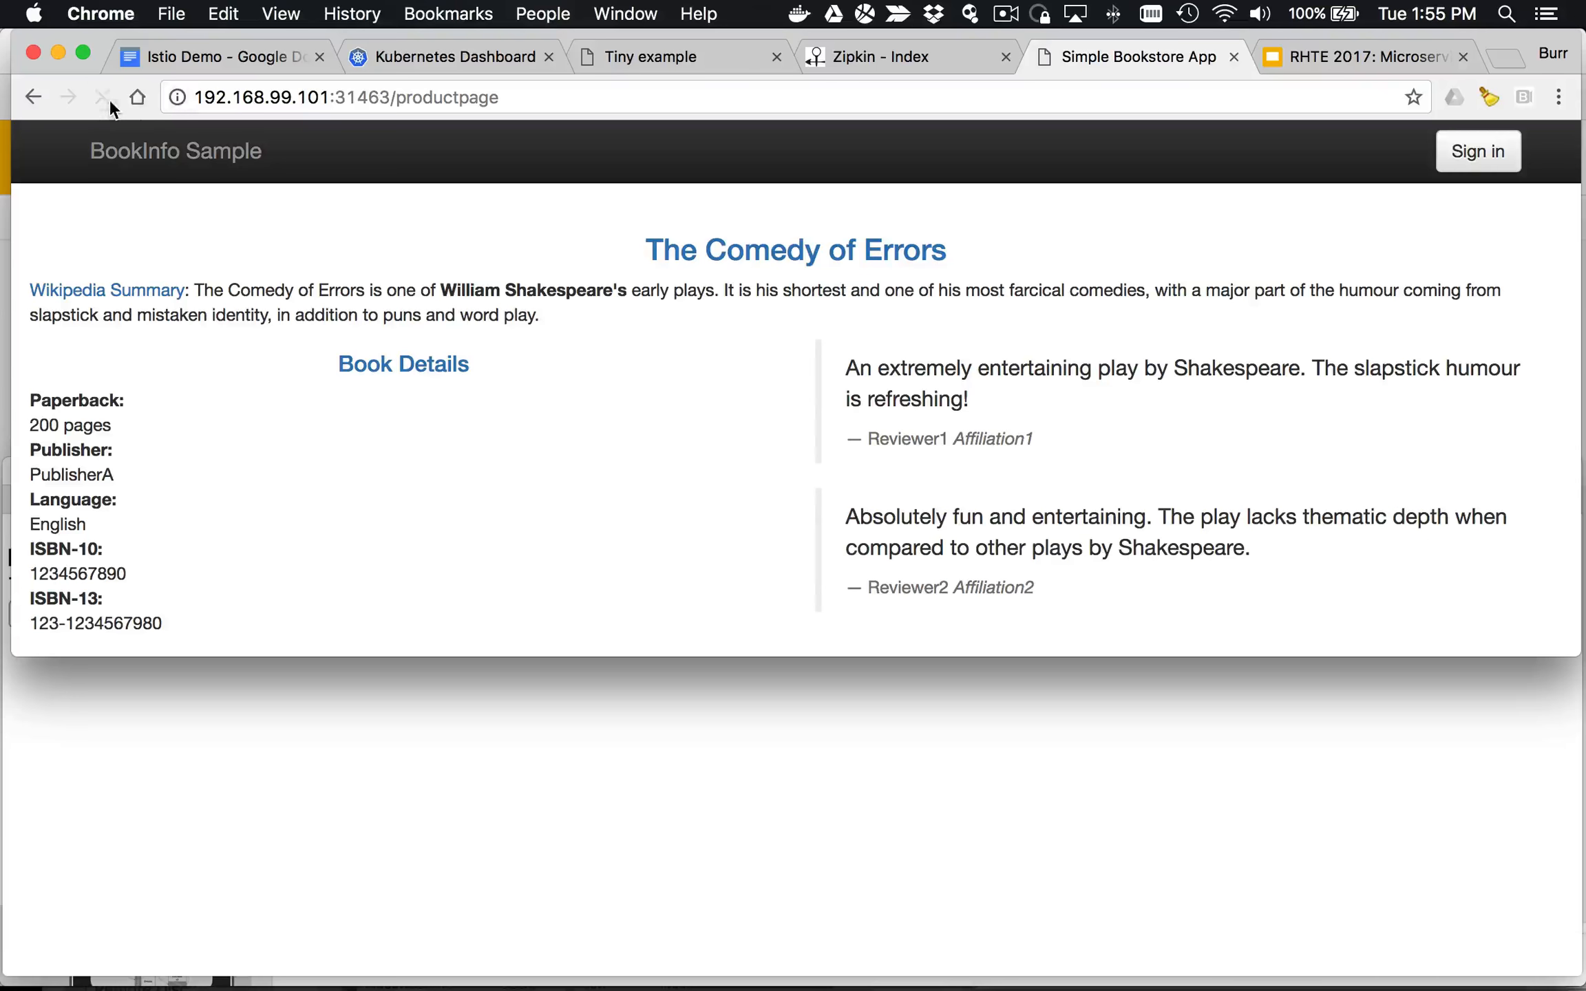
left_click(102, 97)
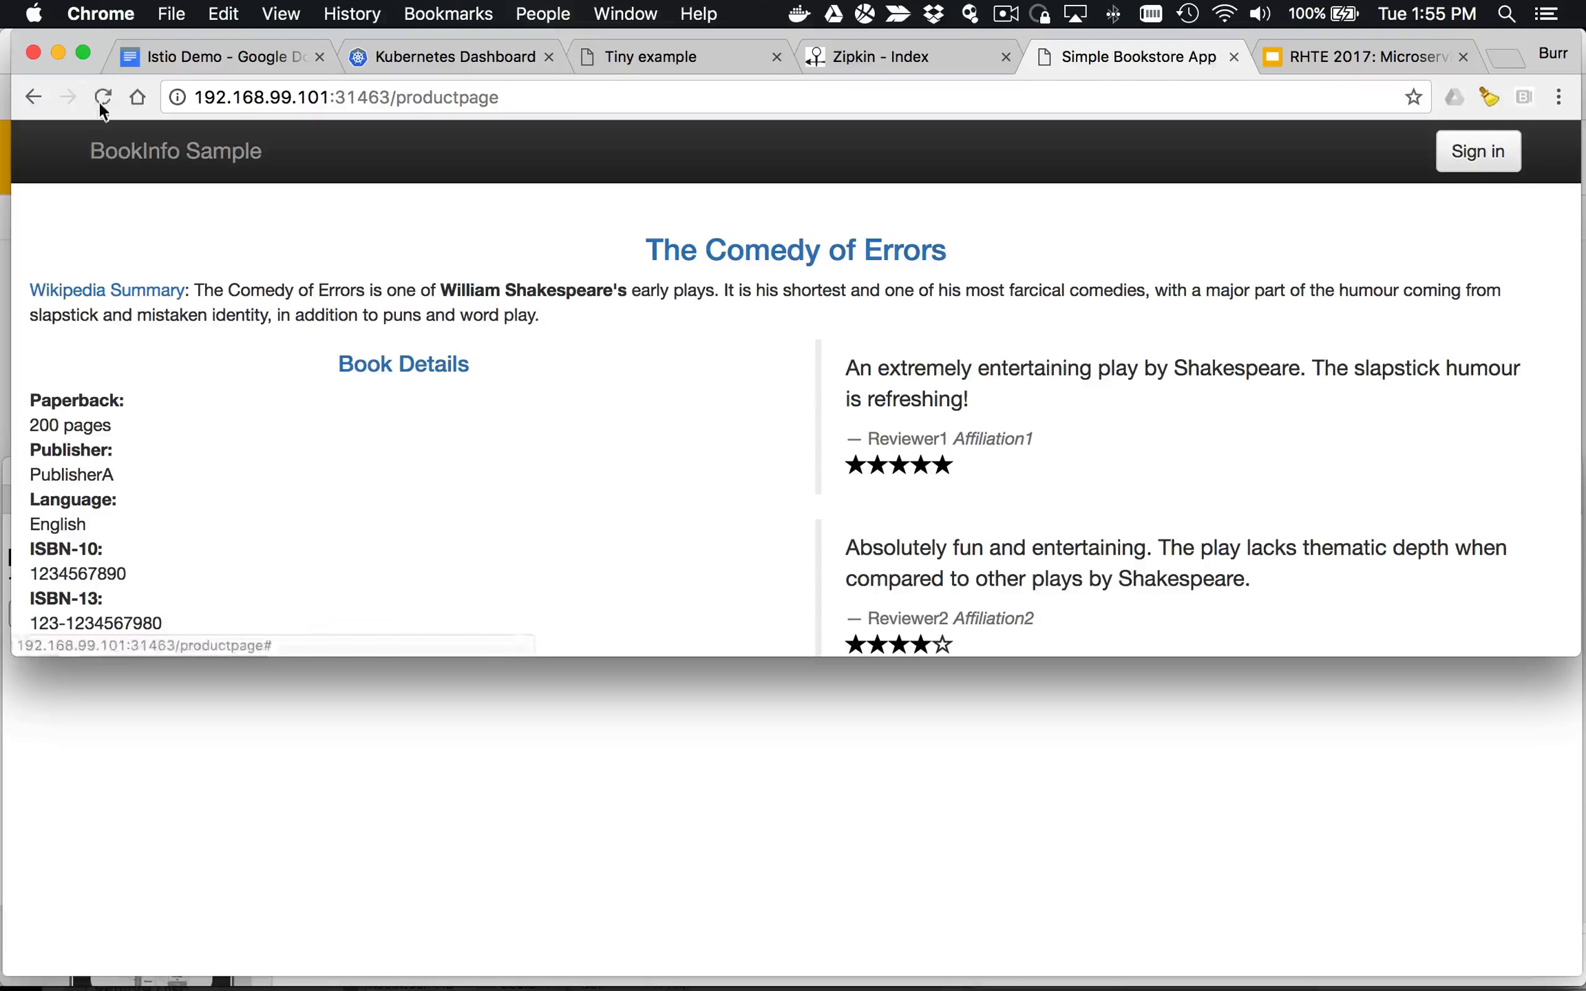
left_click(102, 97)
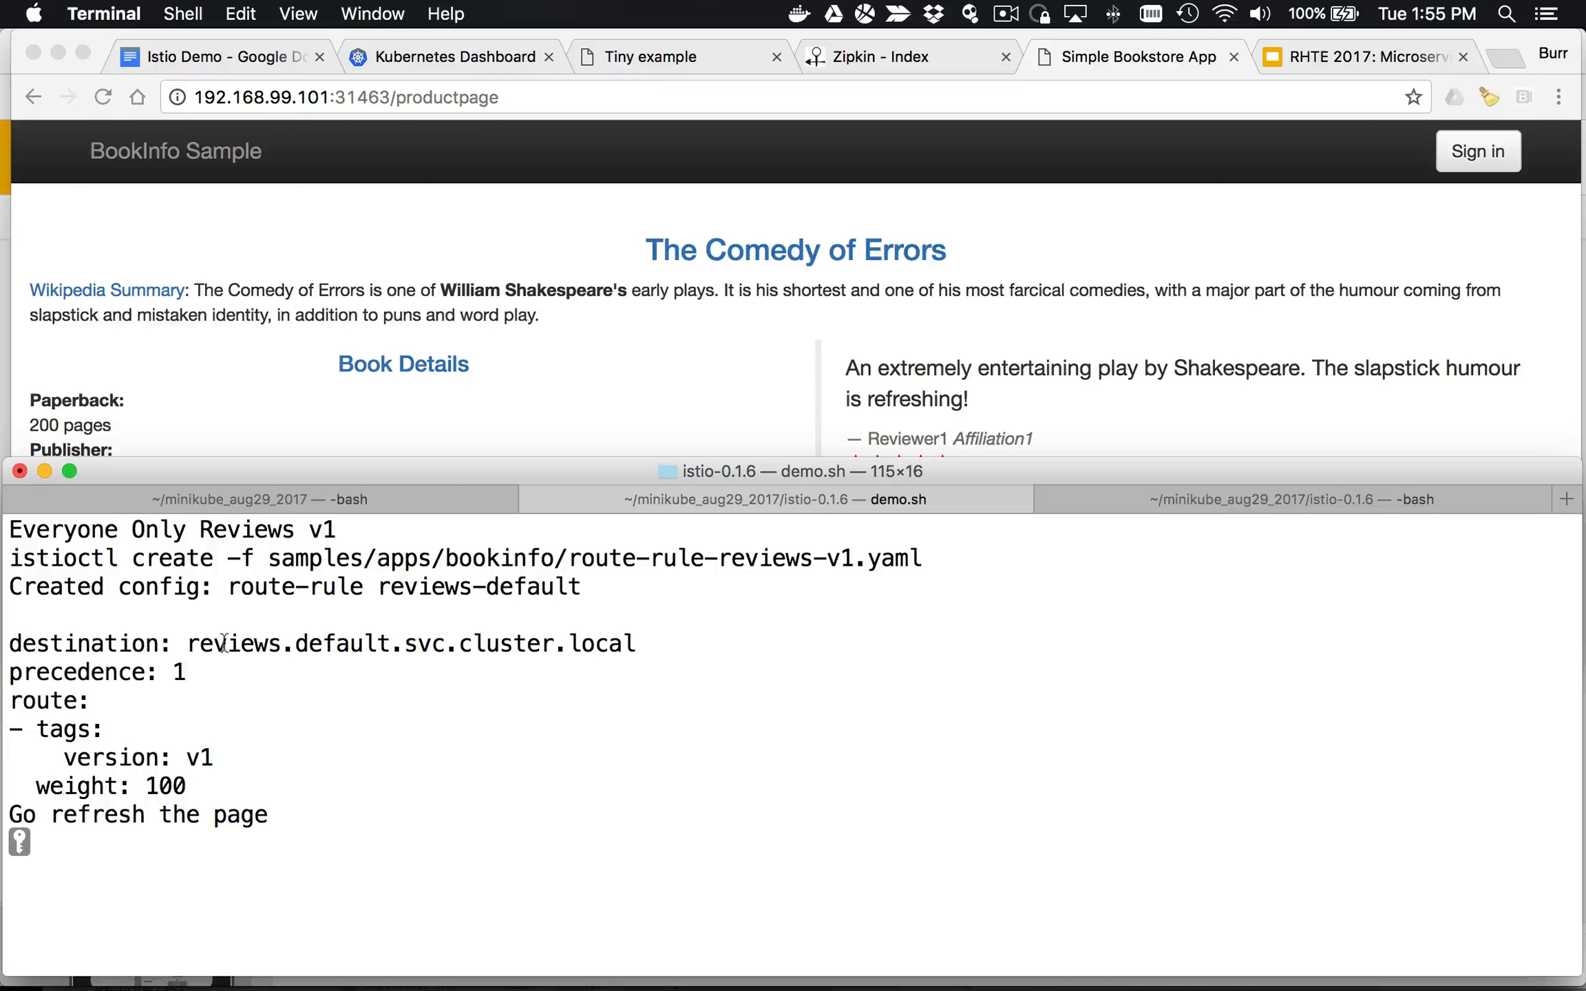
mouse_move(181, 567)
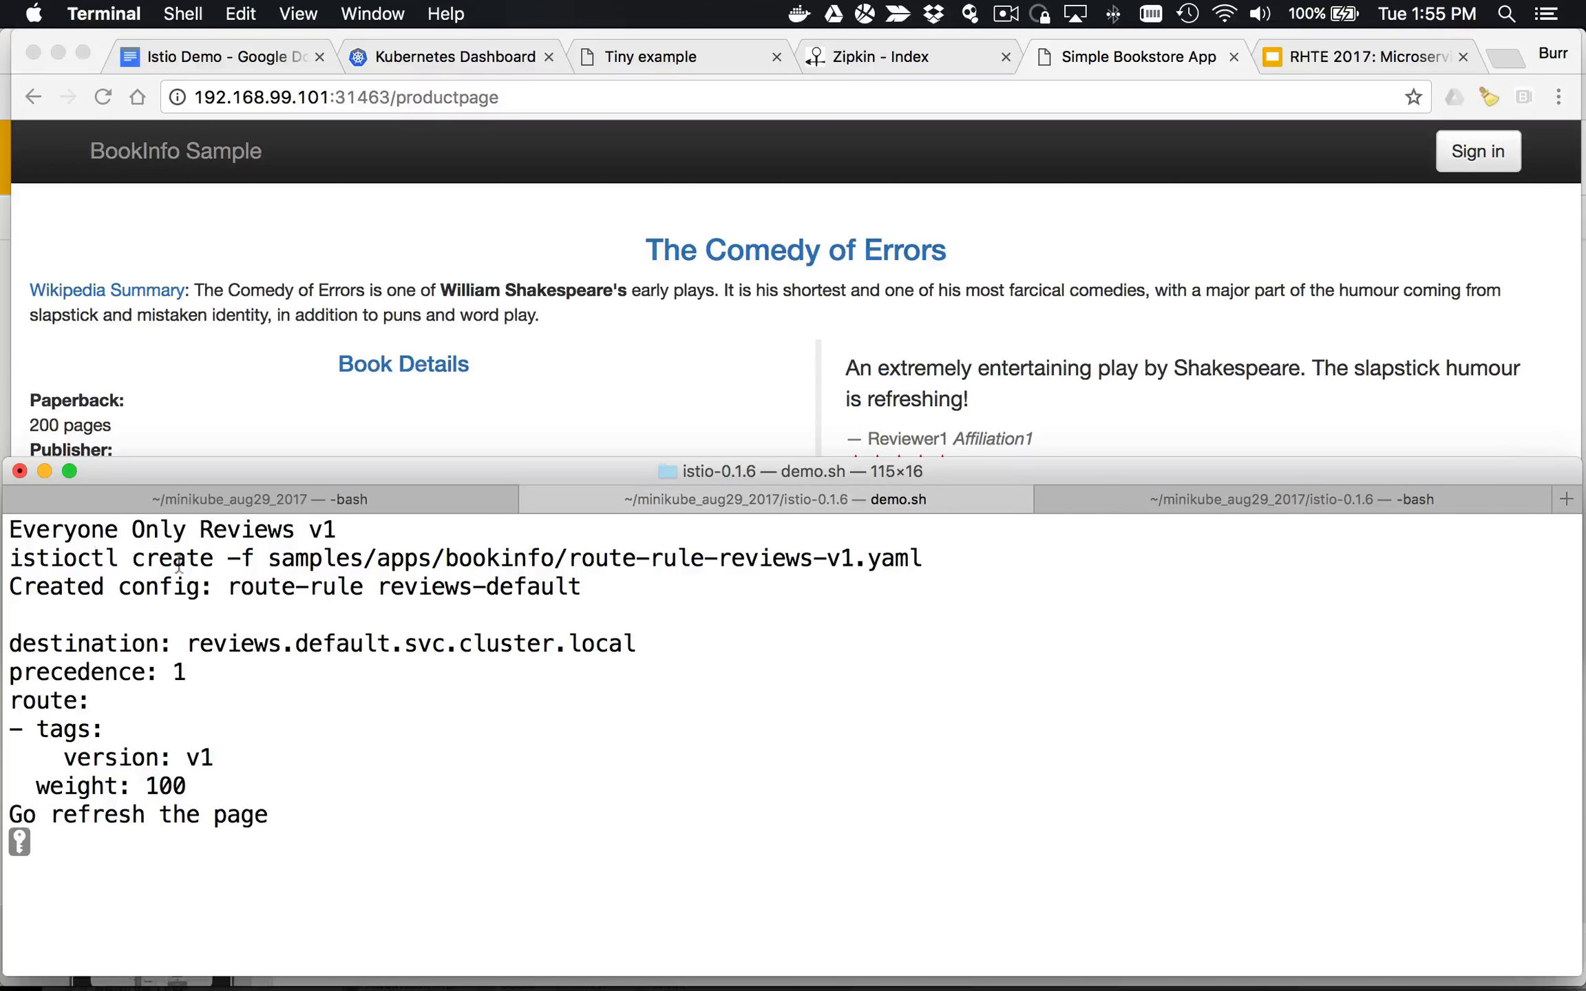
mouse_move(172, 736)
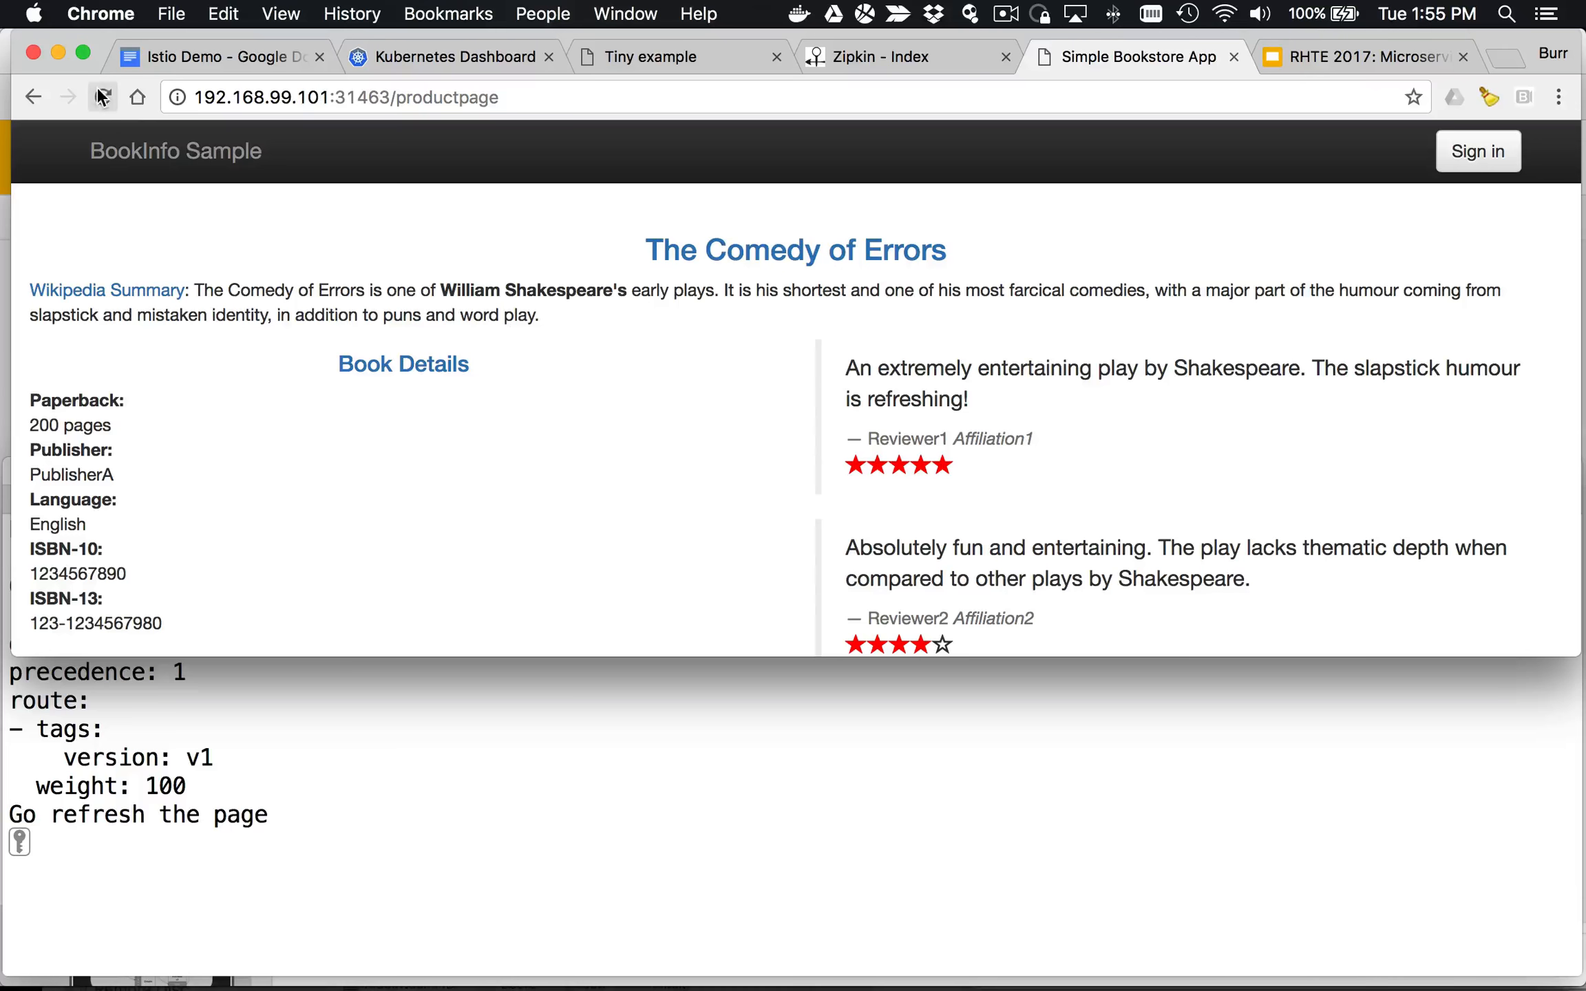
Step: Reload the product page to confirm v1 reviews show no star ratings
left_click(103, 97)
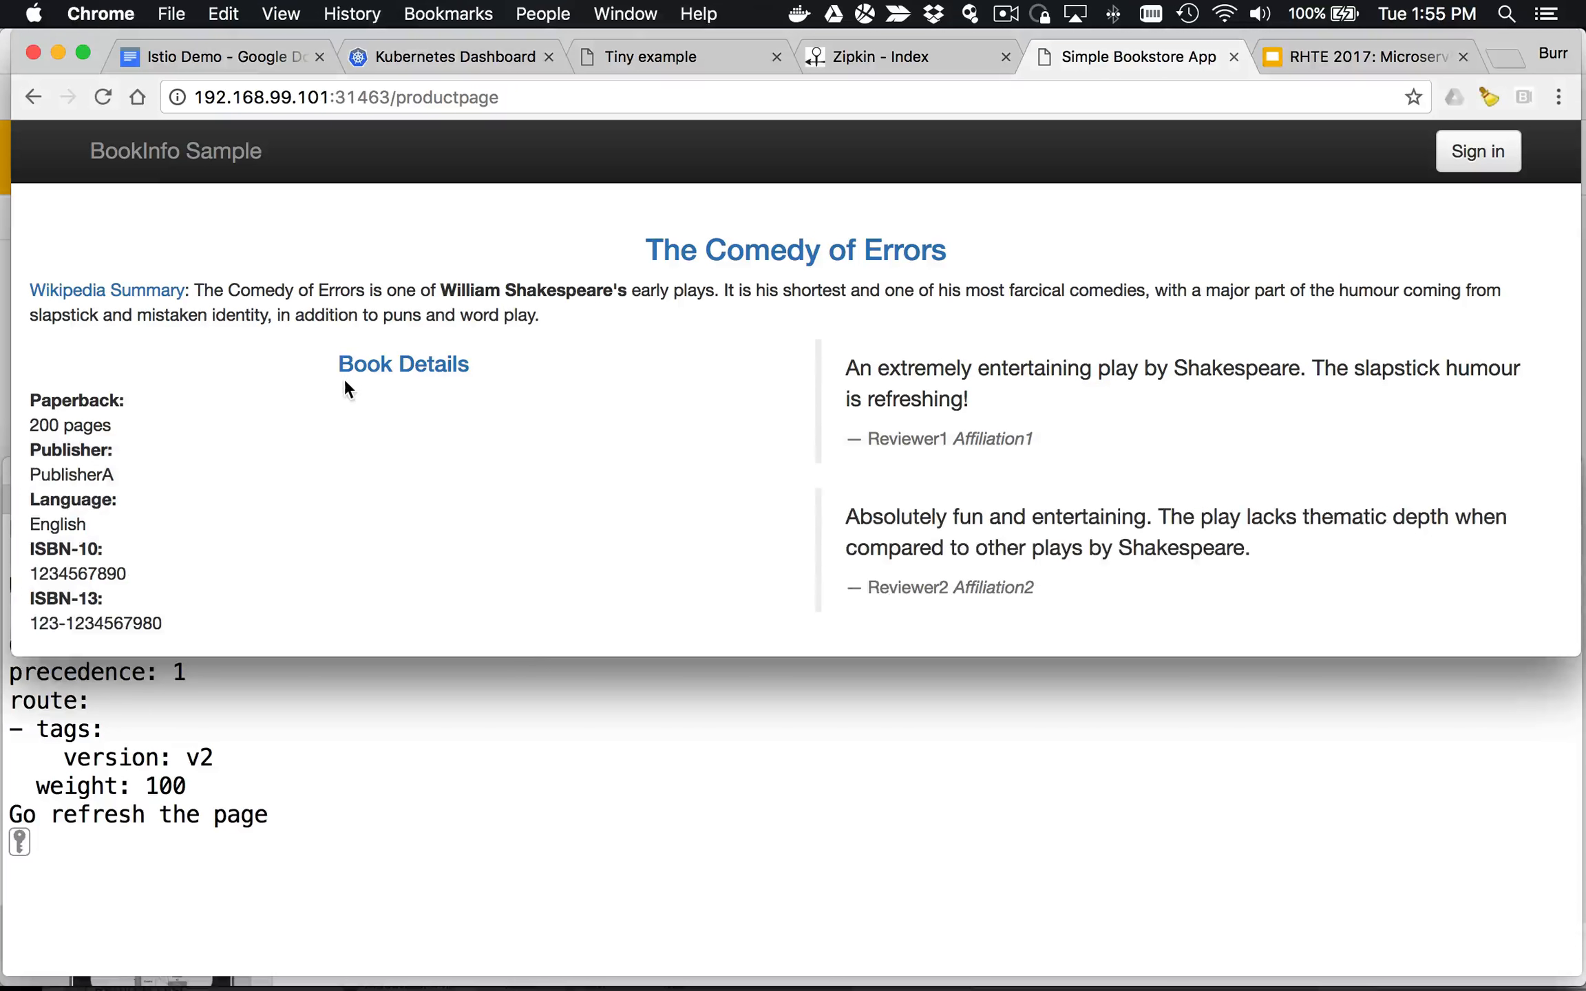
left_click(103, 97)
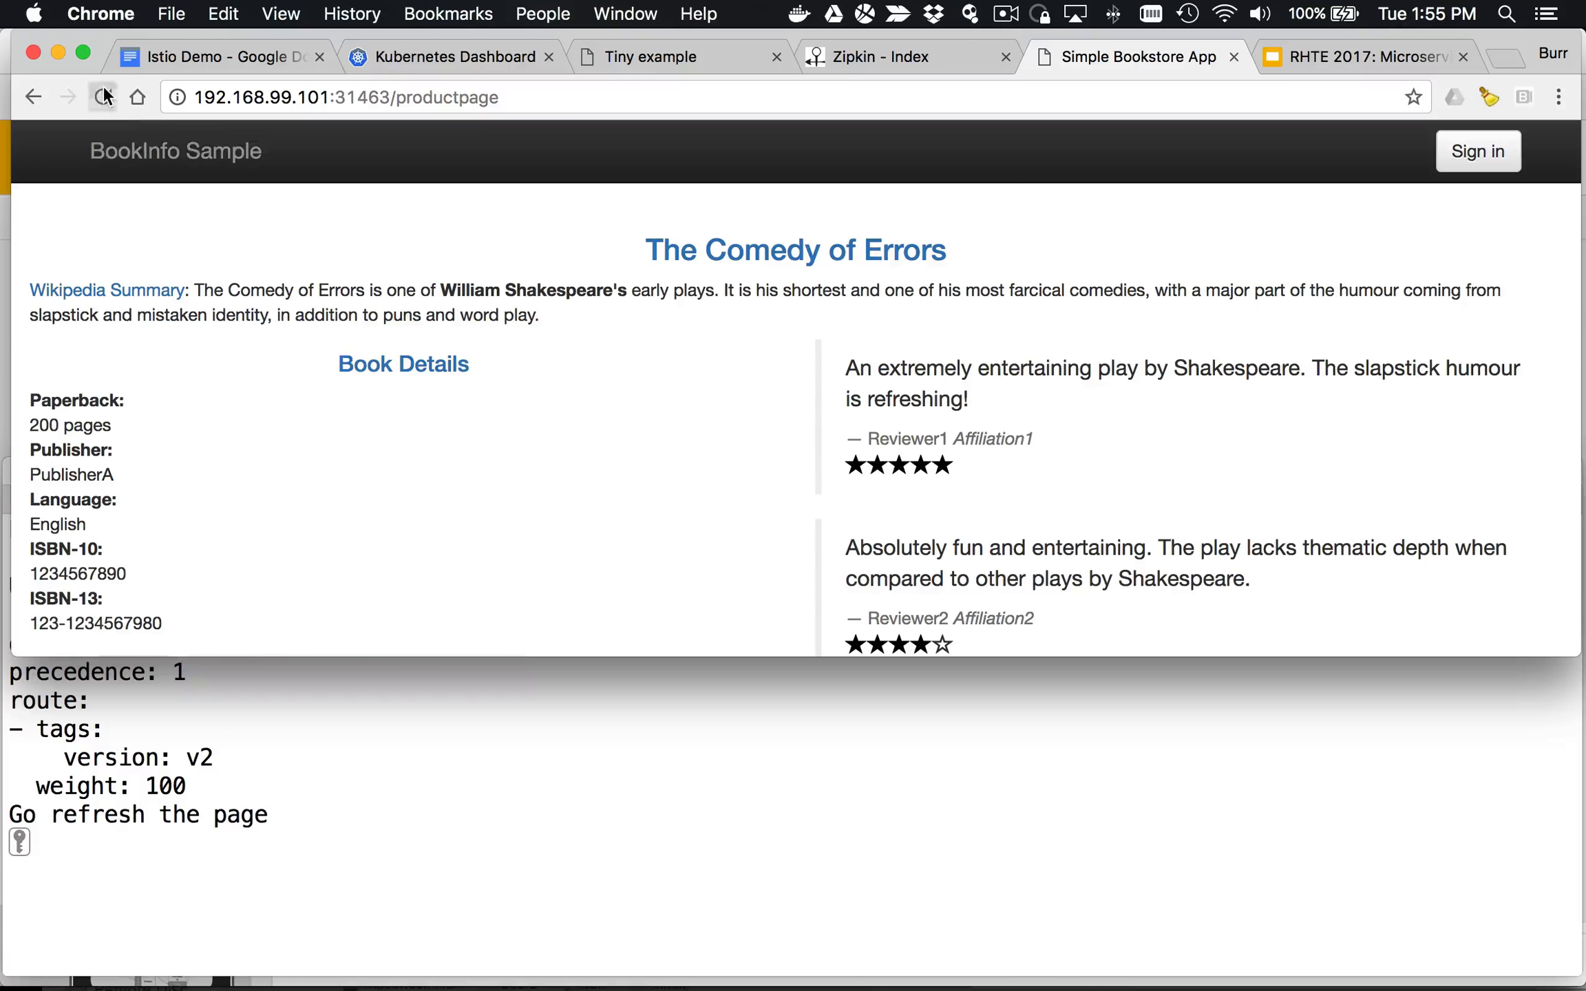
left_click(102, 97)
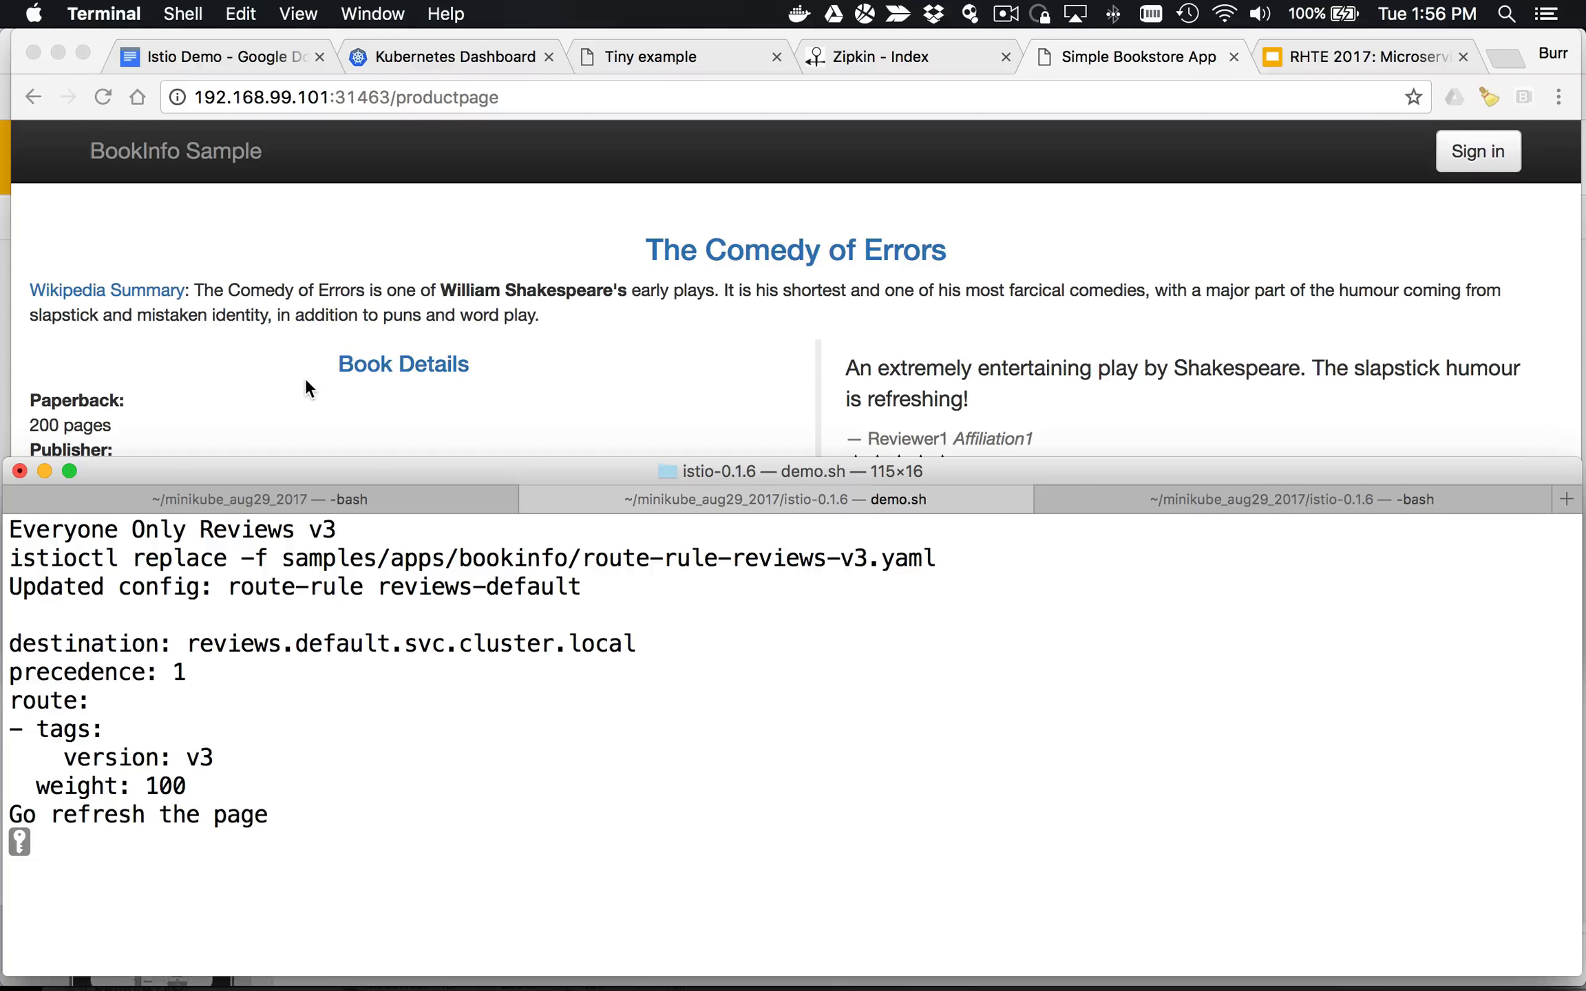
Step: Highlight v3 in the route rule and reload the page to see red-star reviews
double_click(198, 758)
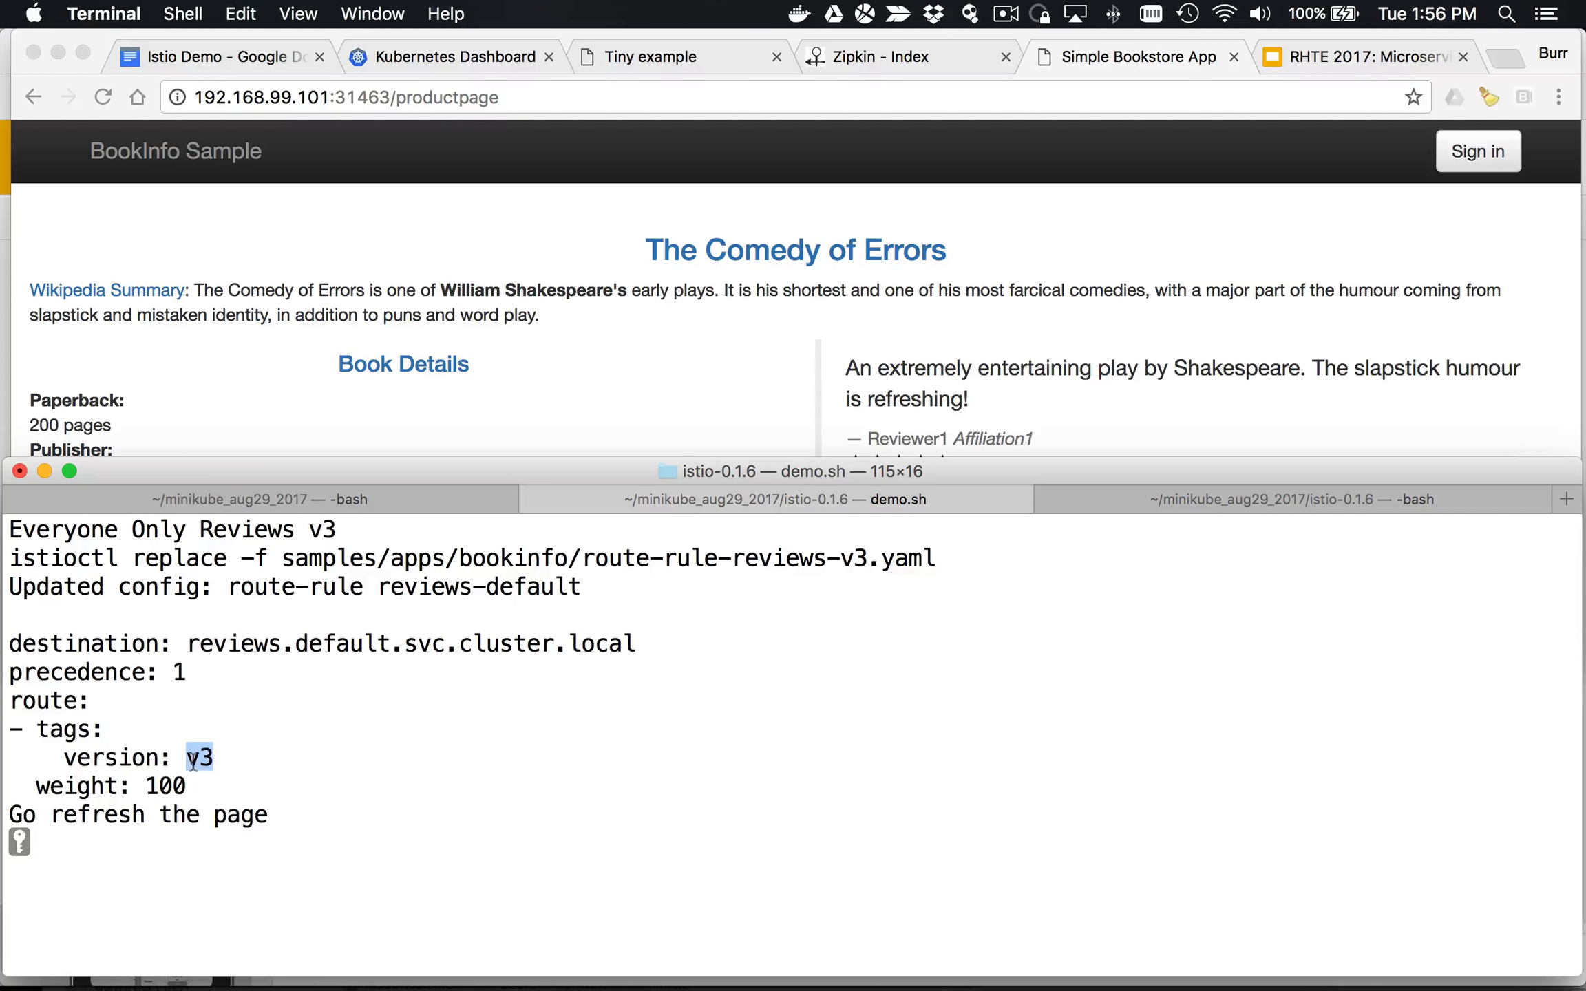
left_click(102, 97)
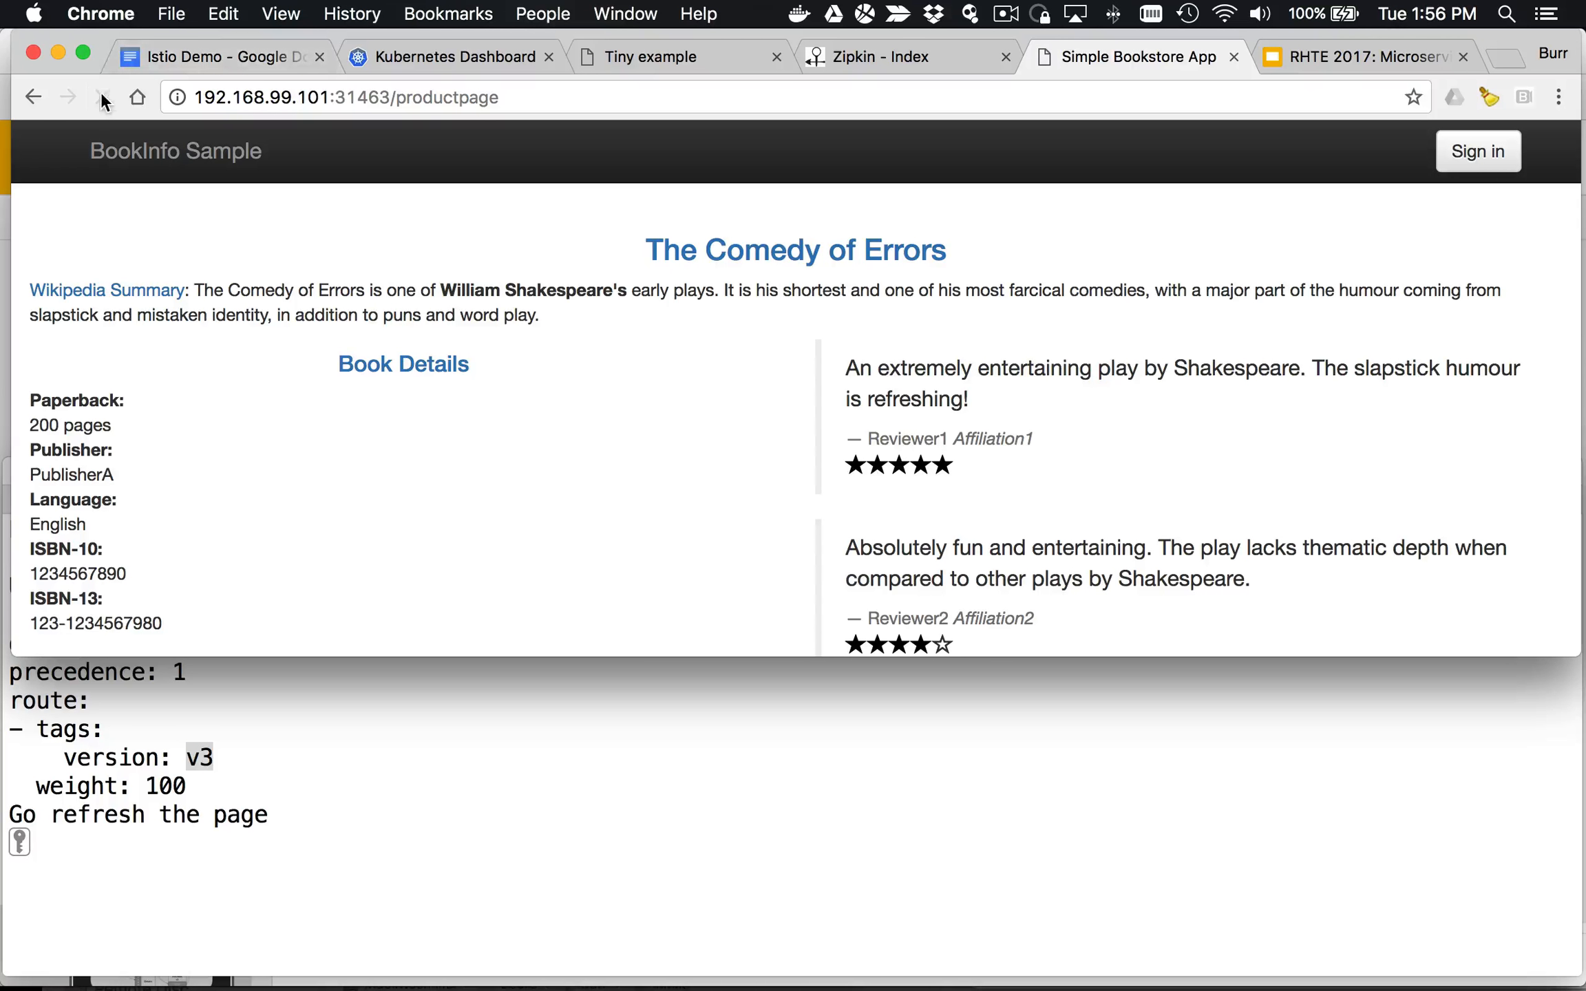
left_click(103, 97)
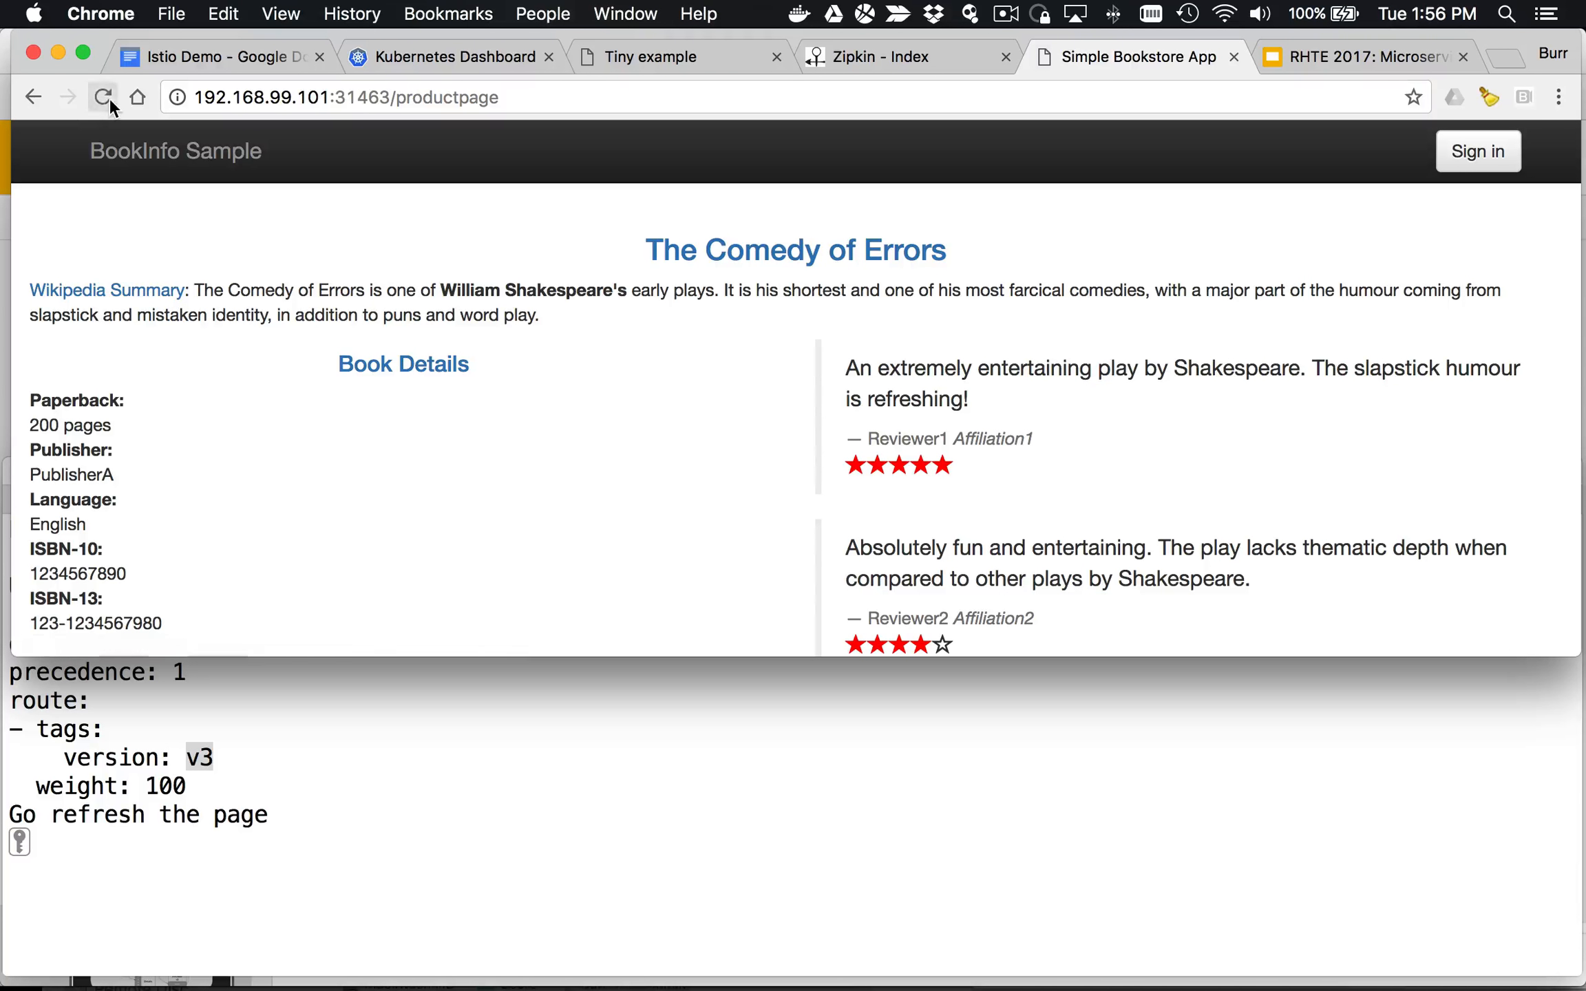
left_click(102, 97)
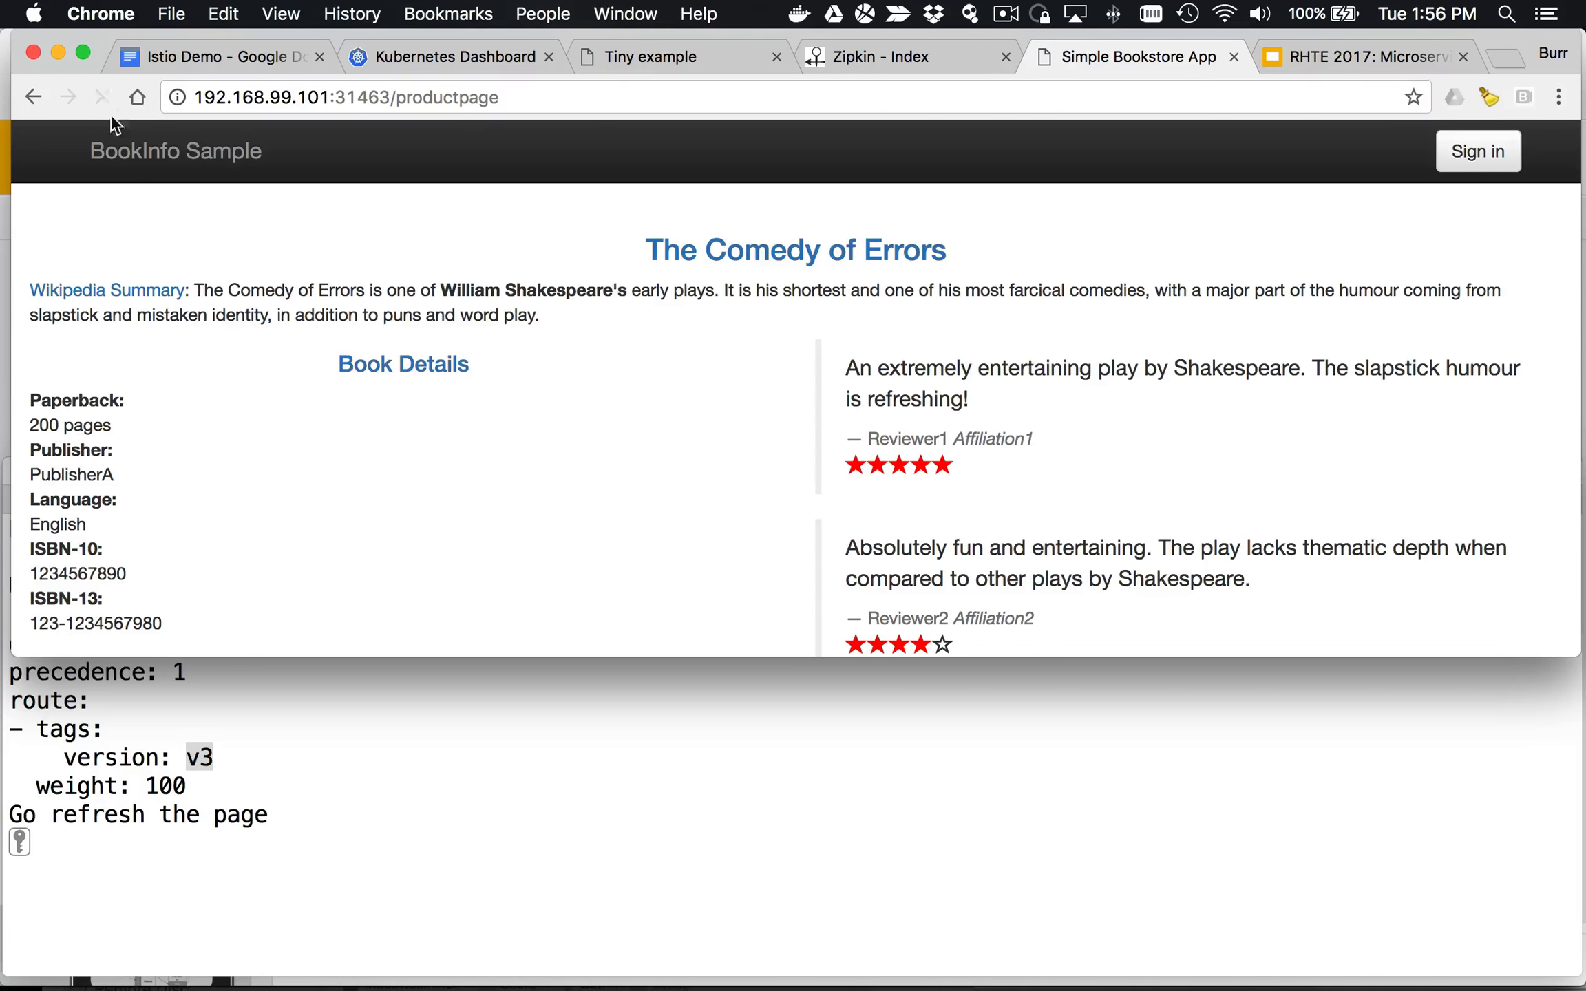
mouse_move(96, 99)
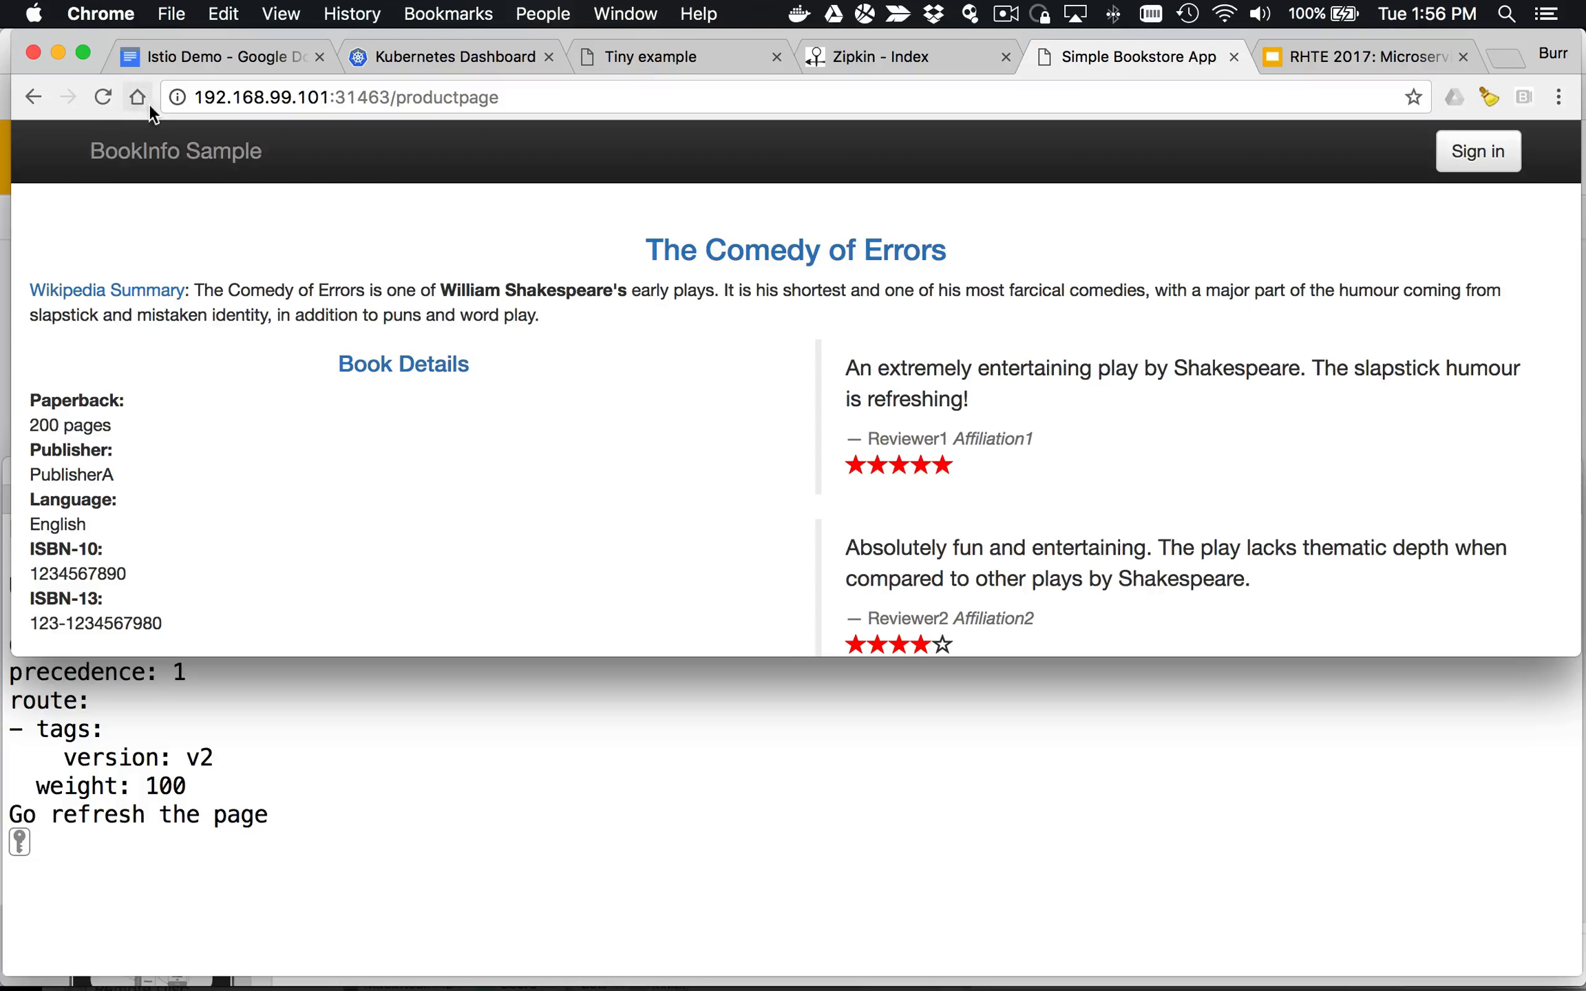
left_click(102, 97)
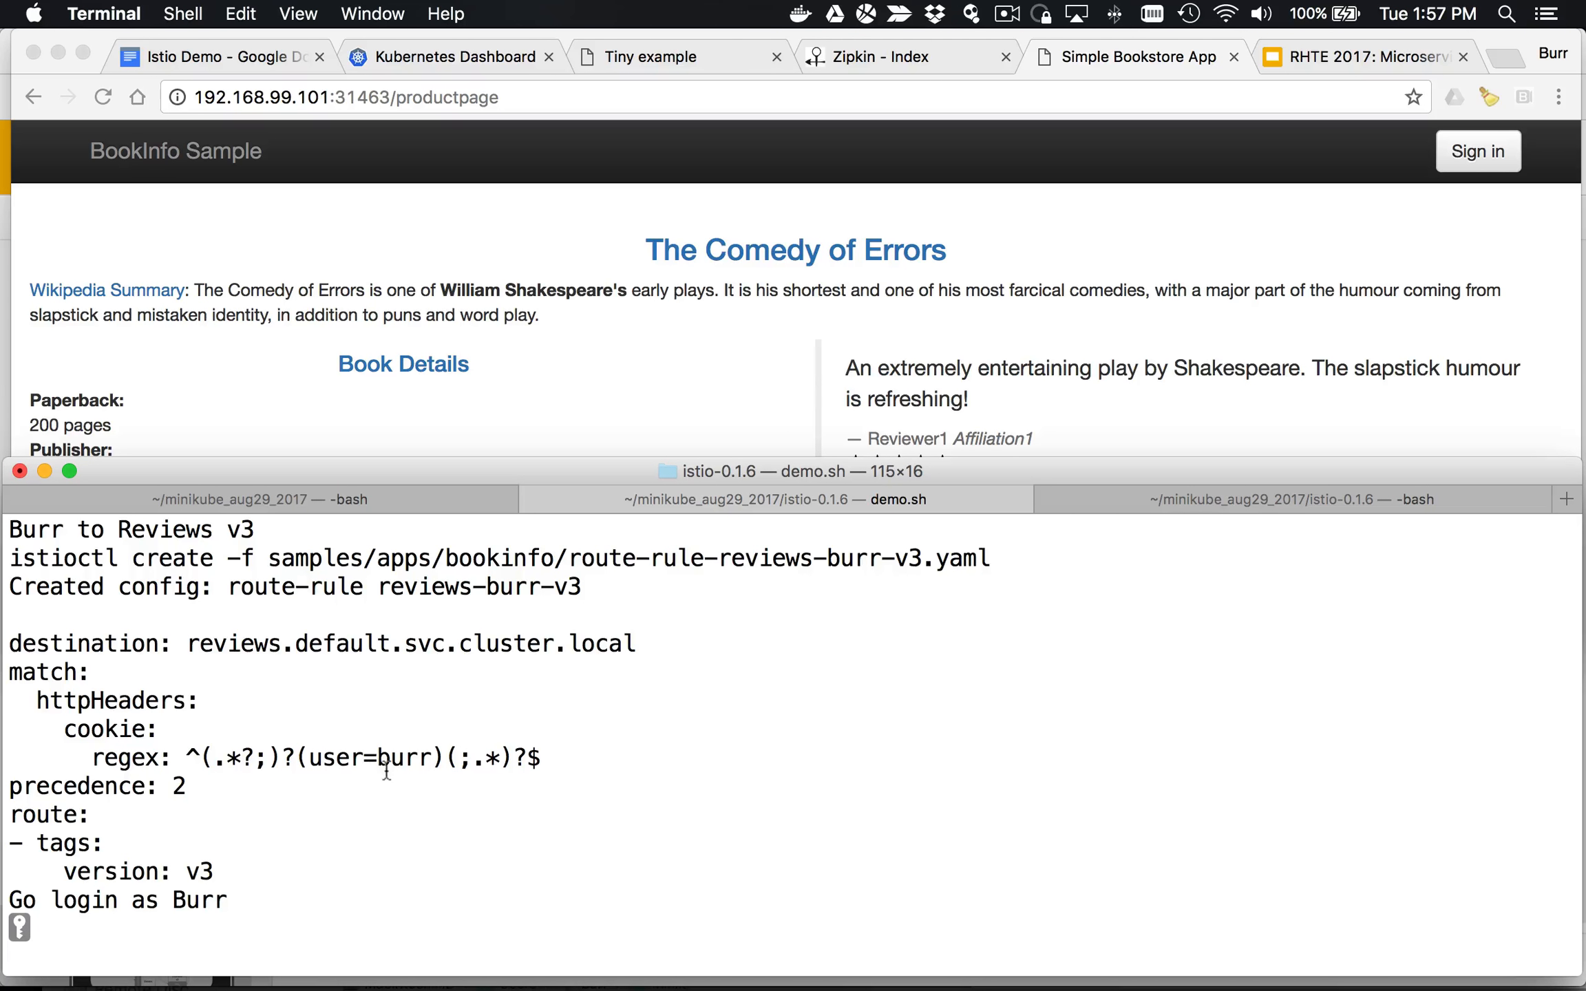
Step: Highlight the cookie user name burr in the reviews-burr-v3 rule
double_click(400, 757)
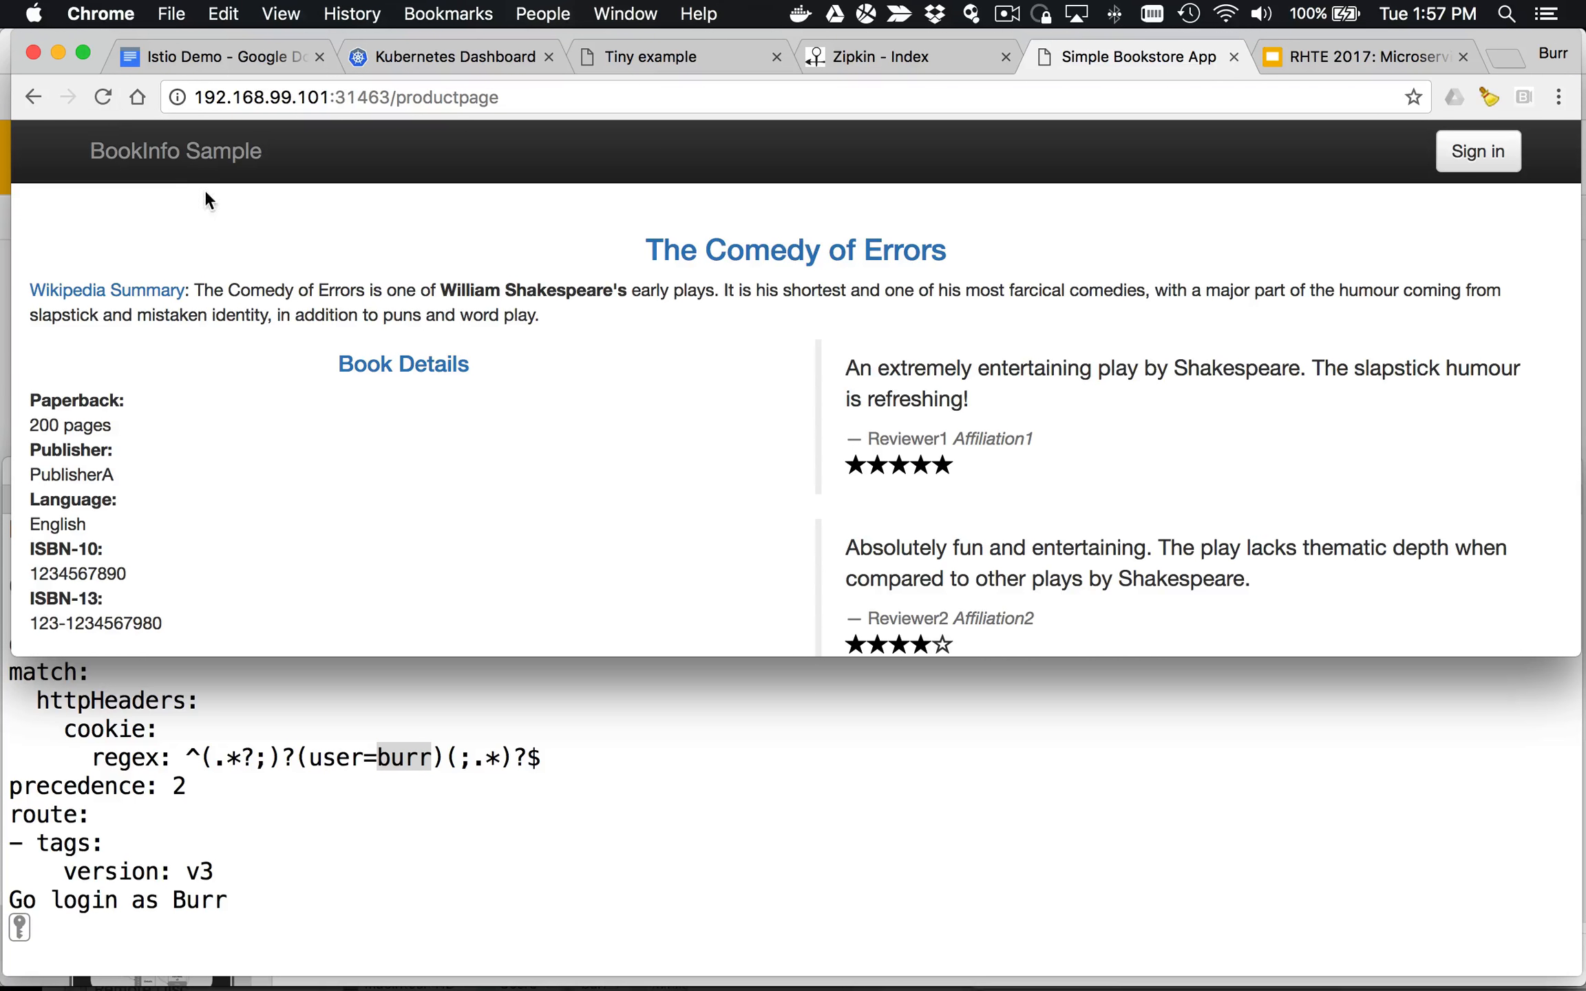
Step: Sign in to Bookinfo with user name 'birr' and reload while signed in
left_click(101, 98)
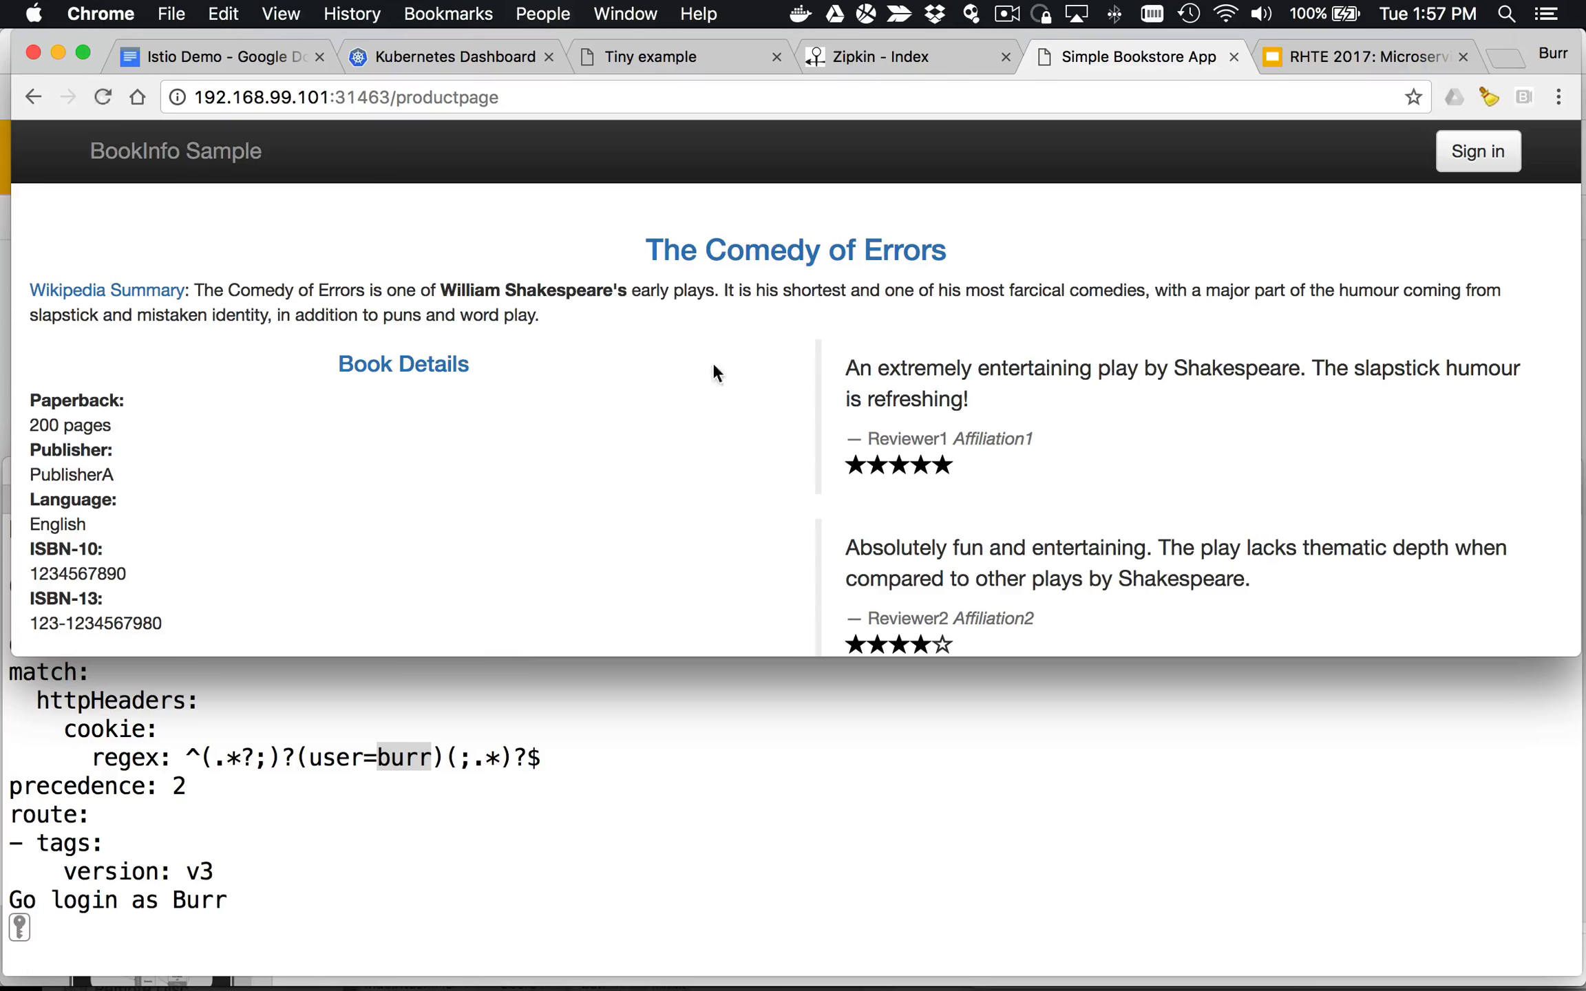
left_click(1476, 151)
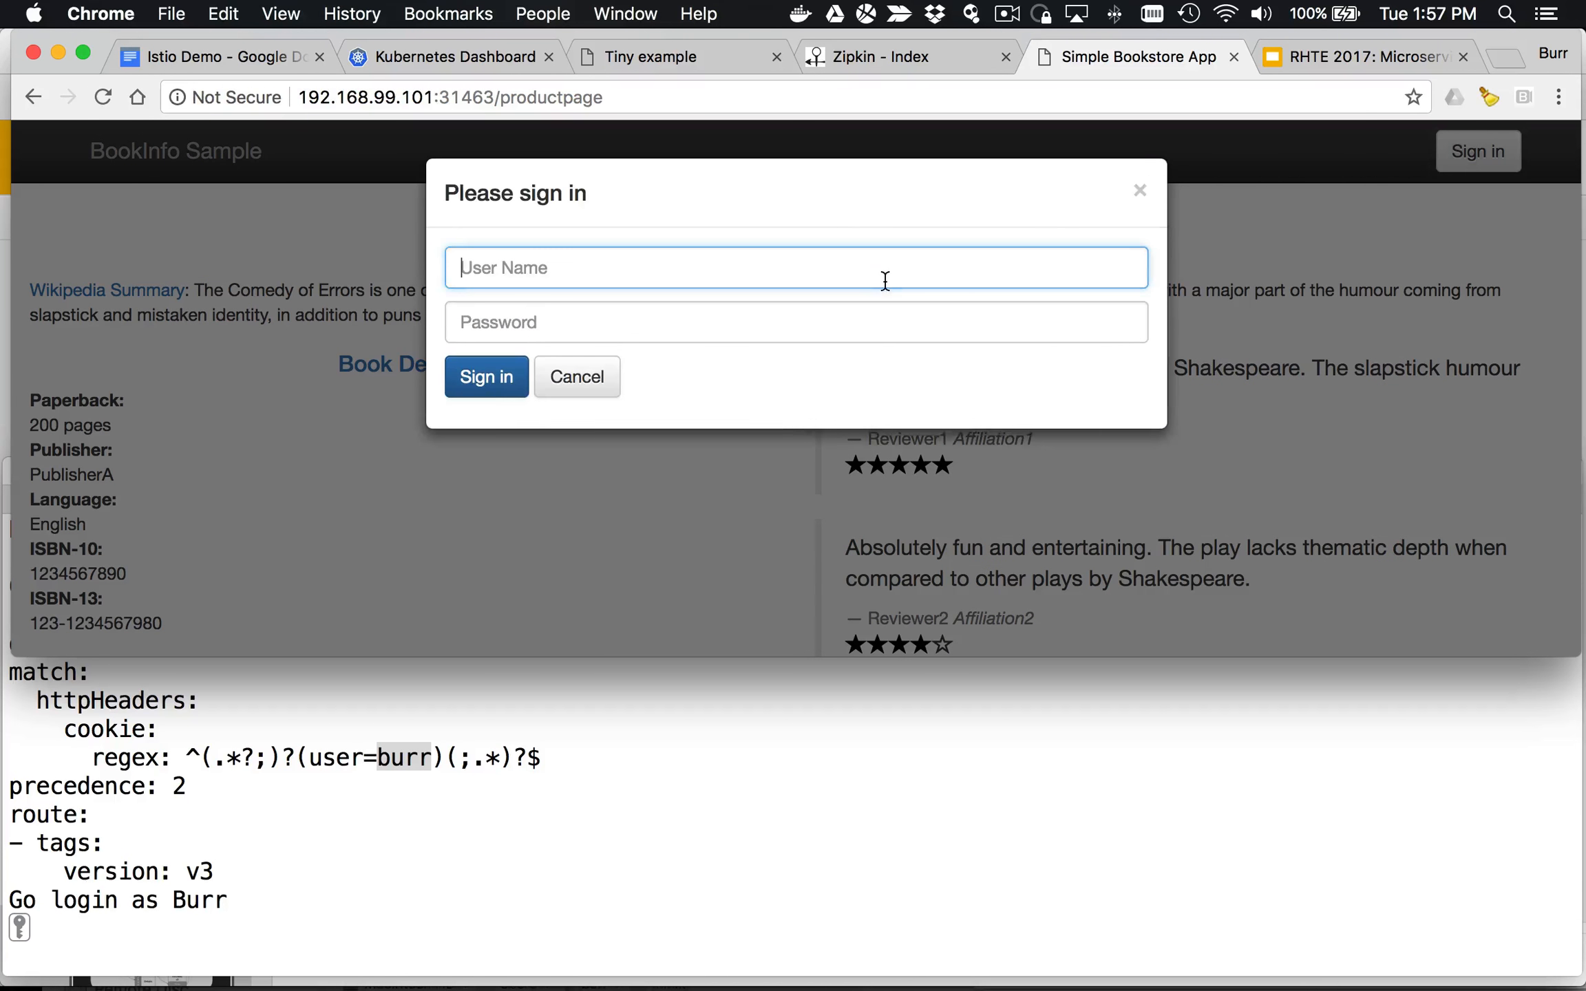
type("birr")
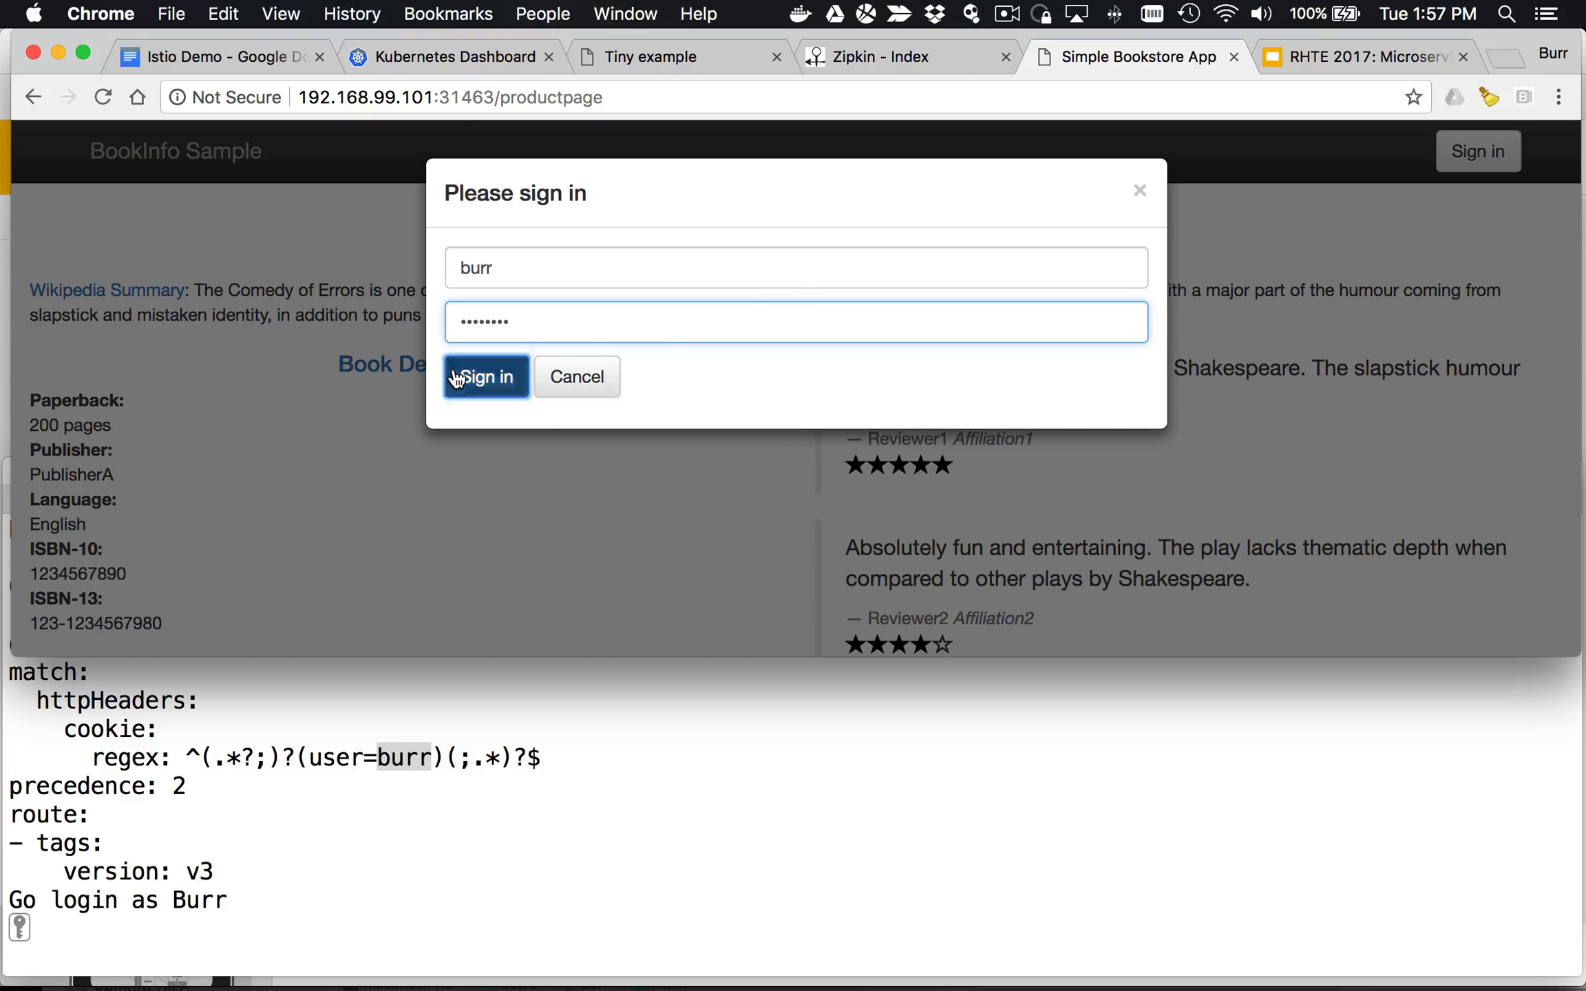
left_click(484, 377)
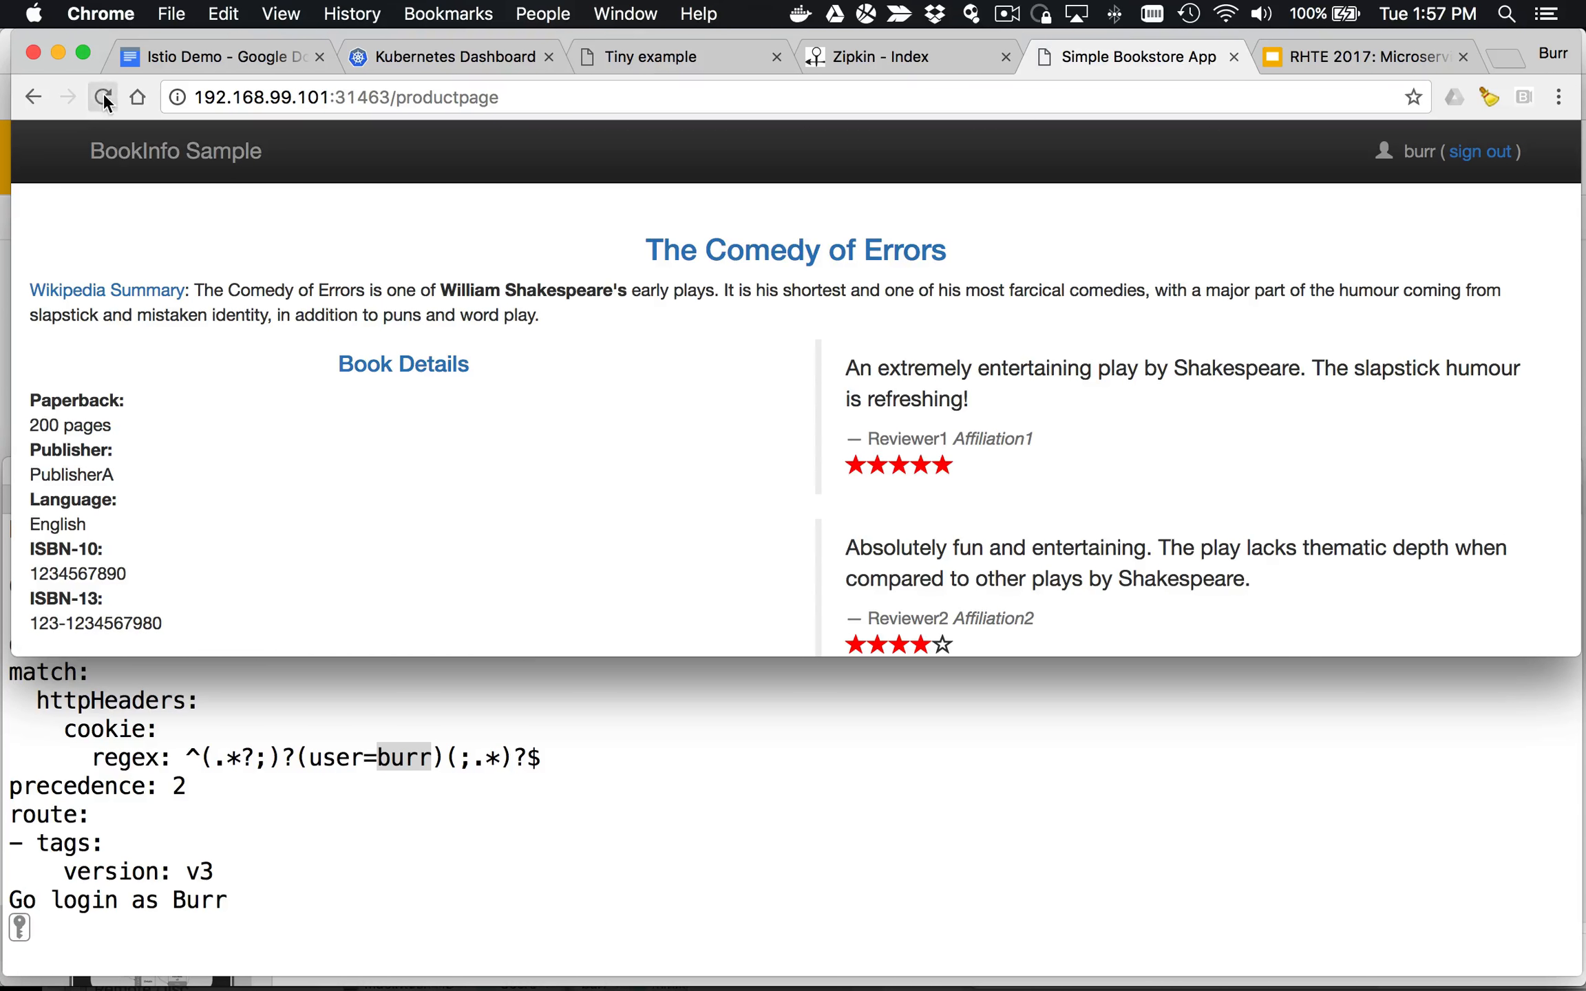
left_click(1482, 151)
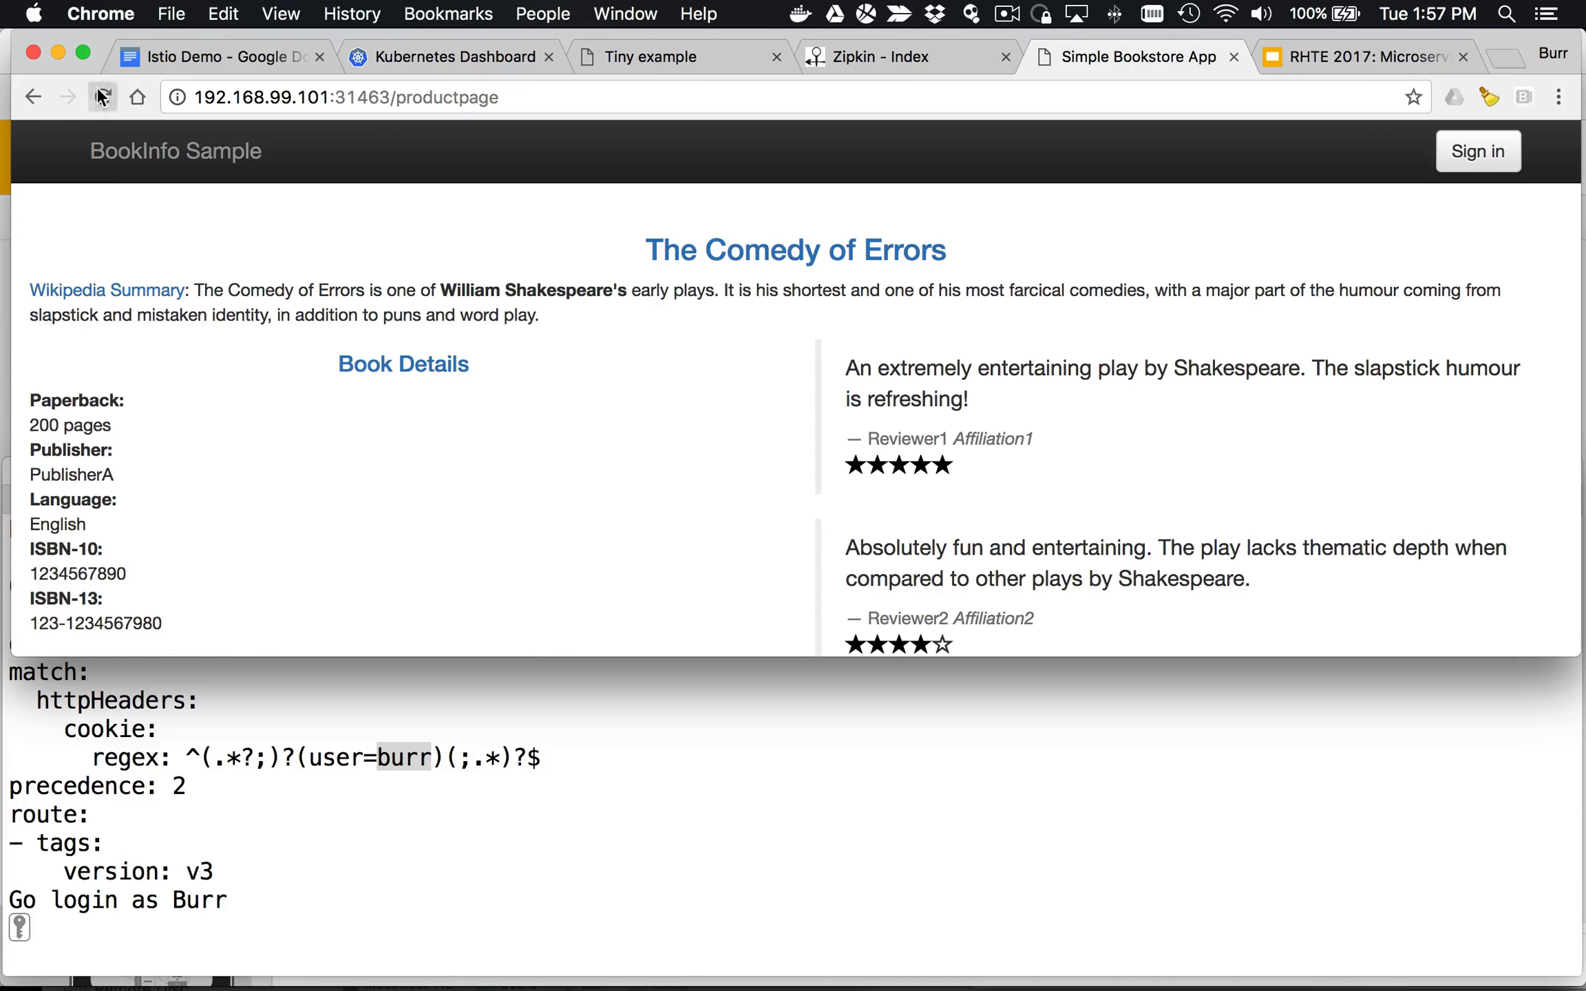
Step: Reload the page and sign in again with user name 'bur'
left_click(102, 97)
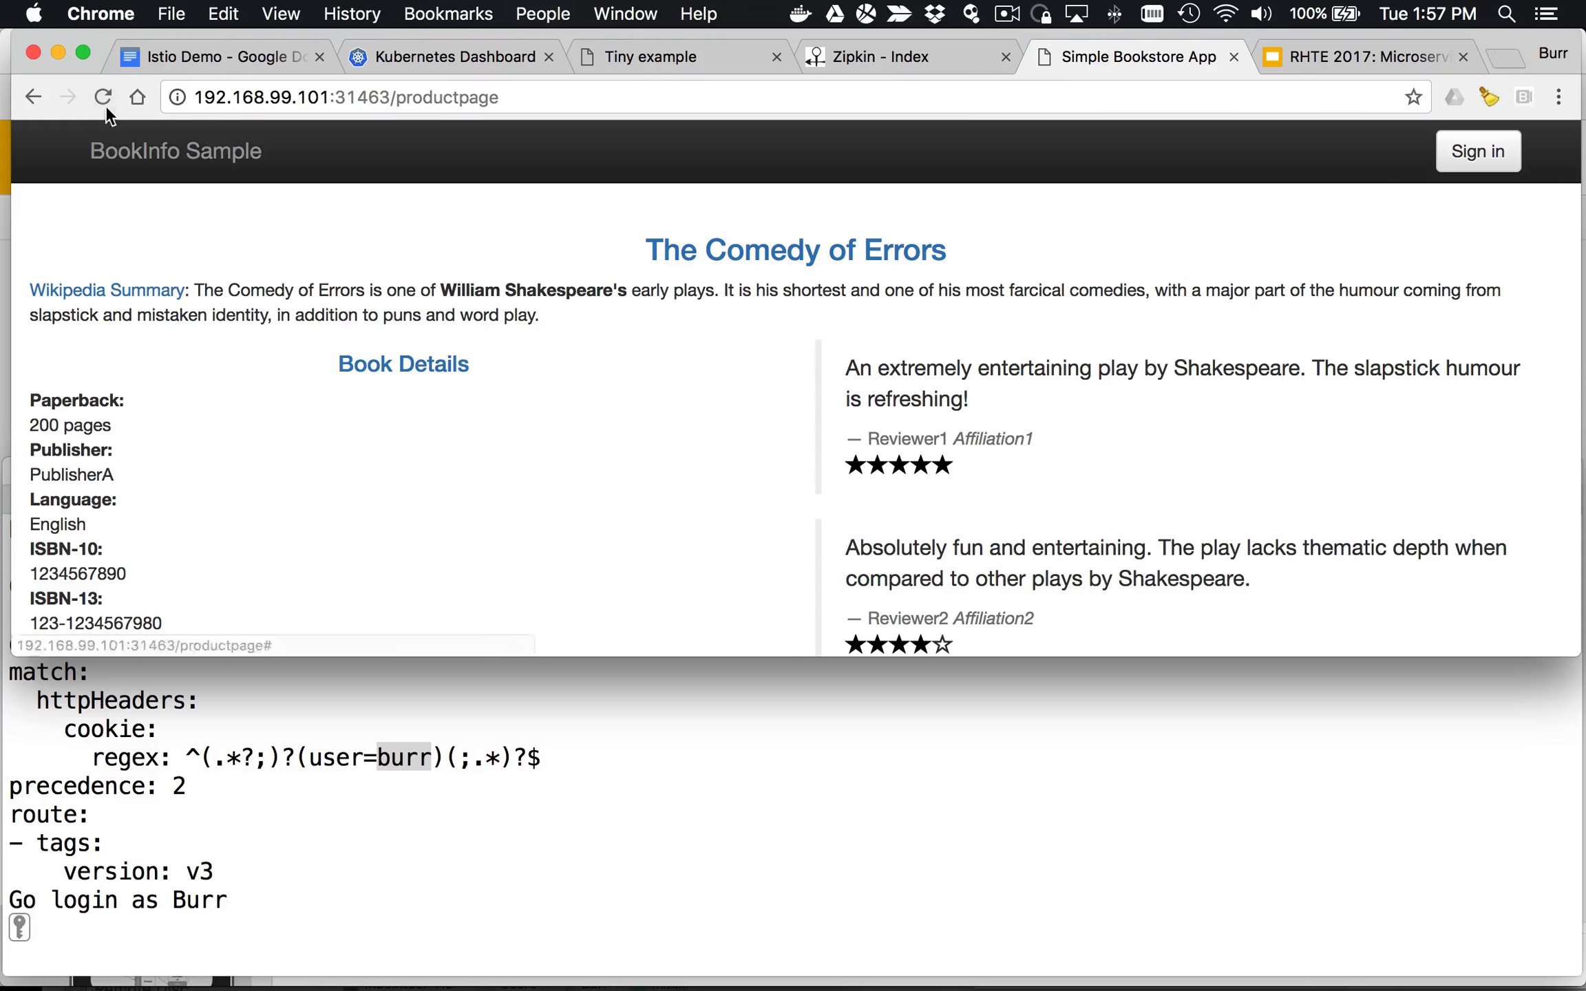
left_click(1475, 151)
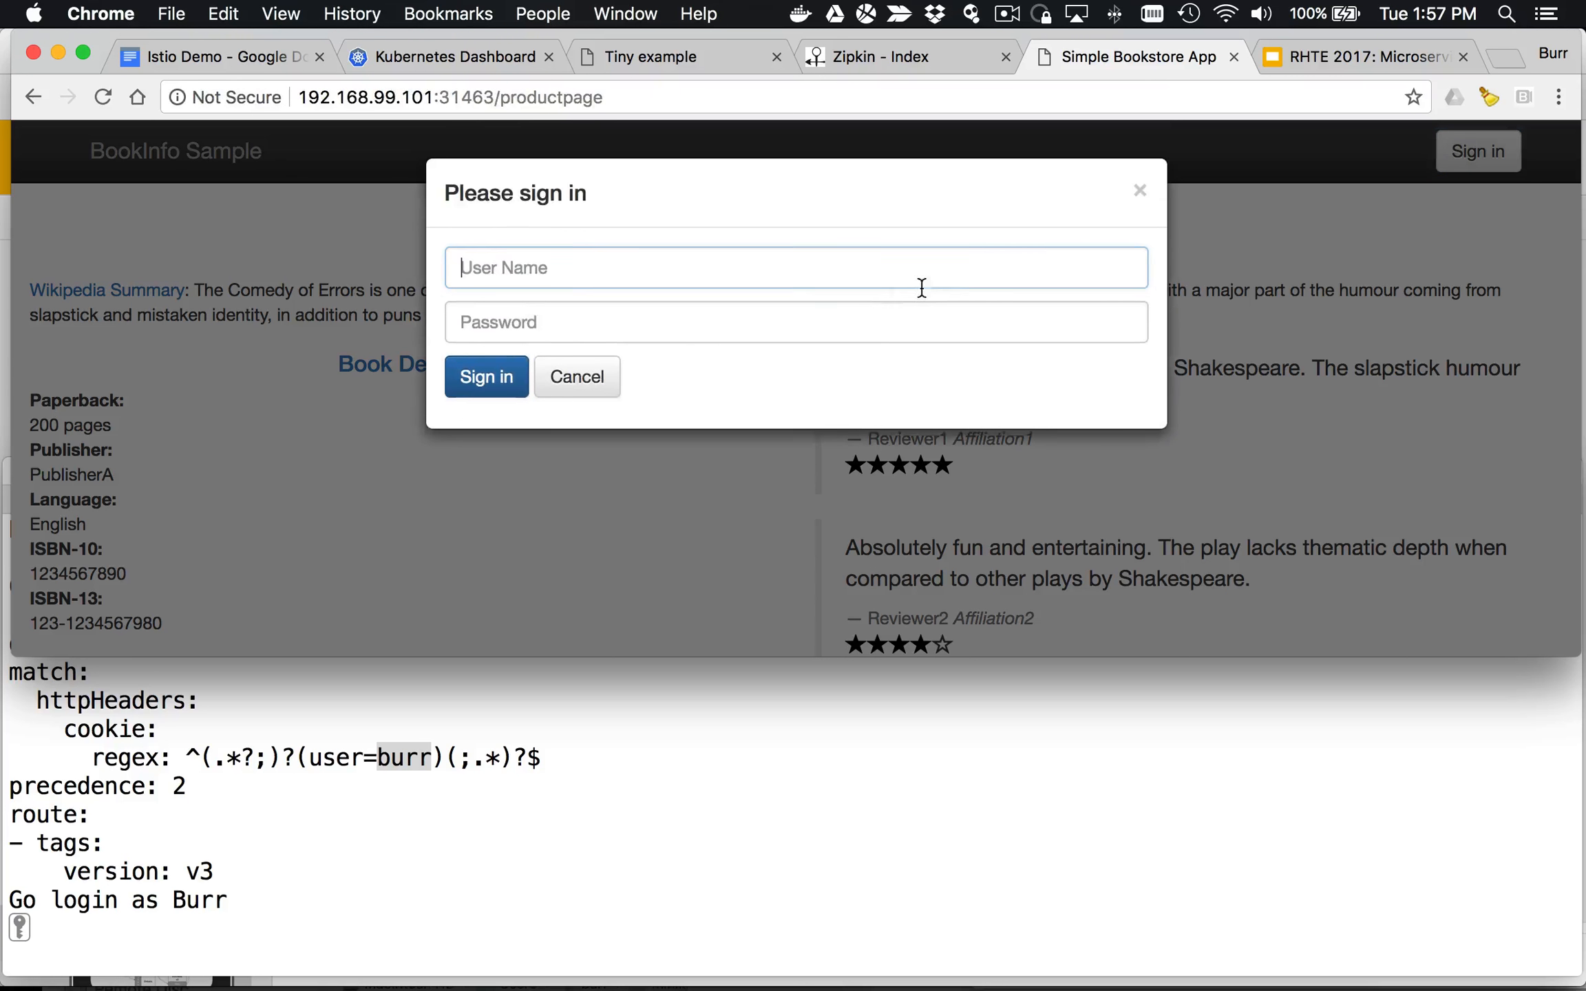
type("burr")
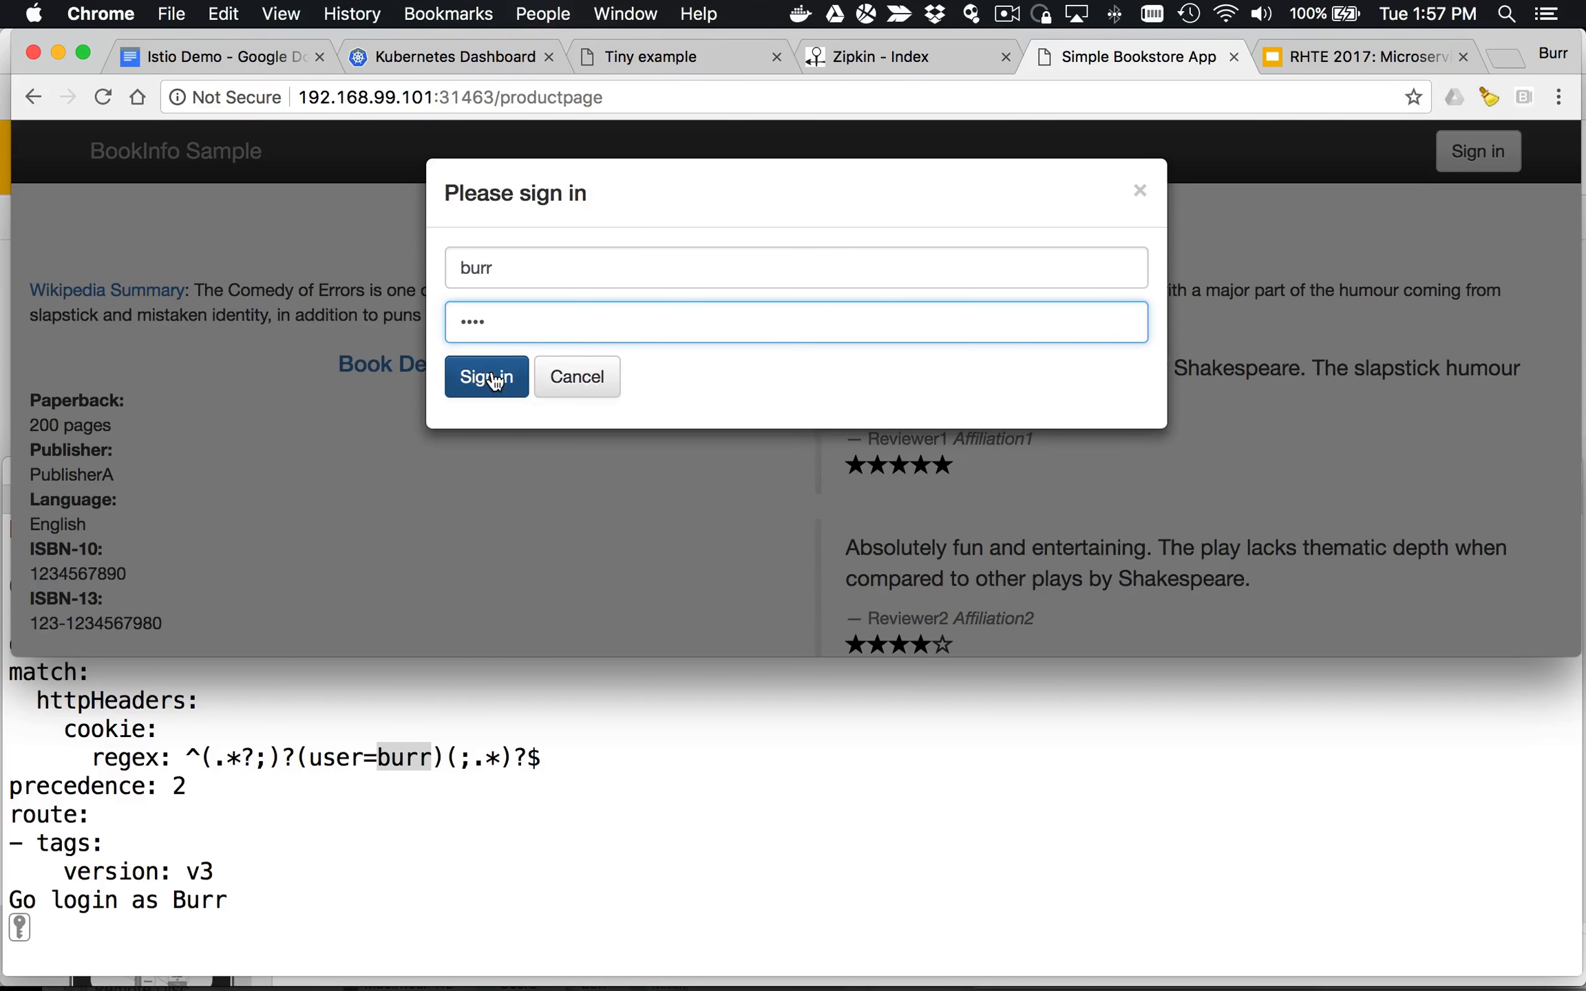
left_click(485, 376)
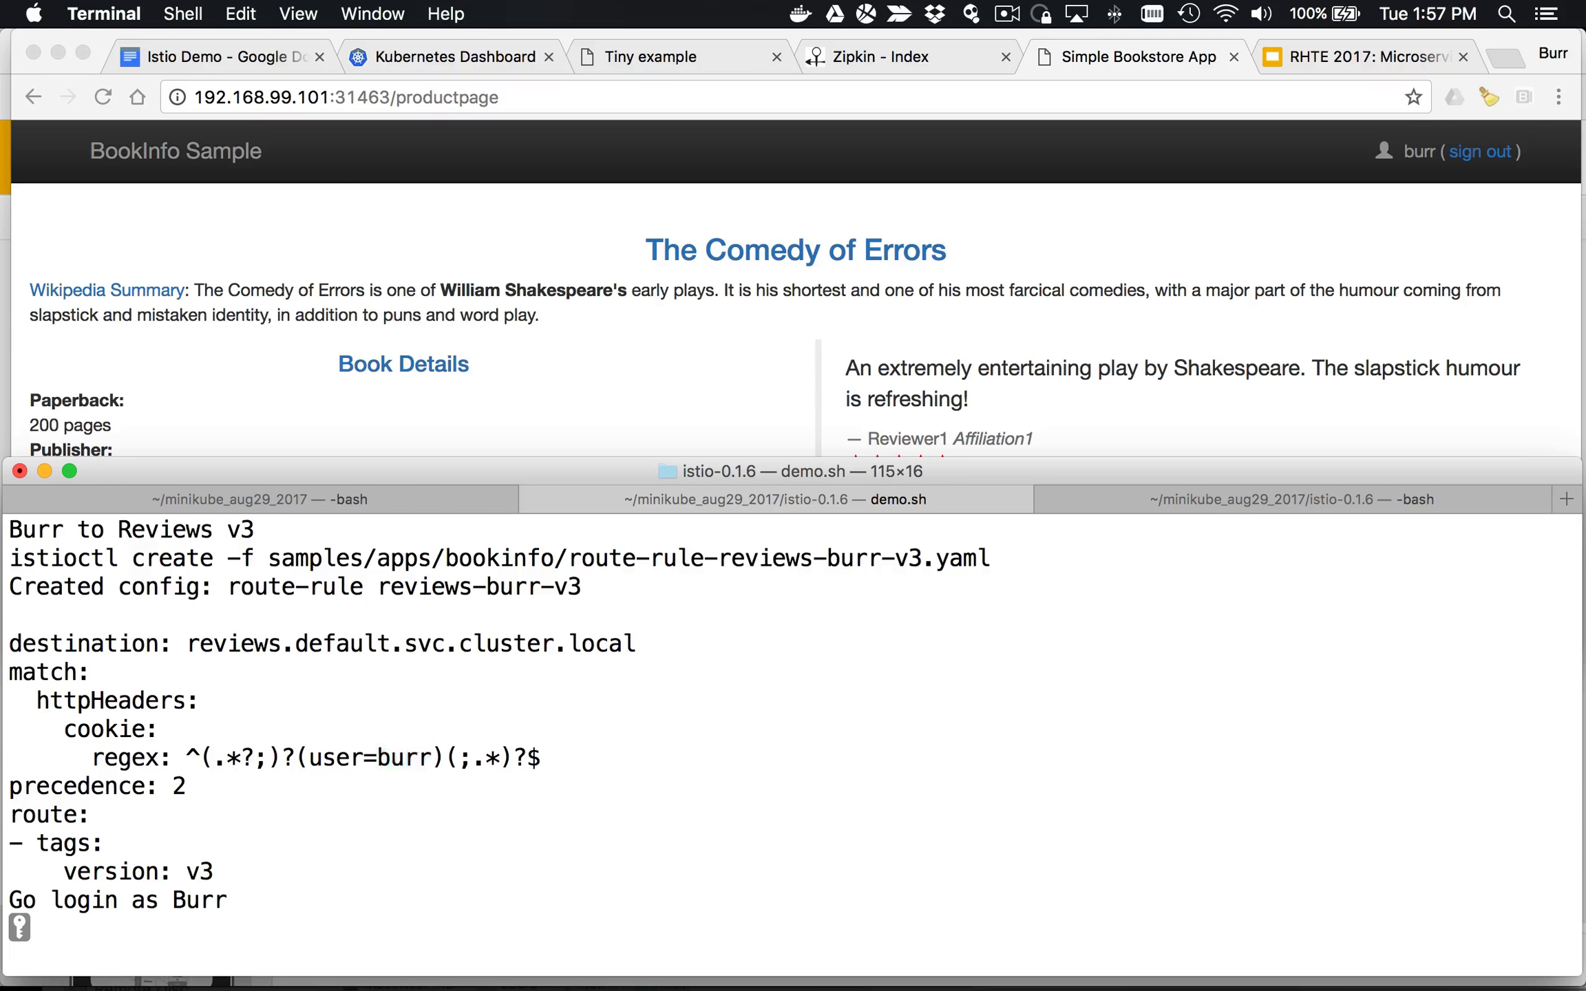
Step: Scroll to the ratings delay rule and highlight its 7.000s fixed delay
scroll("down", 3)
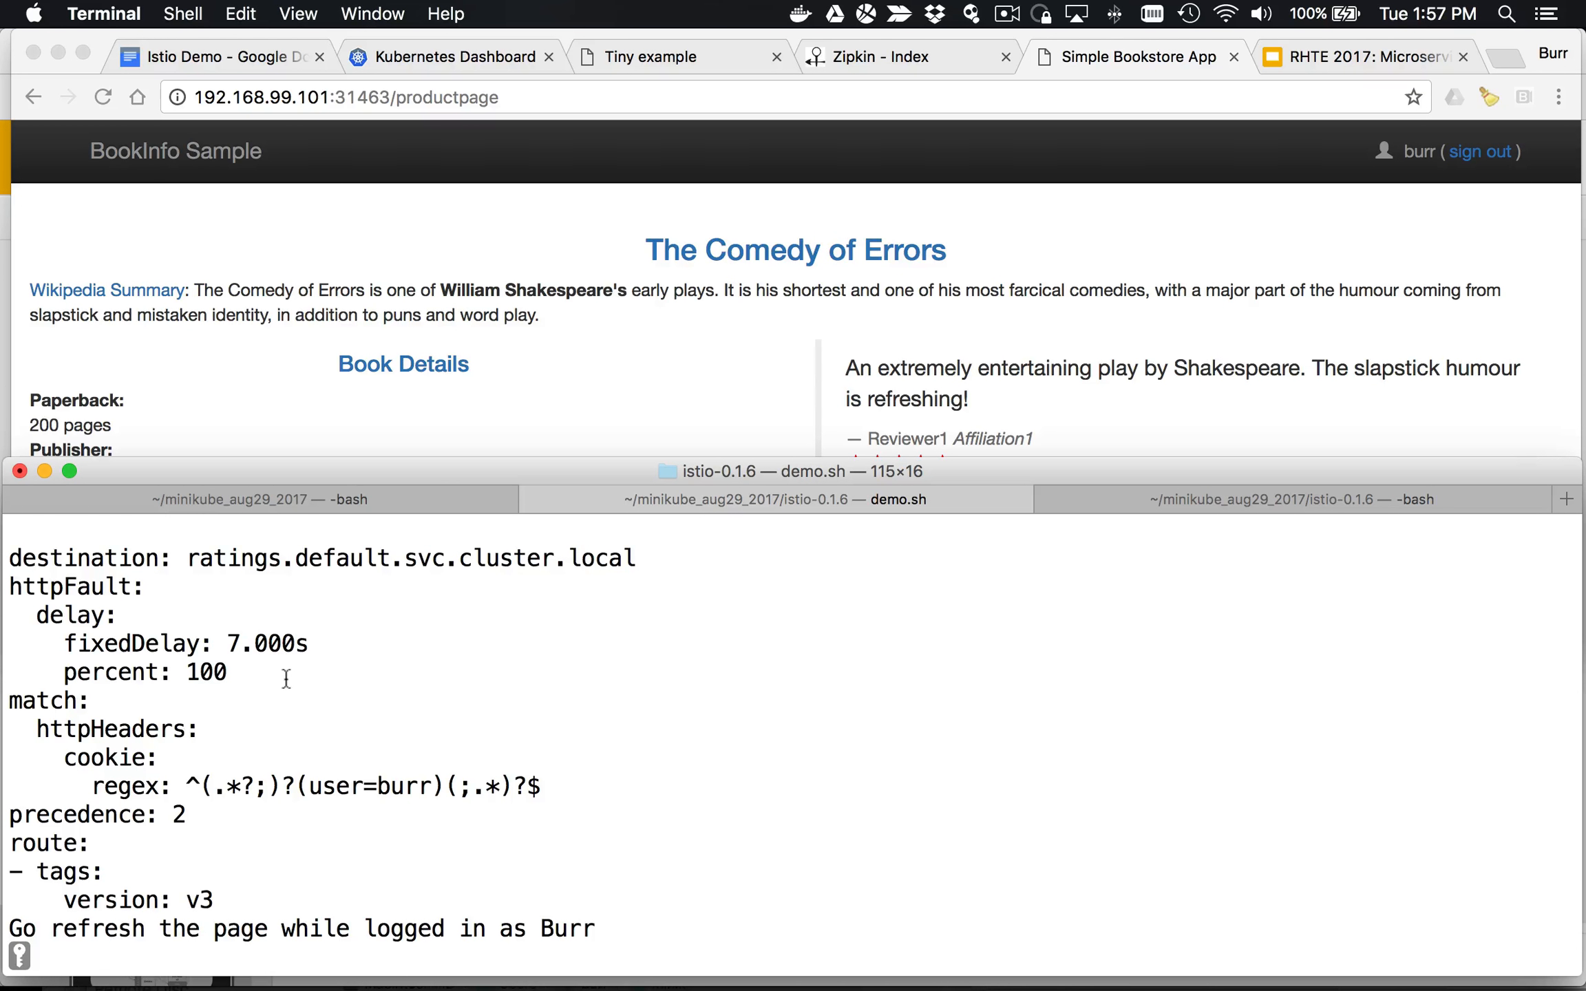
double_click(266, 644)
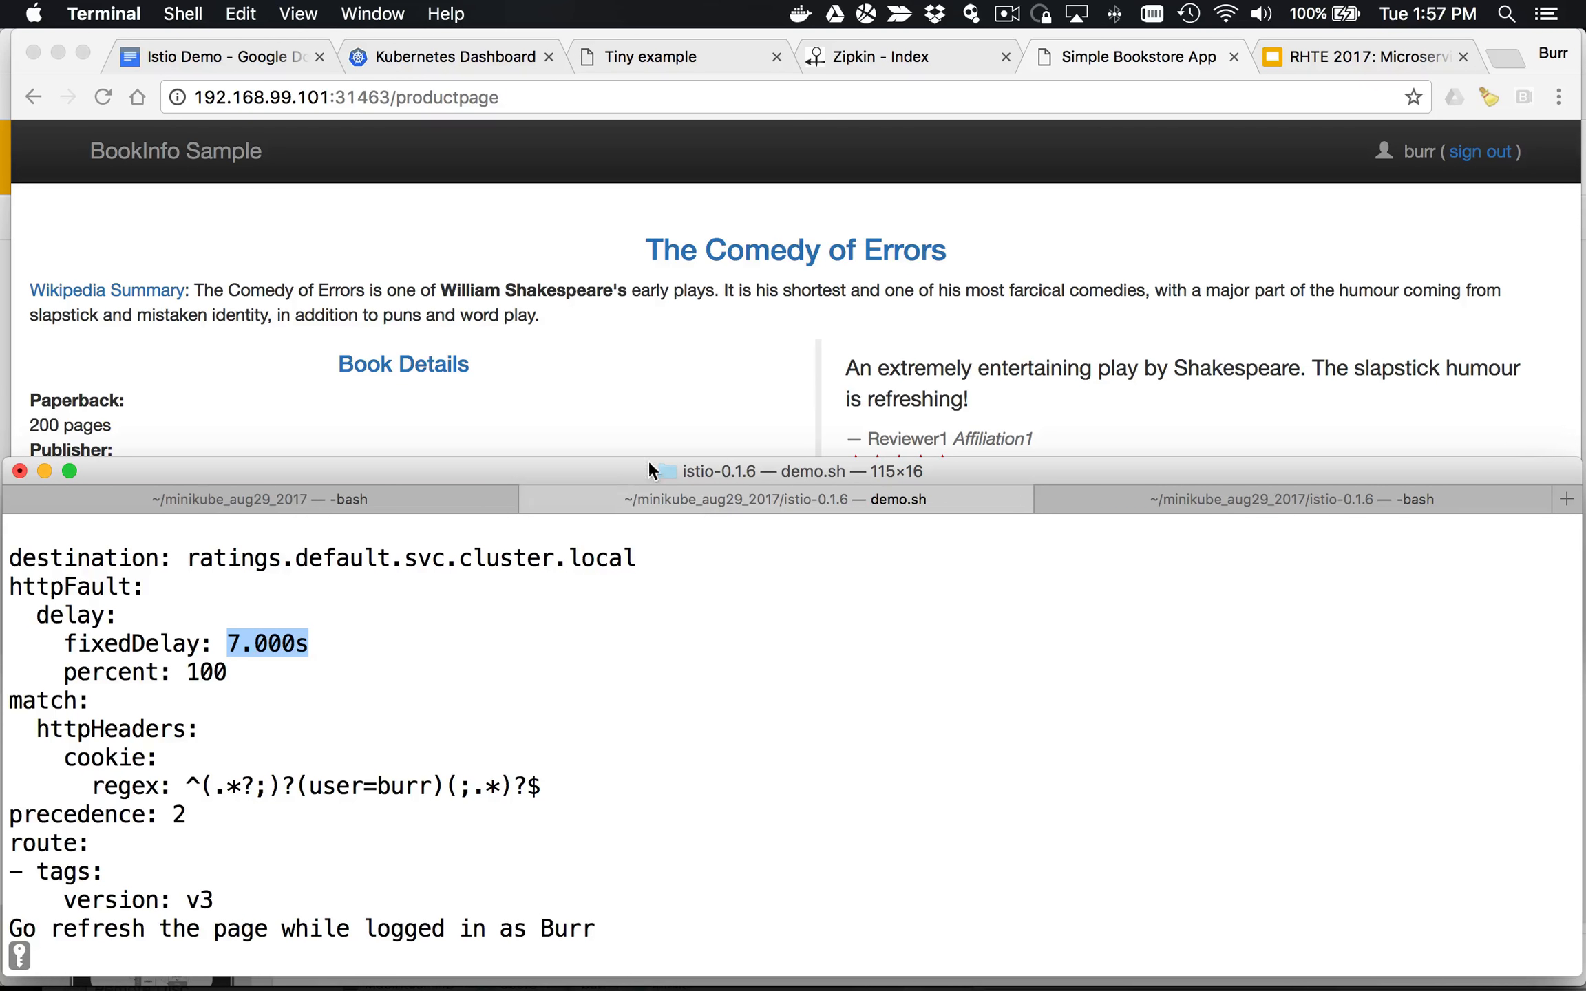
Step: Reload the product page signed in to see the reviews error, then again after signing out
left_click(102, 97)
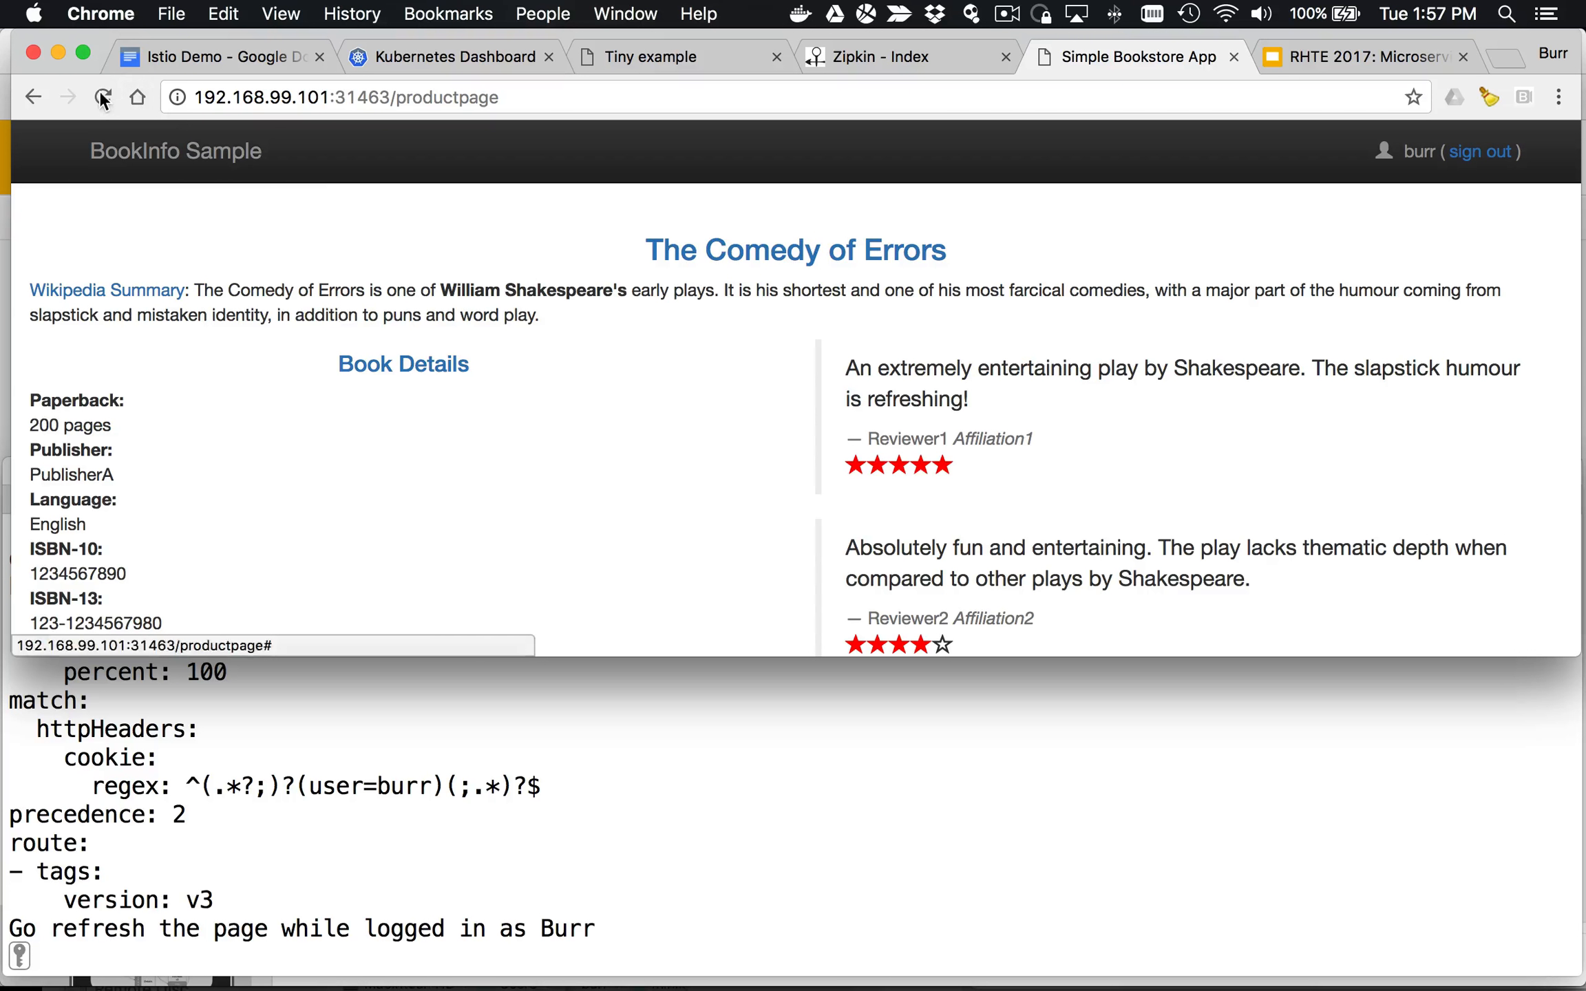
mouse_move(101, 97)
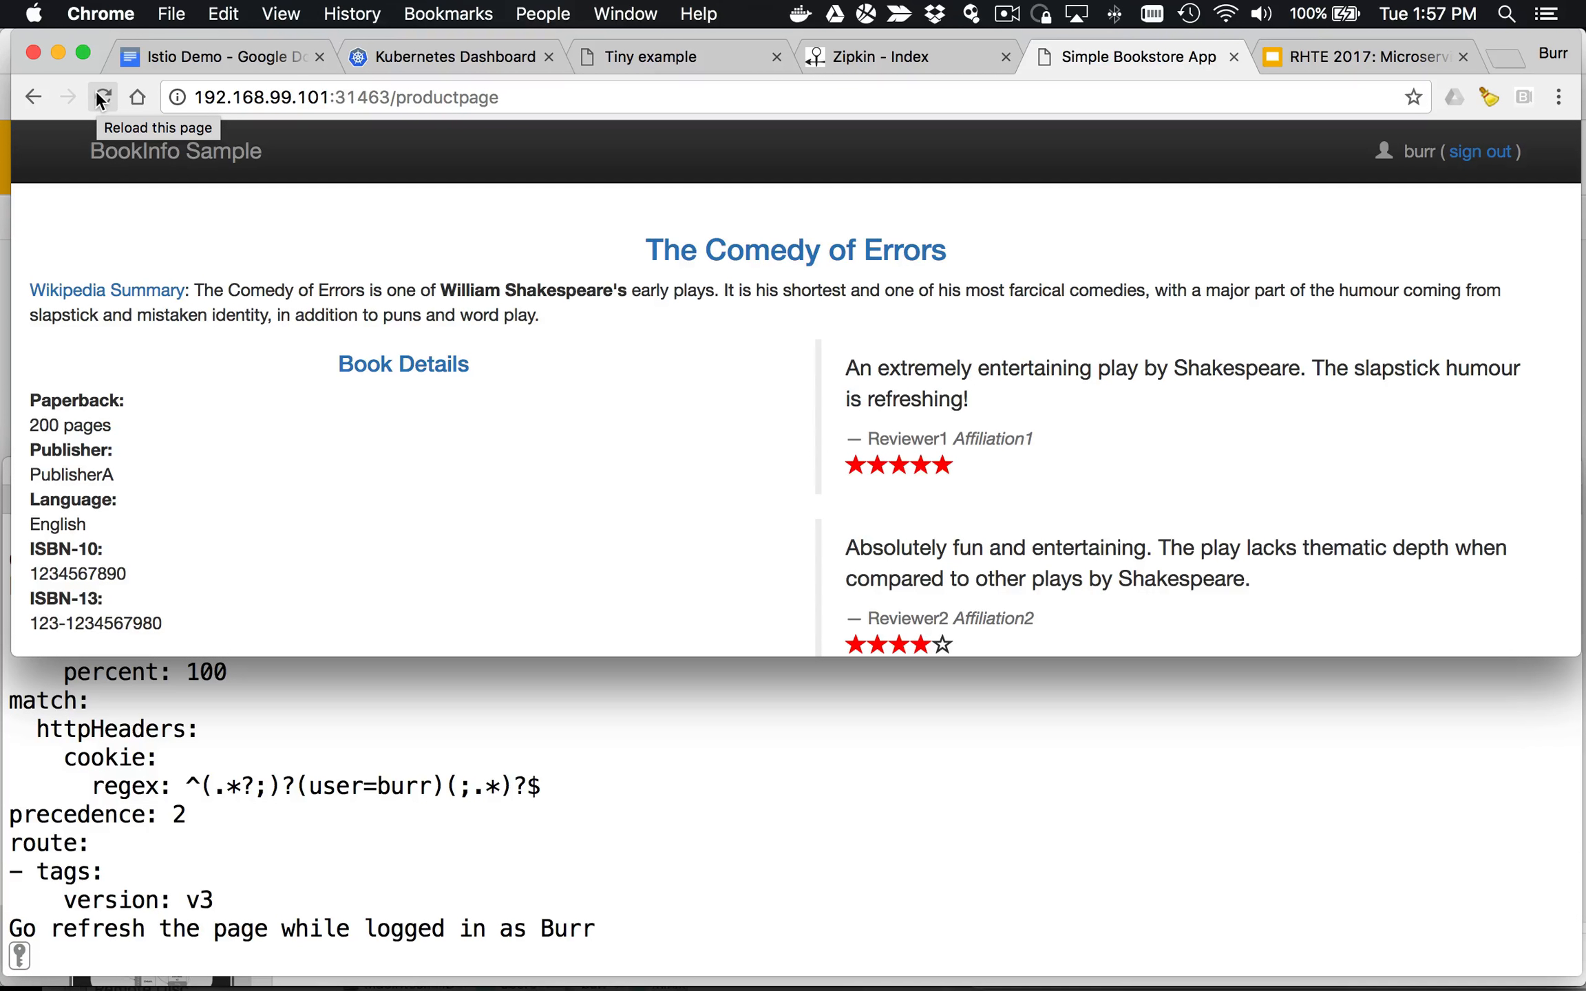
left_click(101, 97)
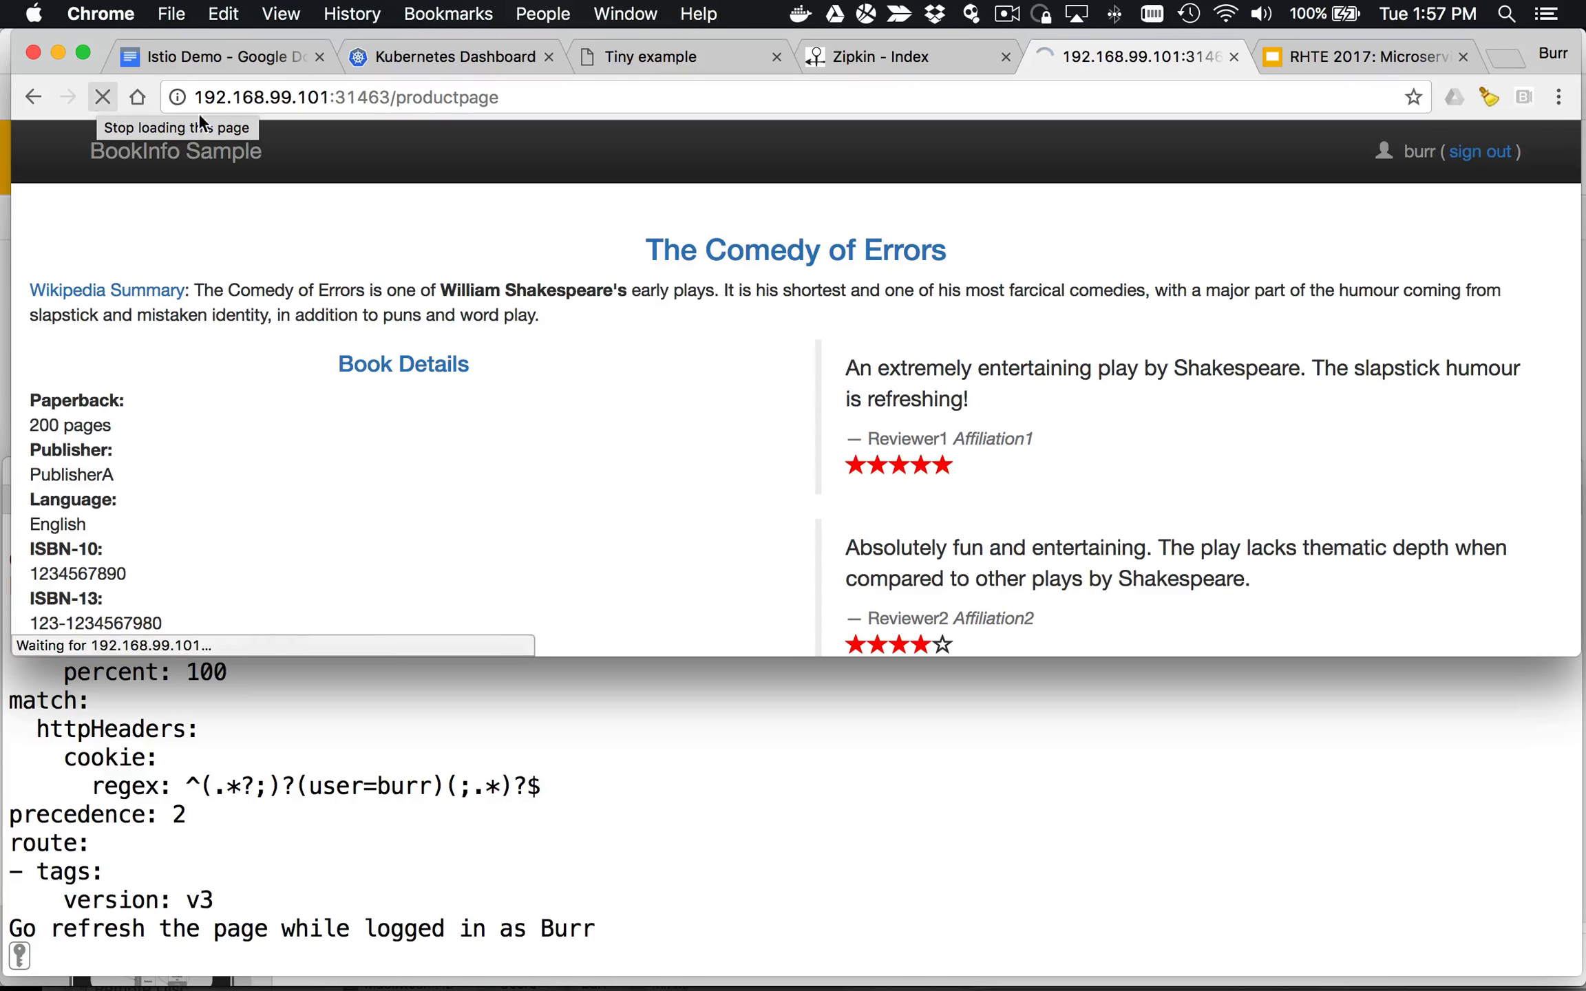
mouse_move(793, 416)
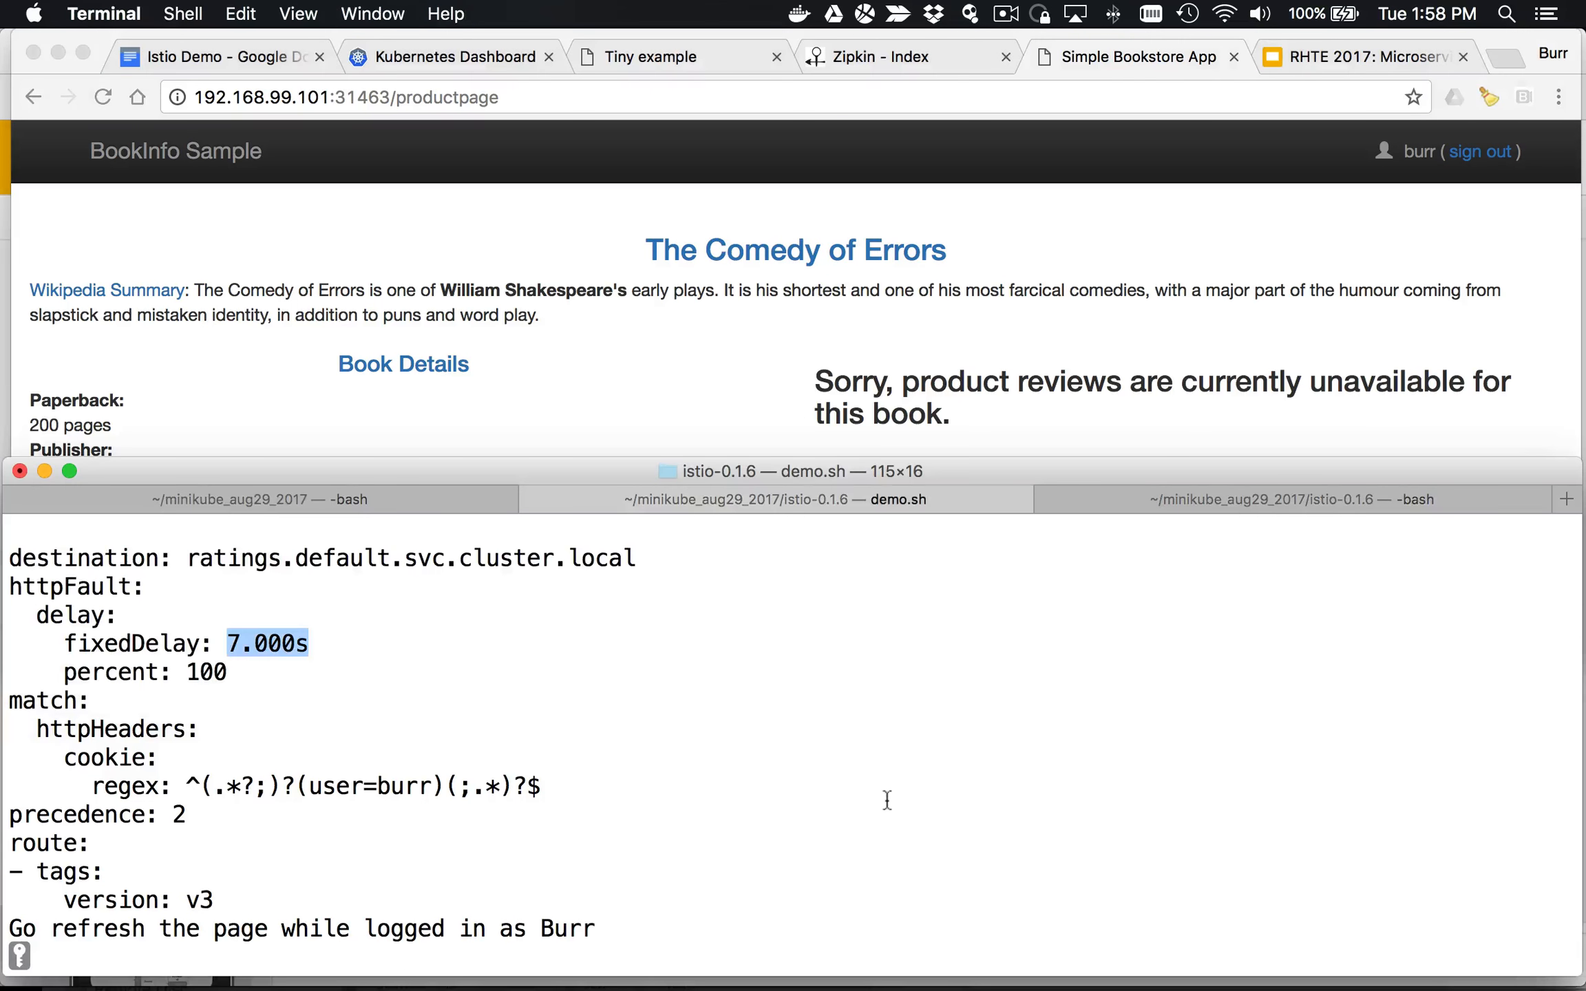
mouse_move(683, 424)
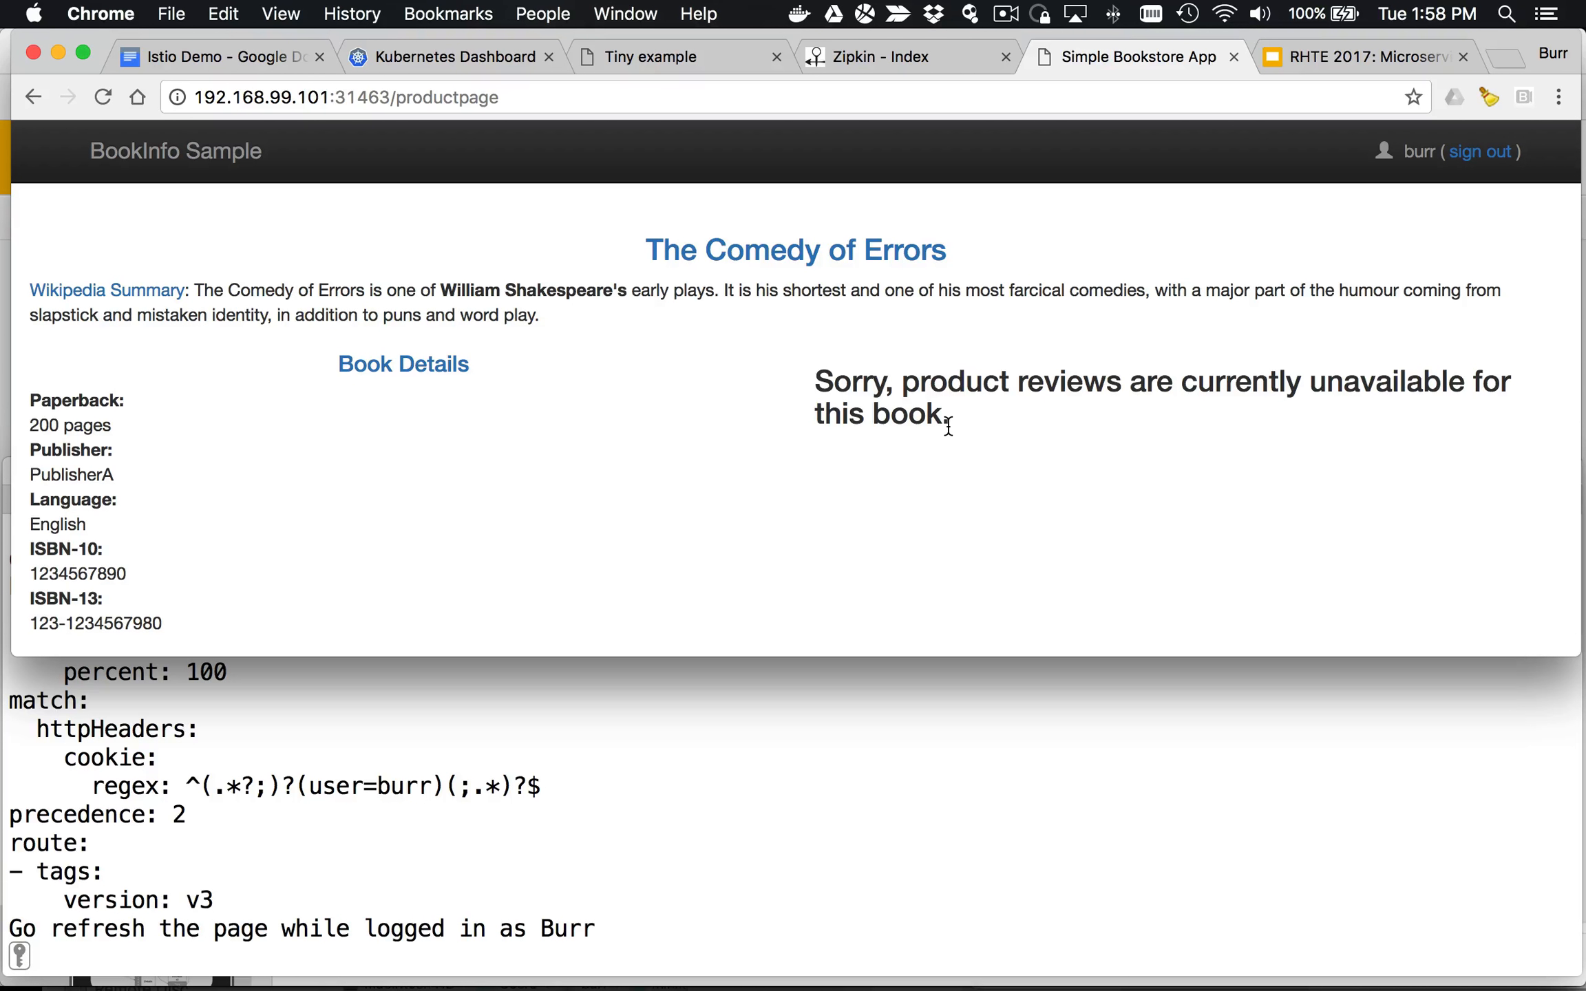
mouse_move(609, 208)
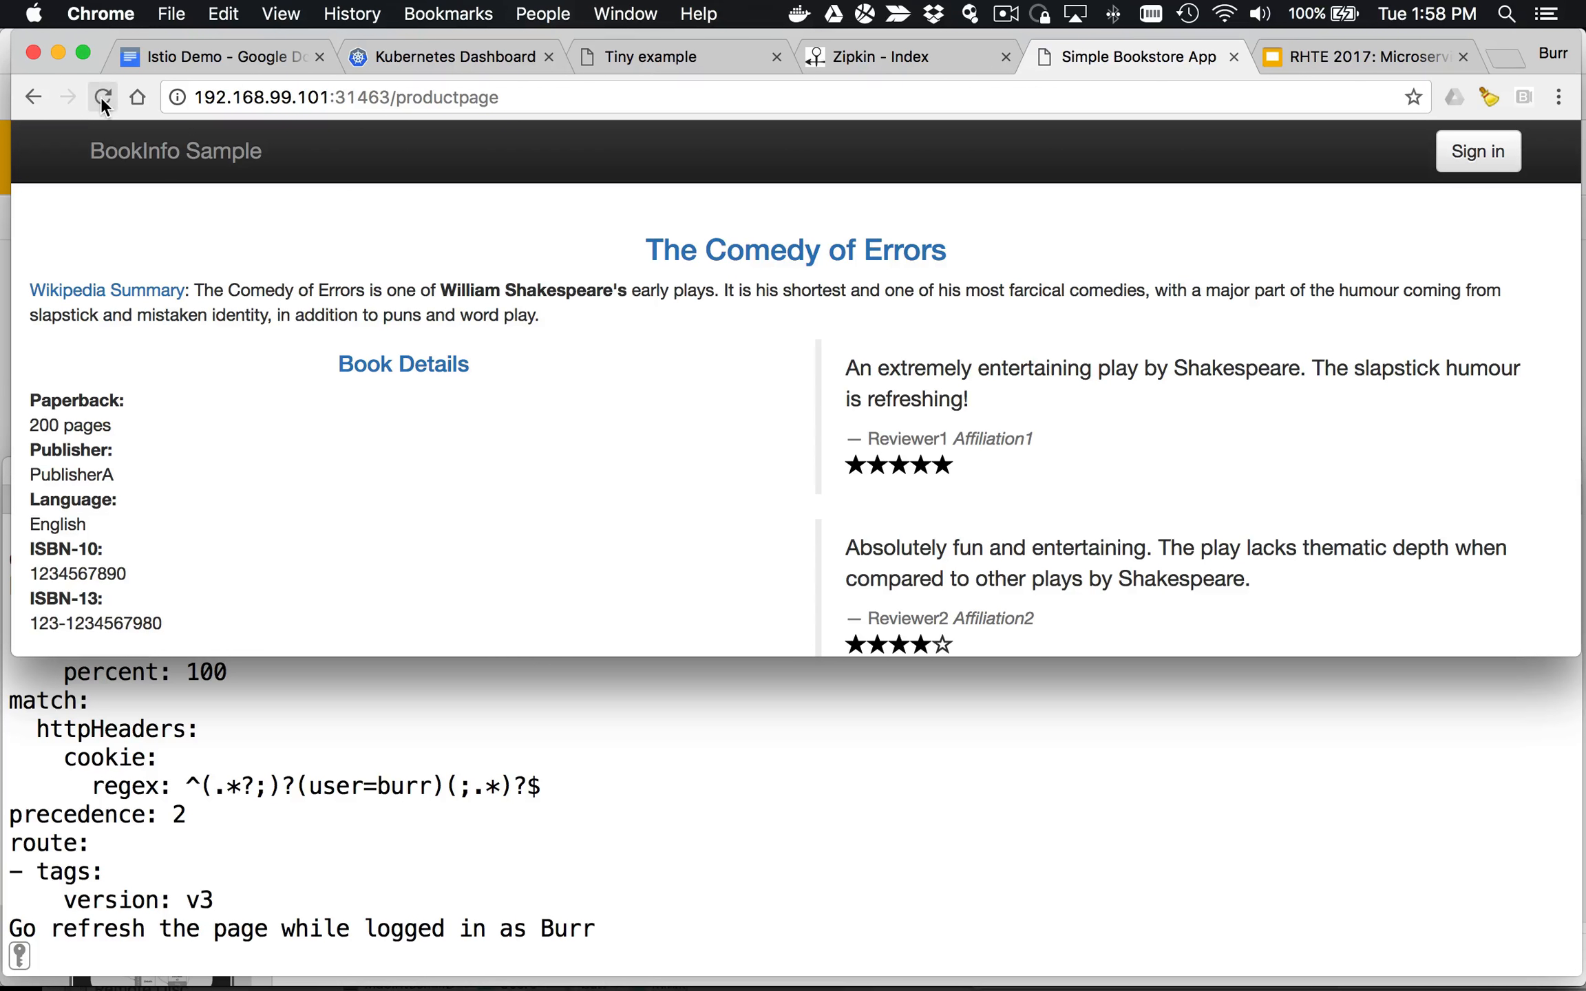
left_click(102, 97)
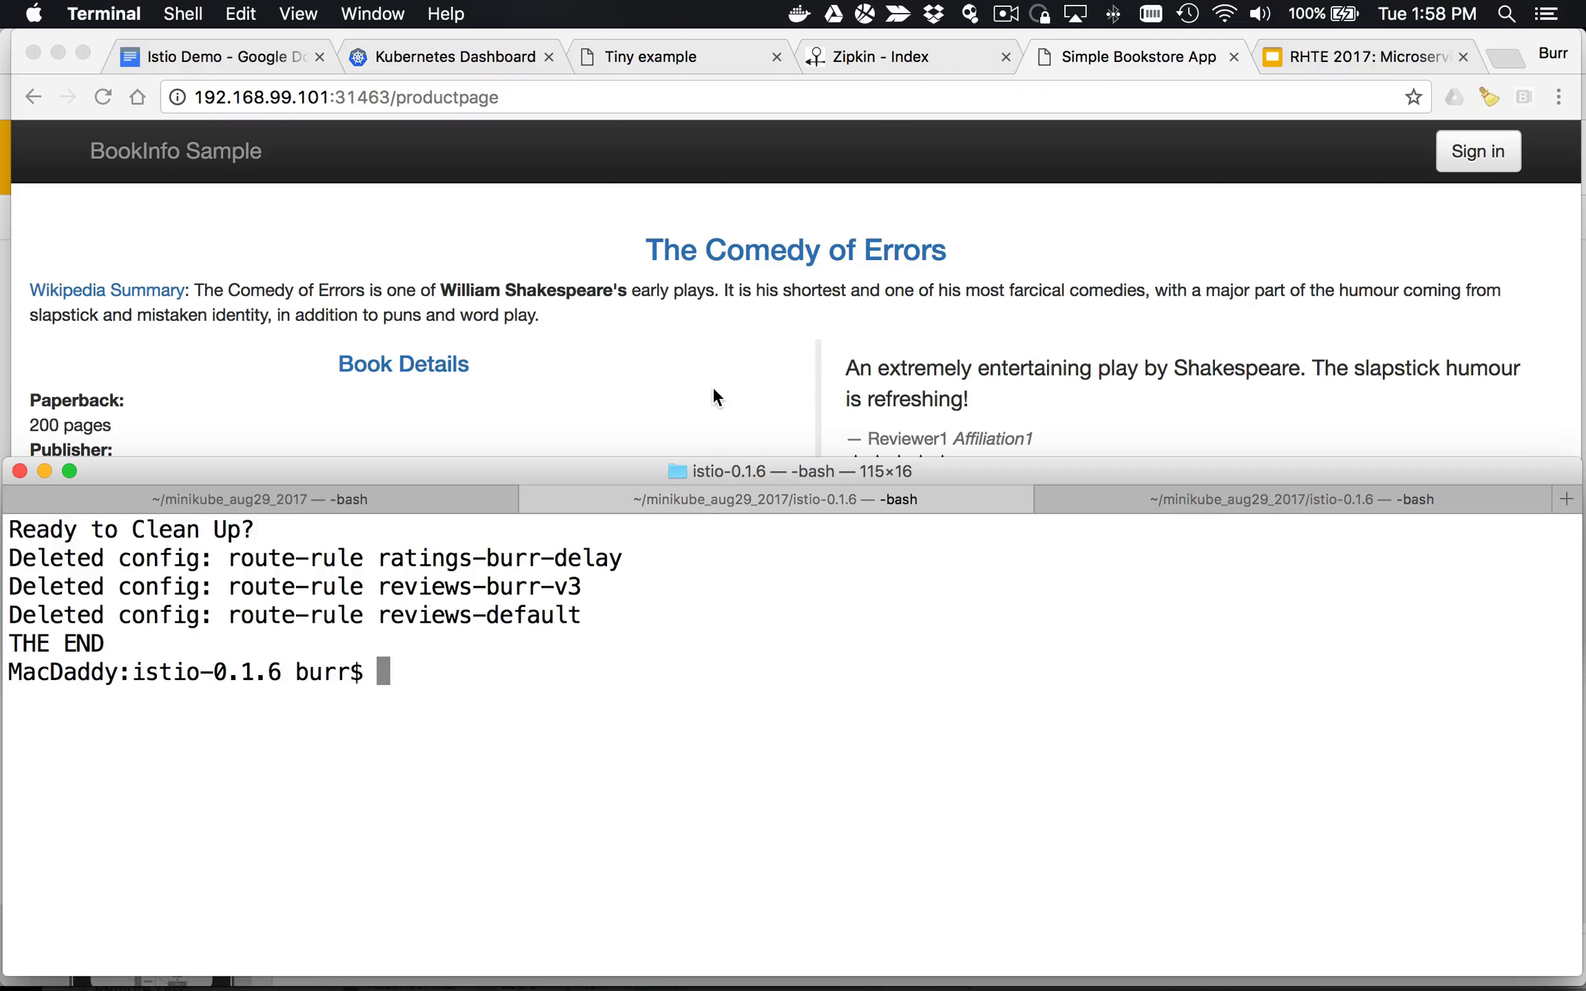
Step: Run istioctl get route-rules to confirm none remain, then reload and sign in as burr
type("isti")
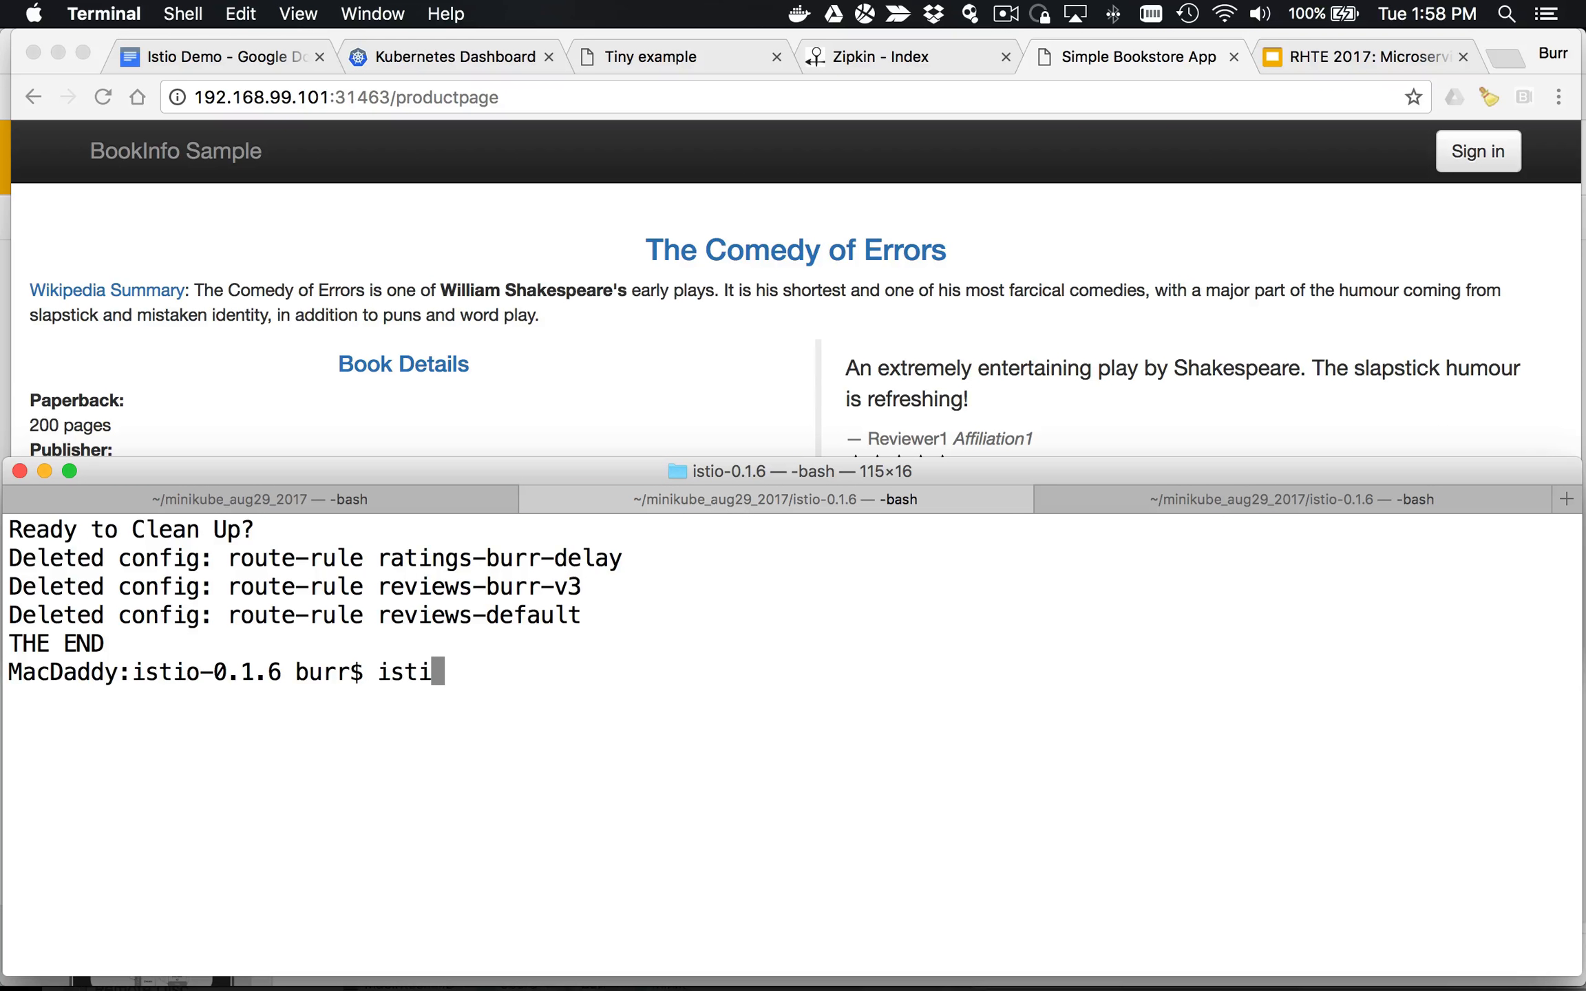
type("o")
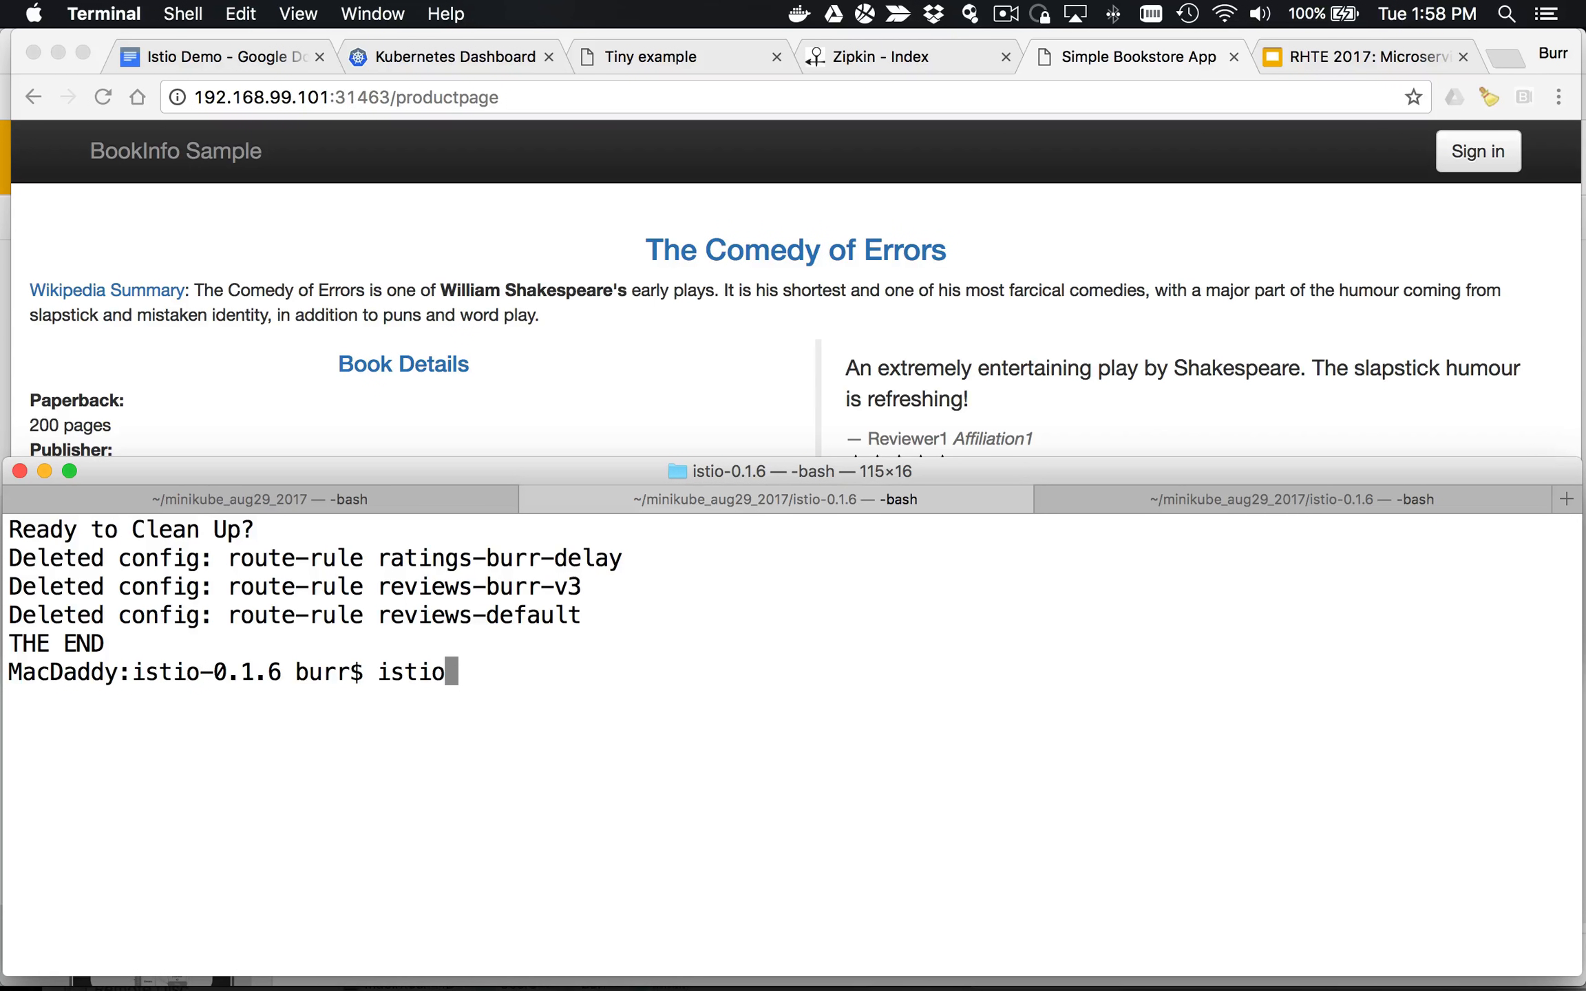
type("ctl get route-rules")
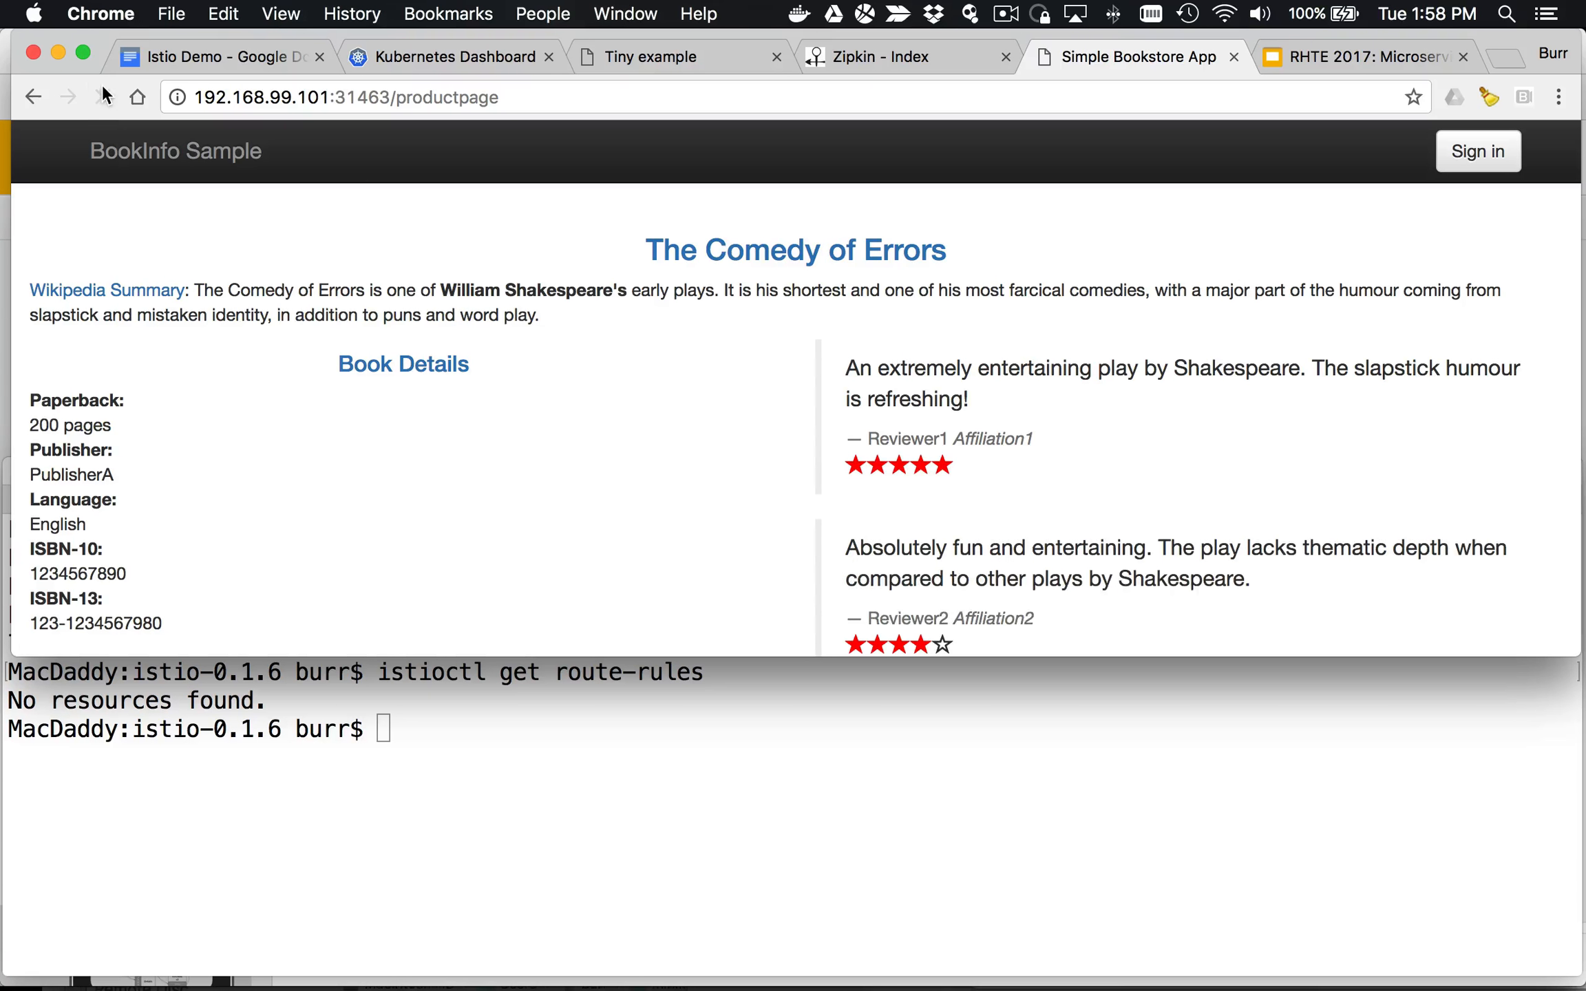
left_click(1476, 150)
type("burr")
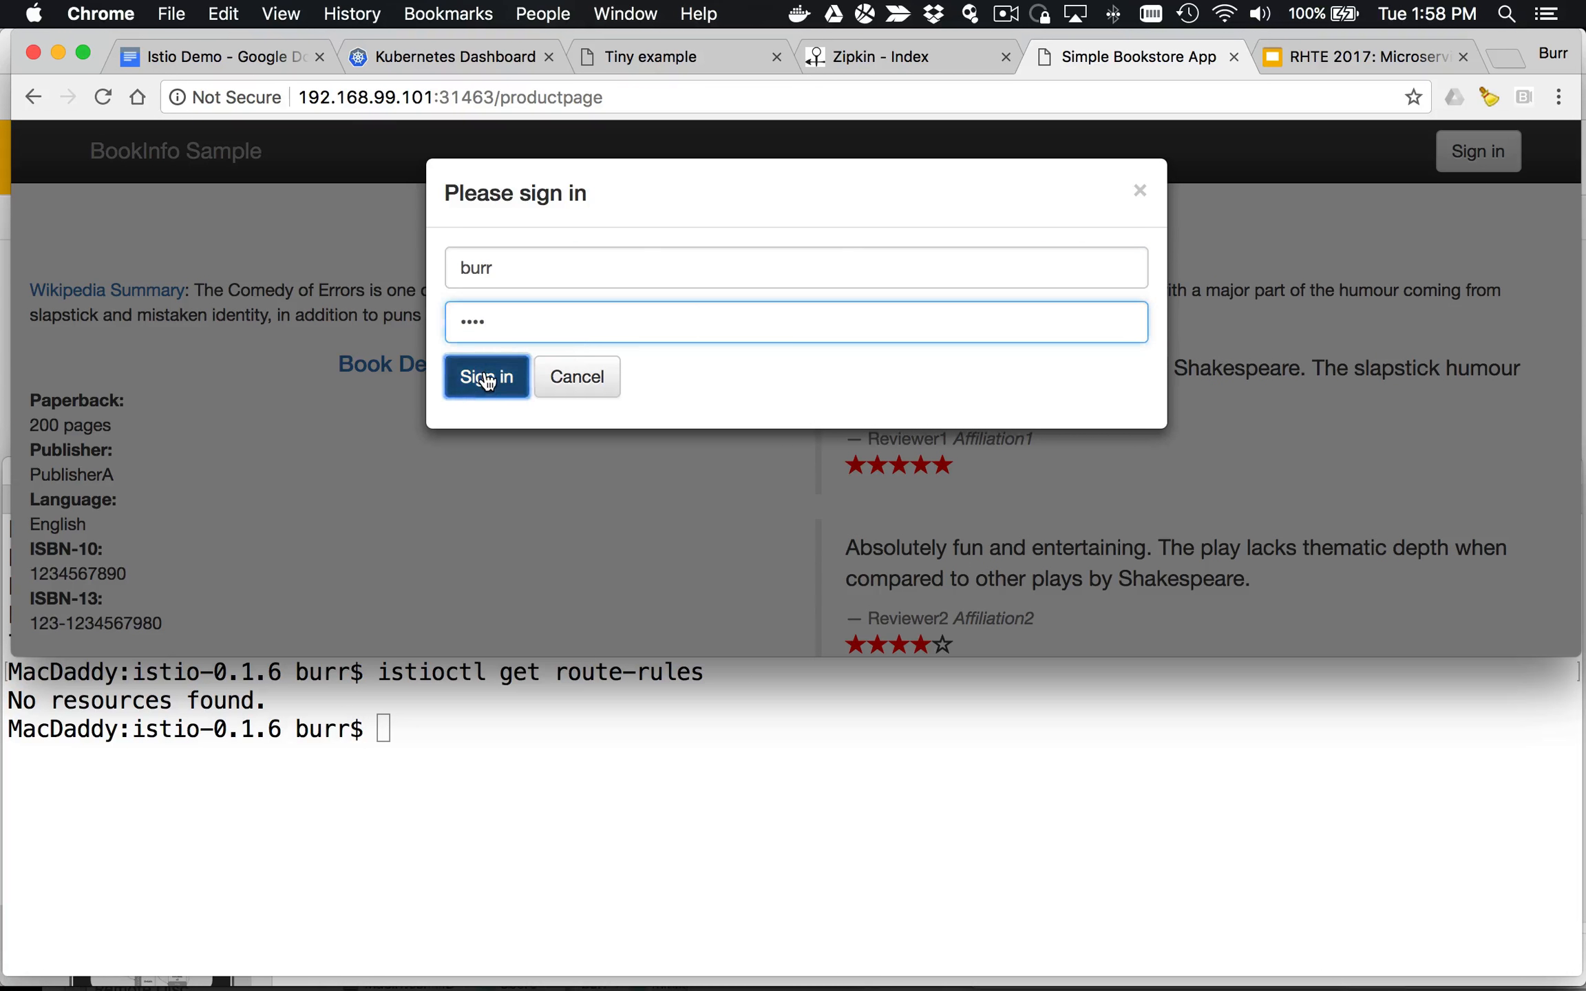
left_click(485, 377)
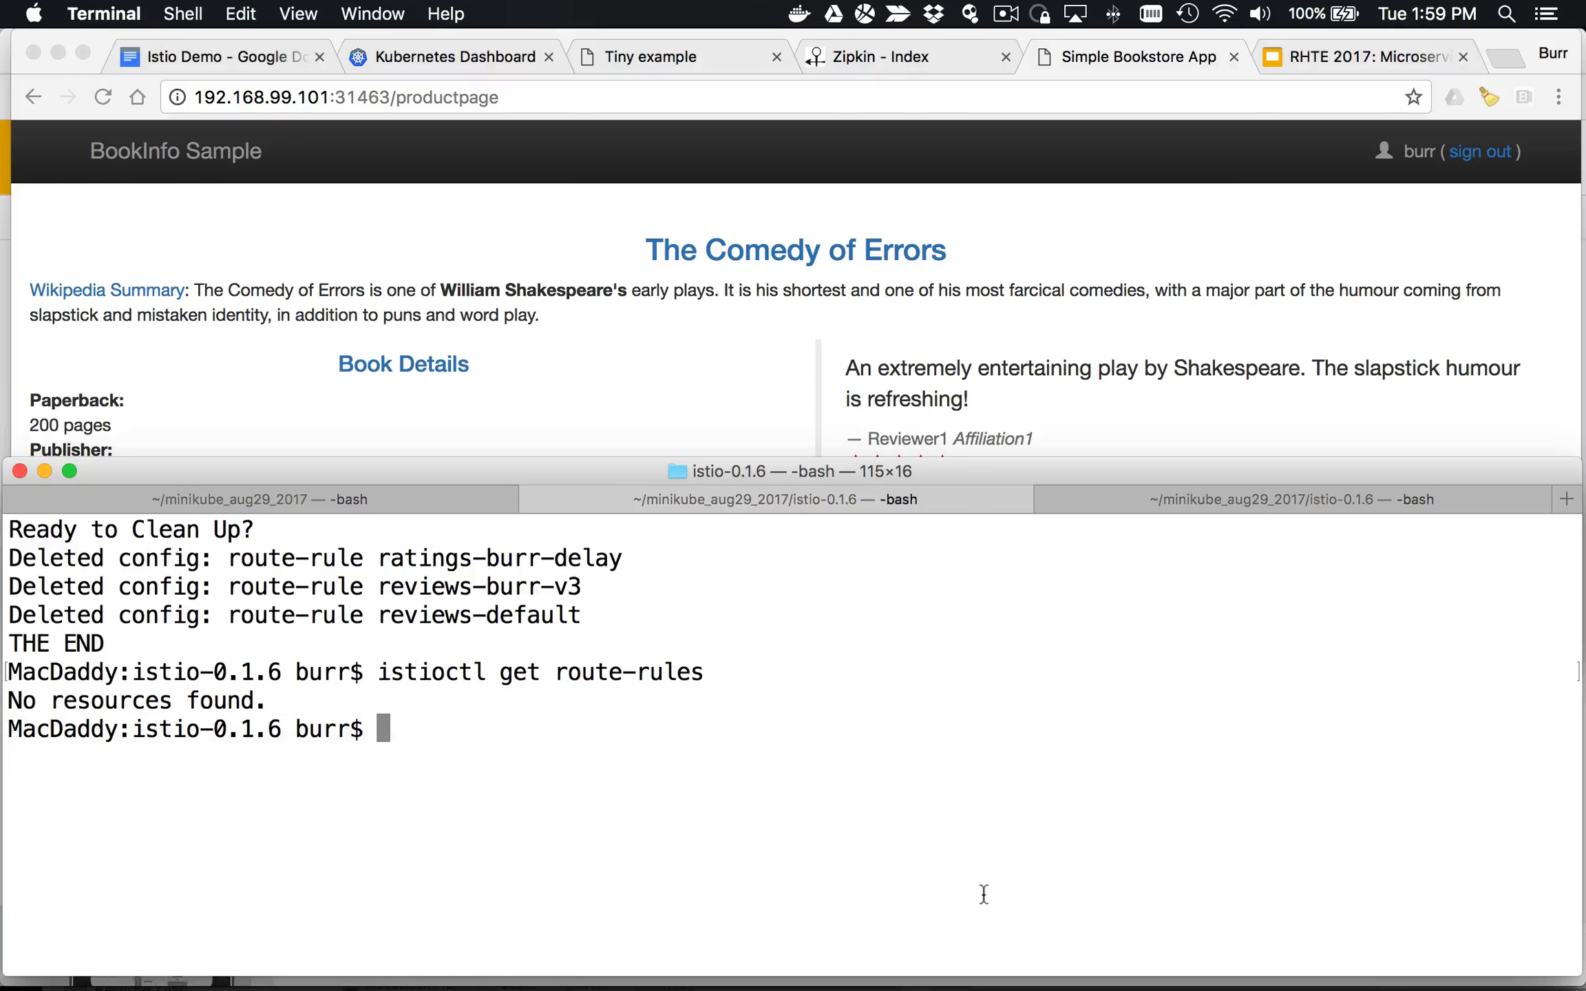
Step: Run kubectl get pods to list details, productpage, ratings and reviews v1–v3 pods
type("kub")
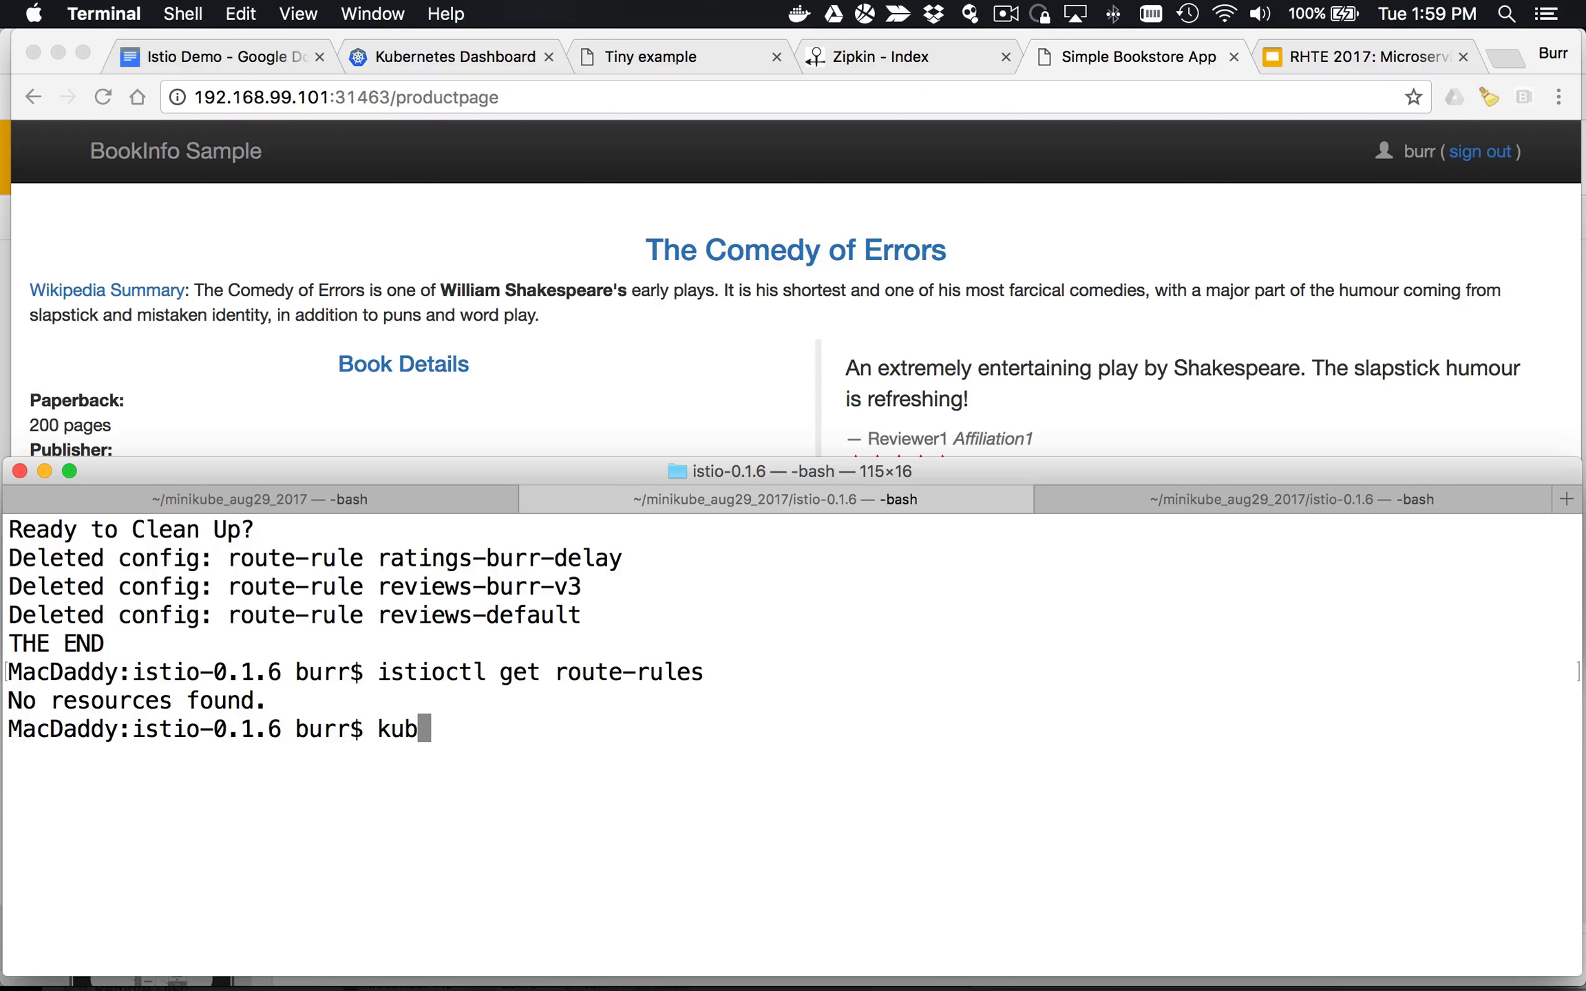
type("c")
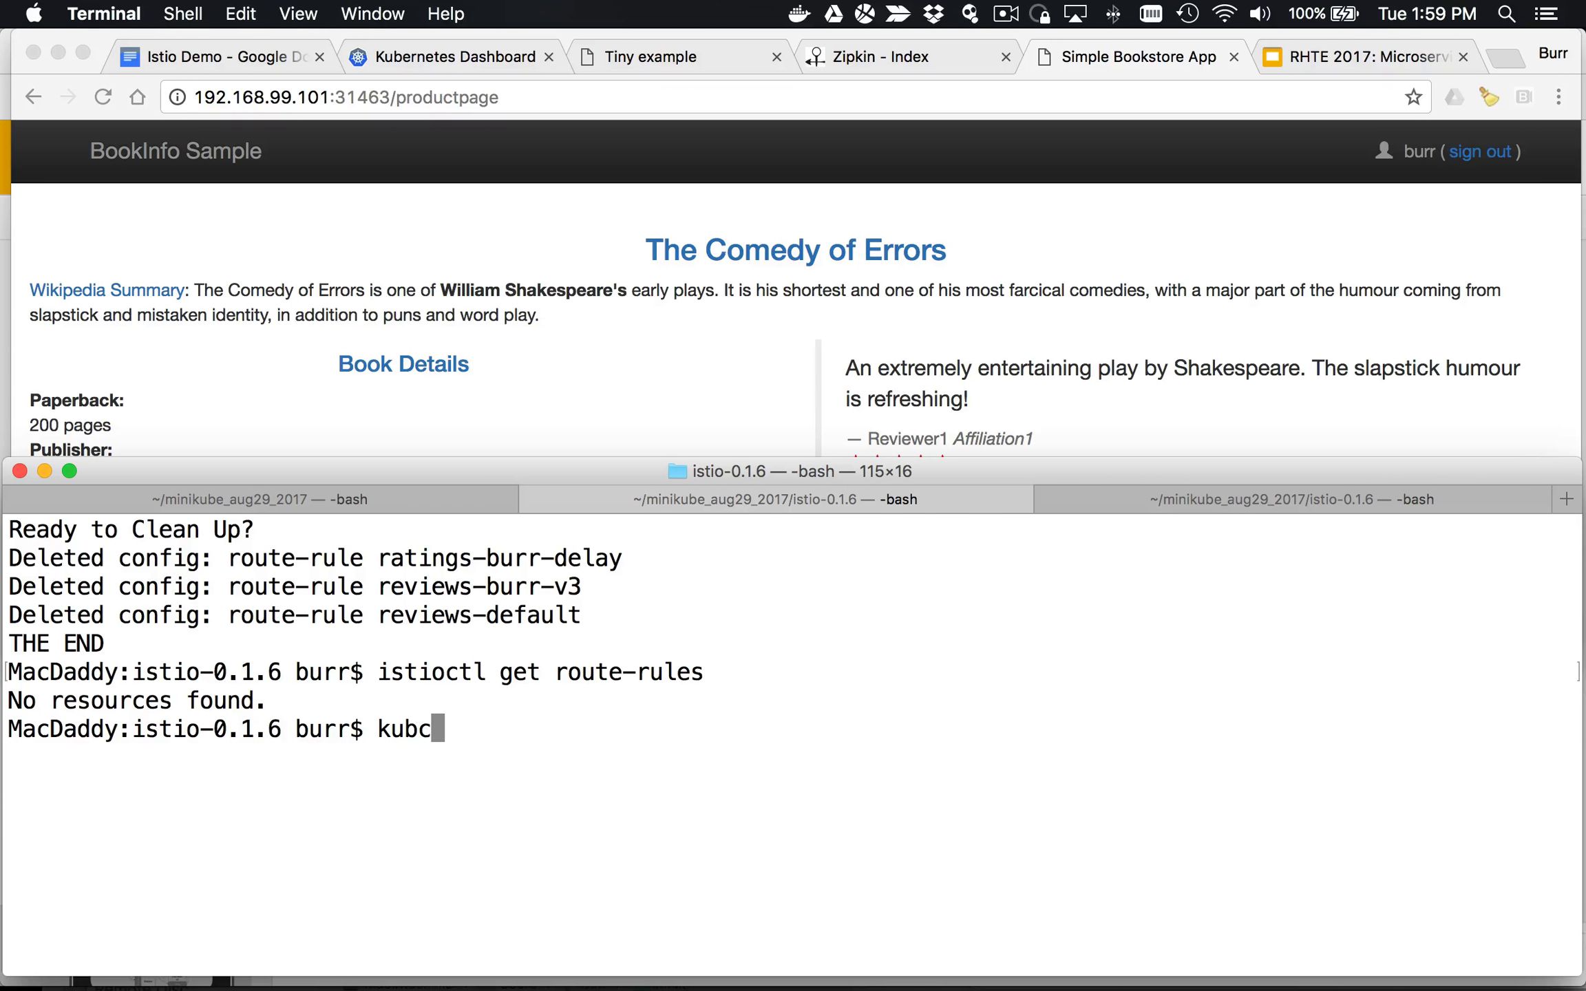
type("tl ge")
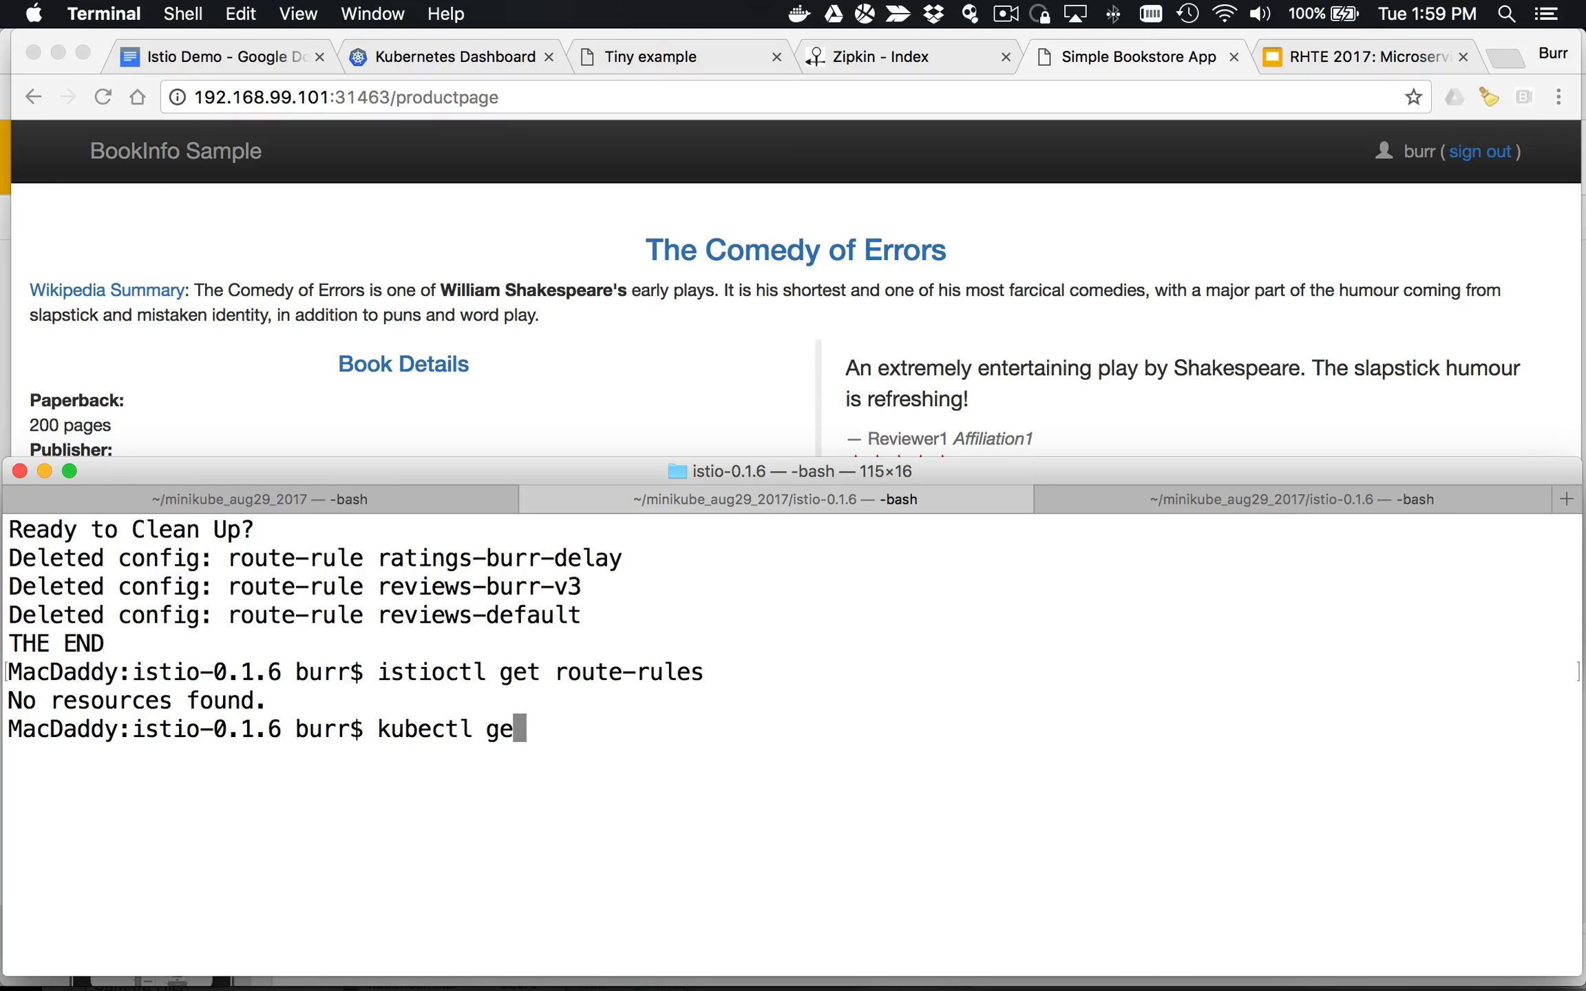
key("Return")
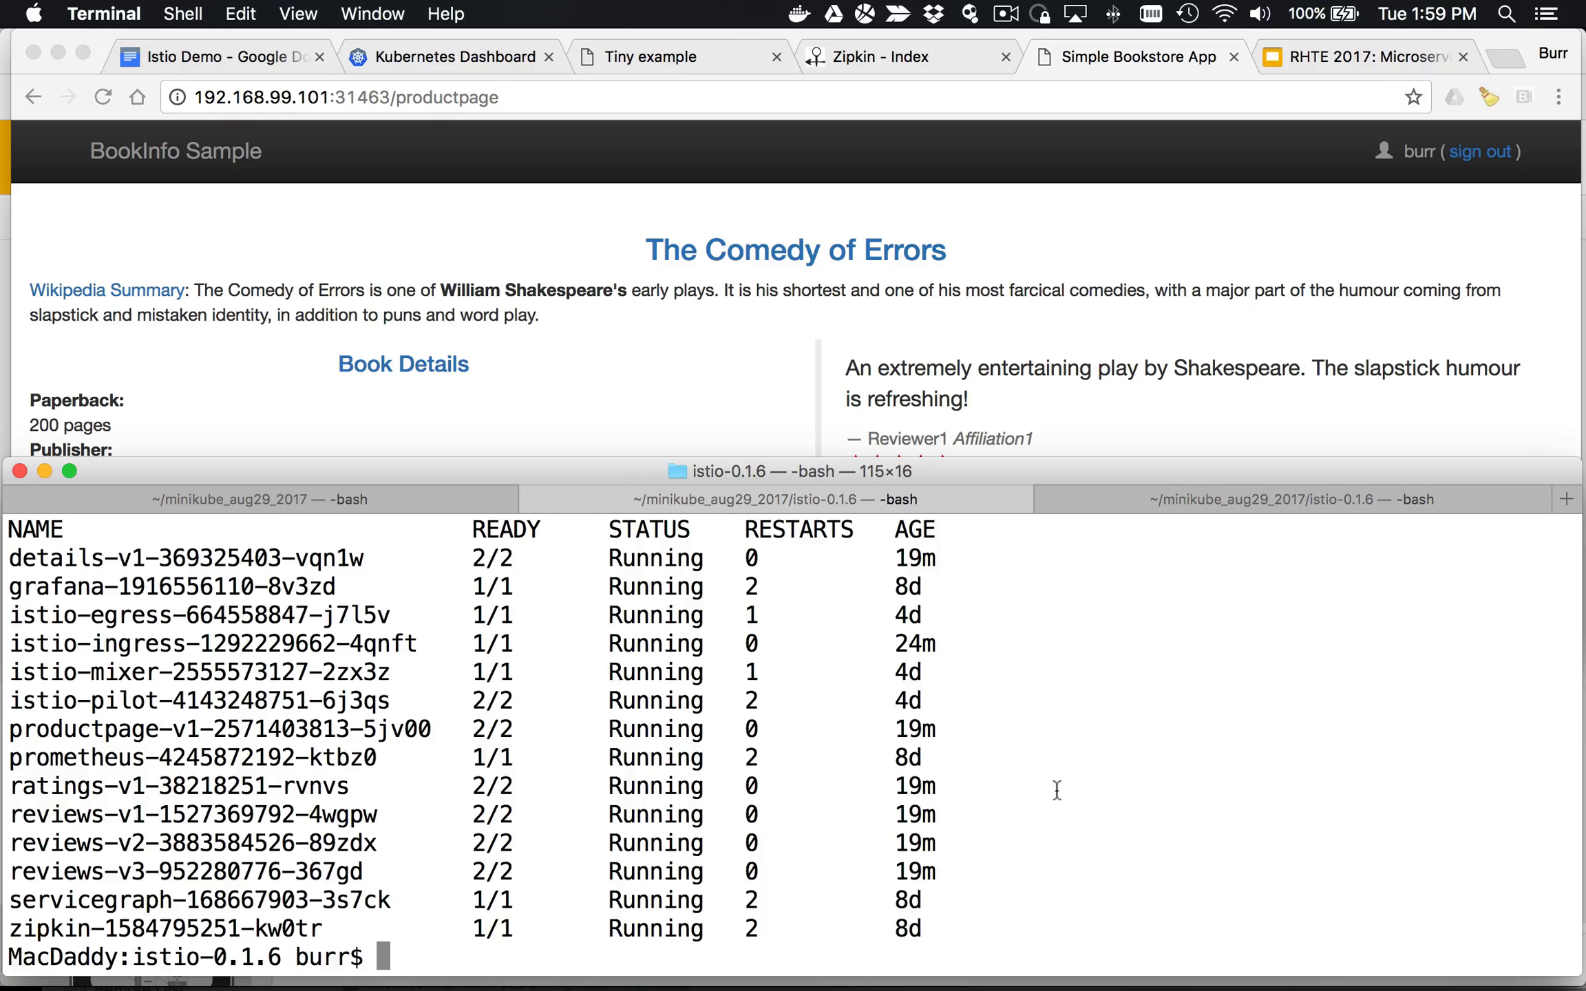
mouse_move(1238, 264)
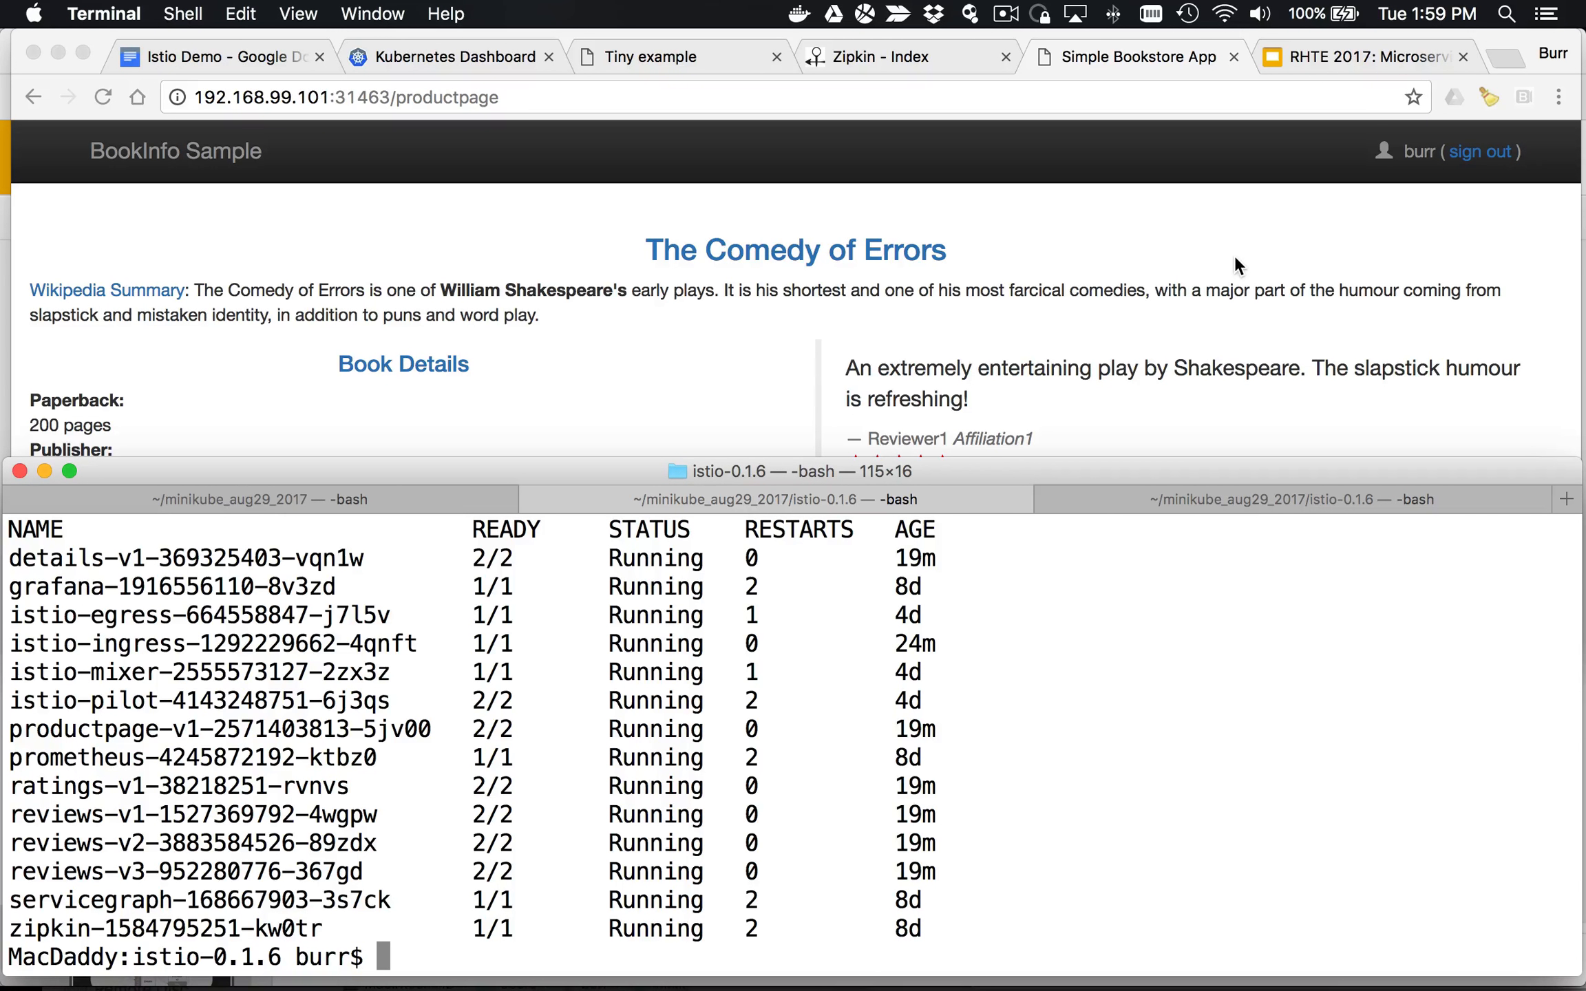
mouse_move(1347, 63)
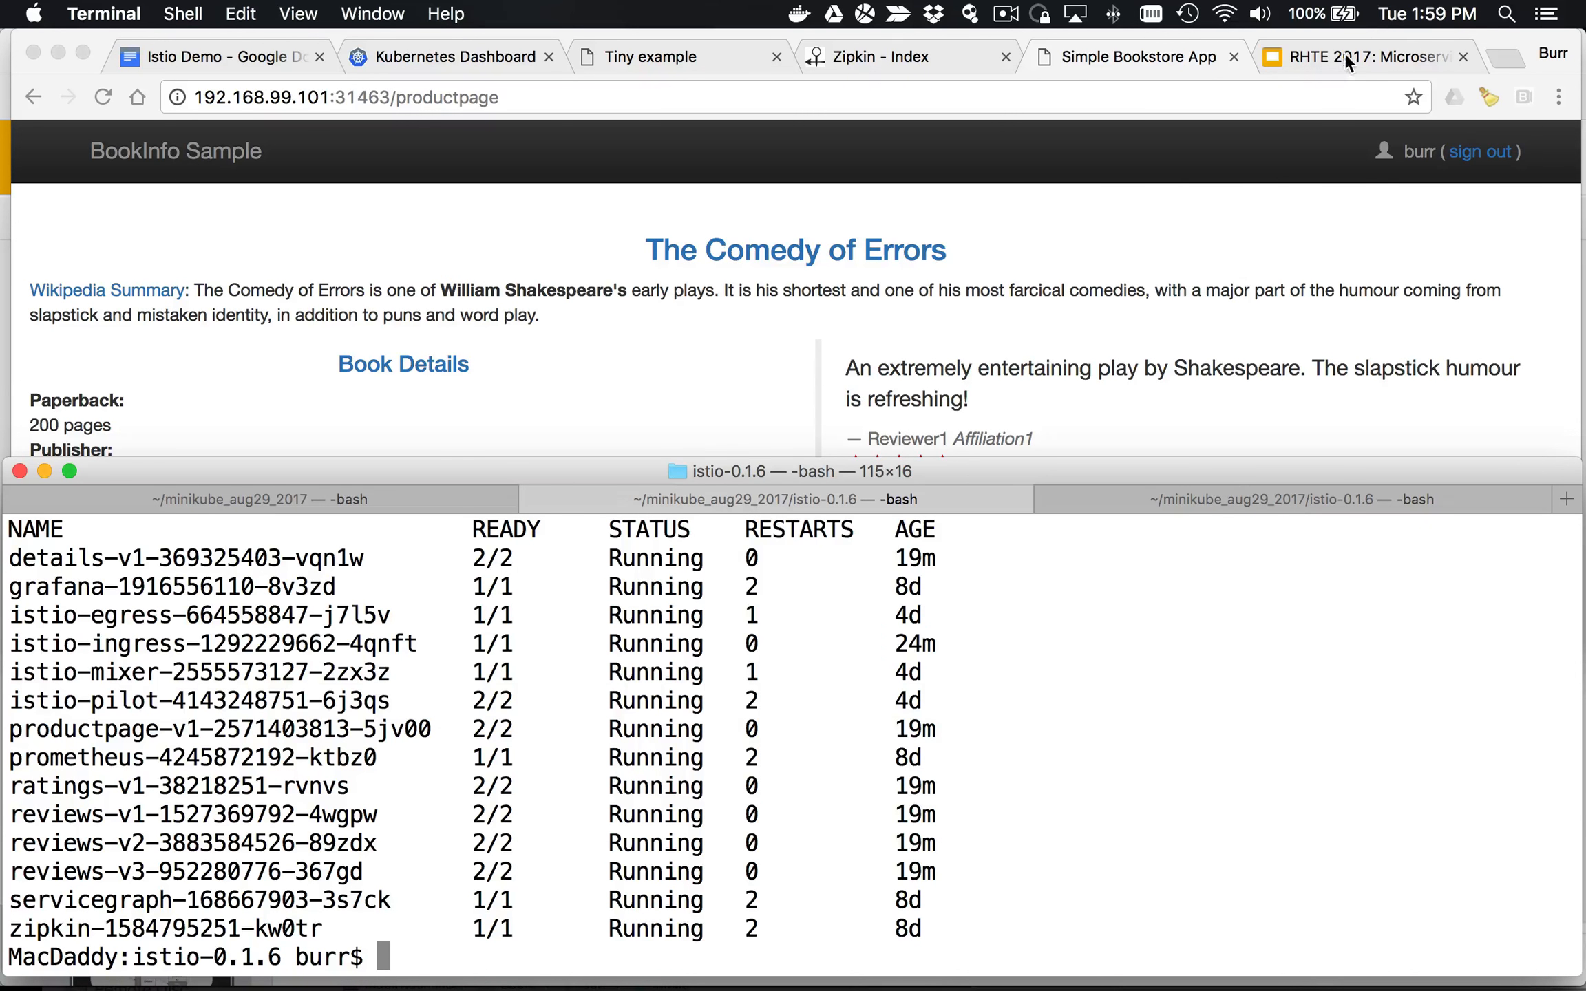
Step: Switch to the RHTE 2017 Slides tab and scroll to slide 45, Istio Control Plane
left_click(1360, 56)
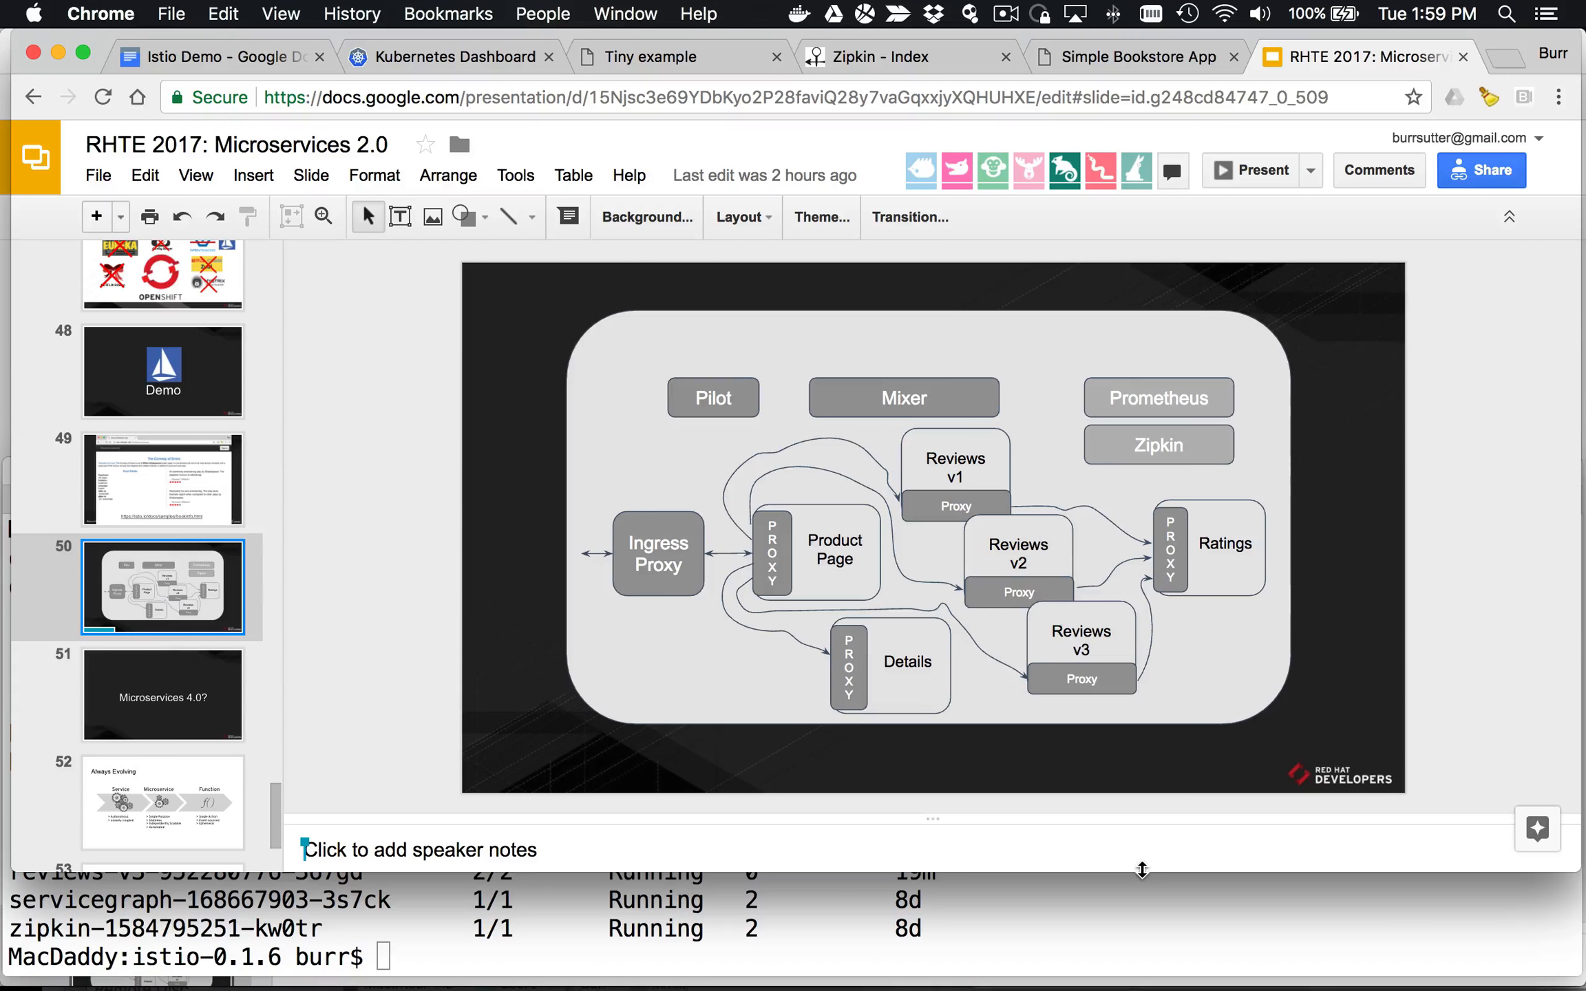
scroll("up", 3)
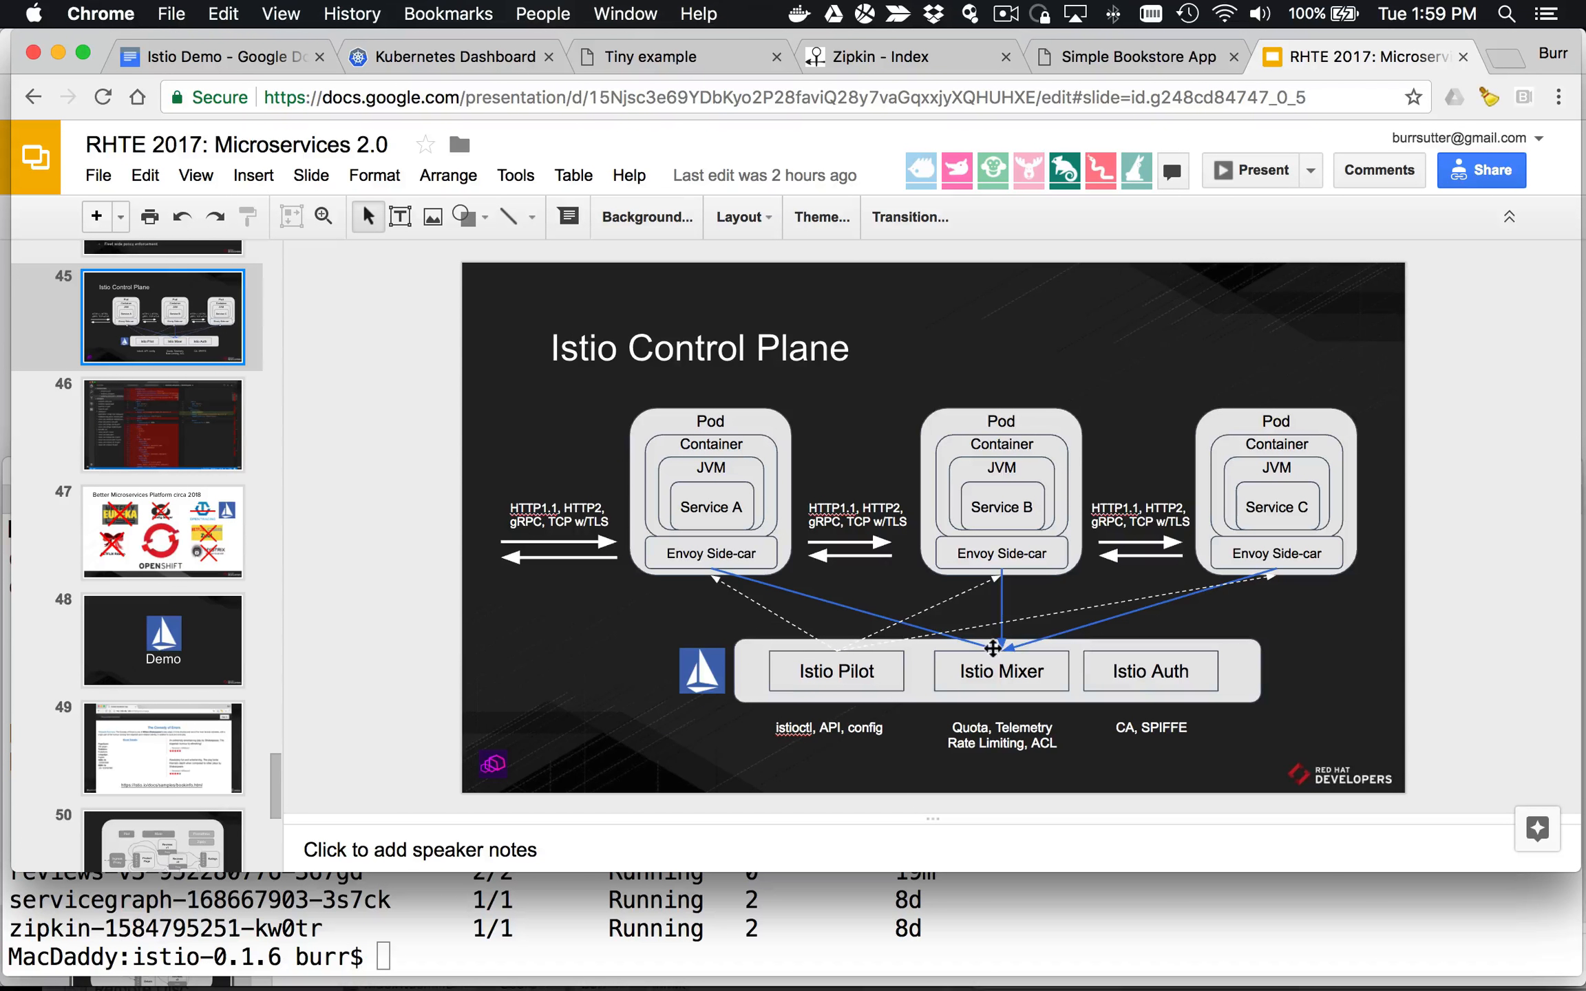
mouse_move(1178, 655)
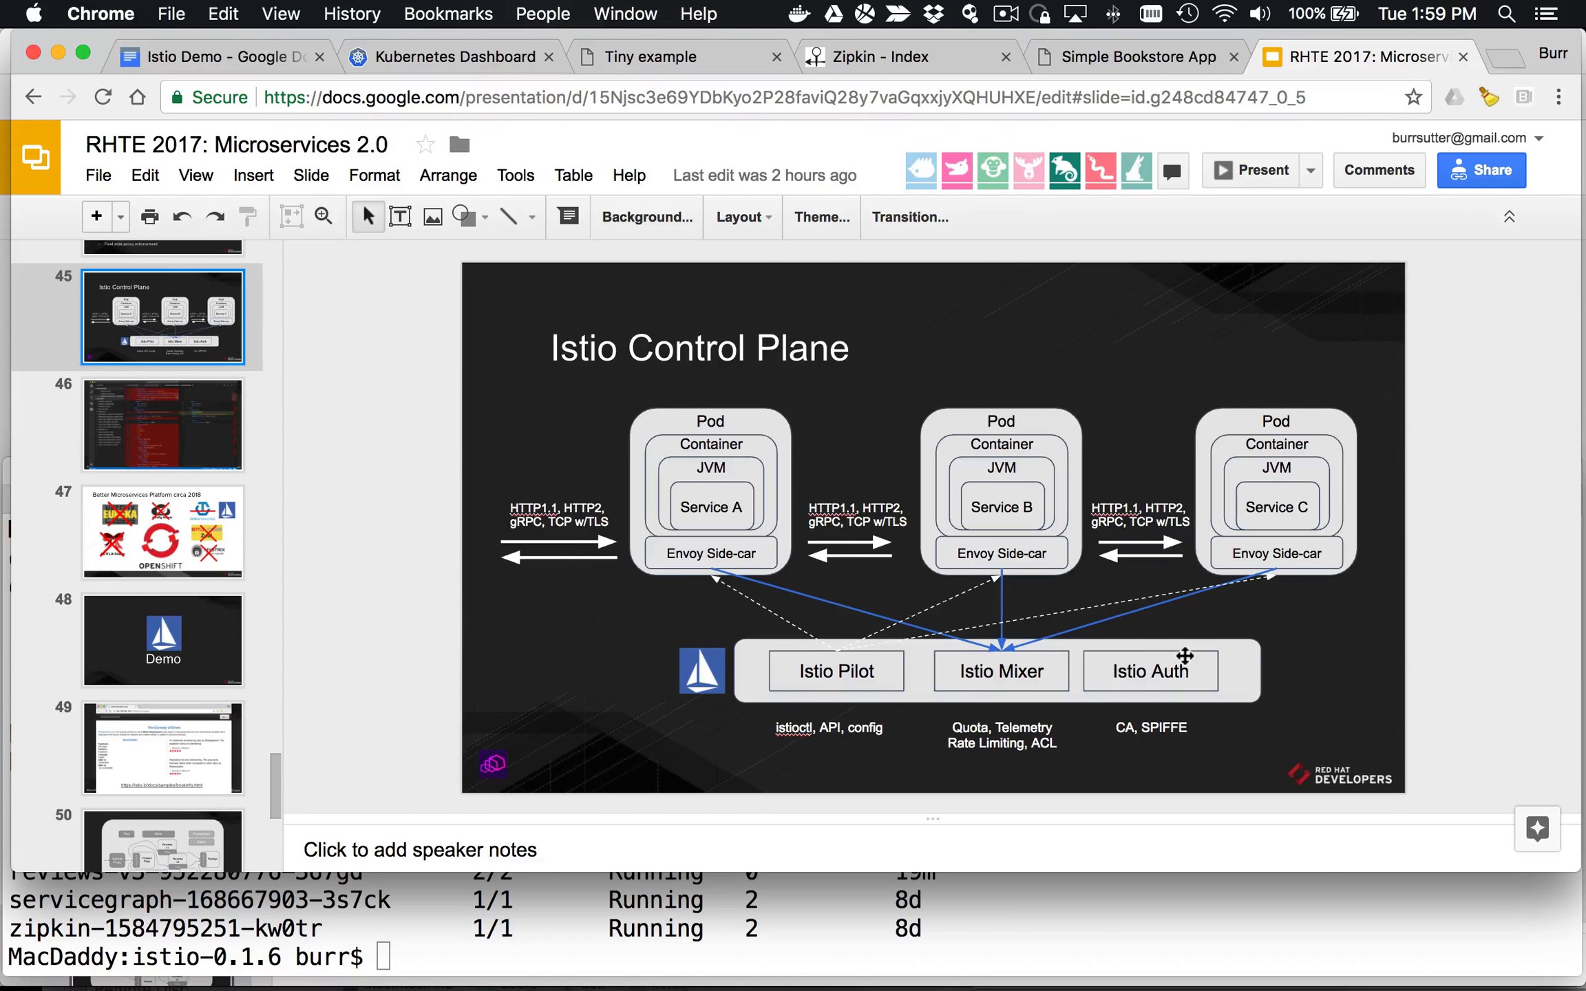
mouse_move(775, 563)
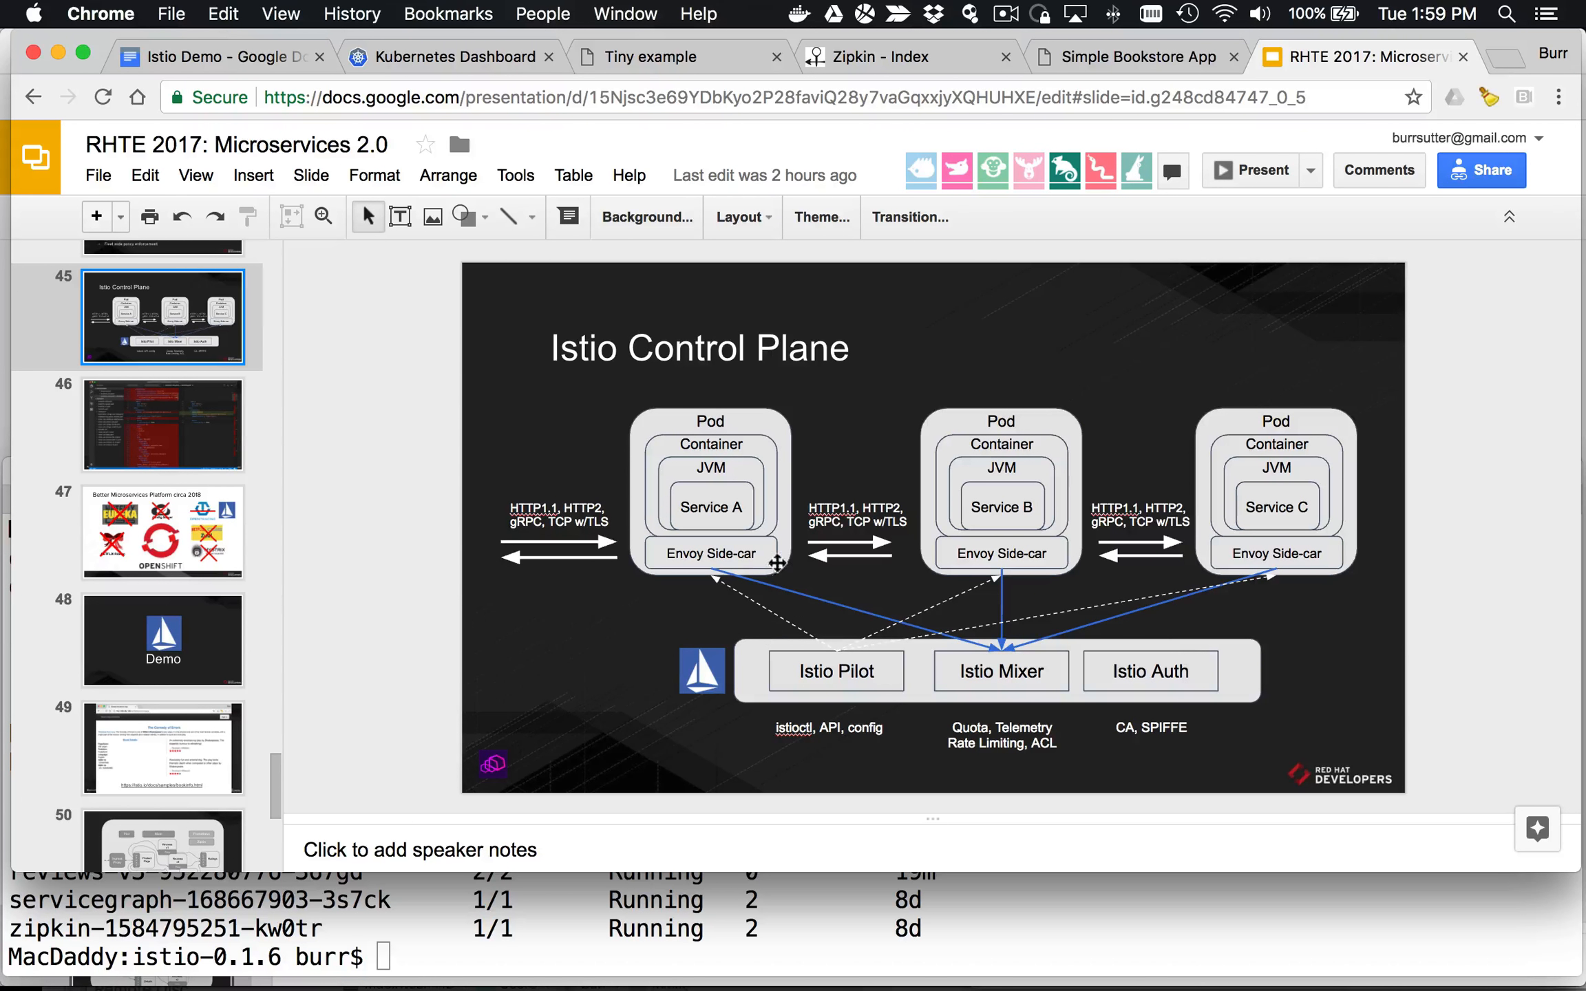
mouse_move(1194, 573)
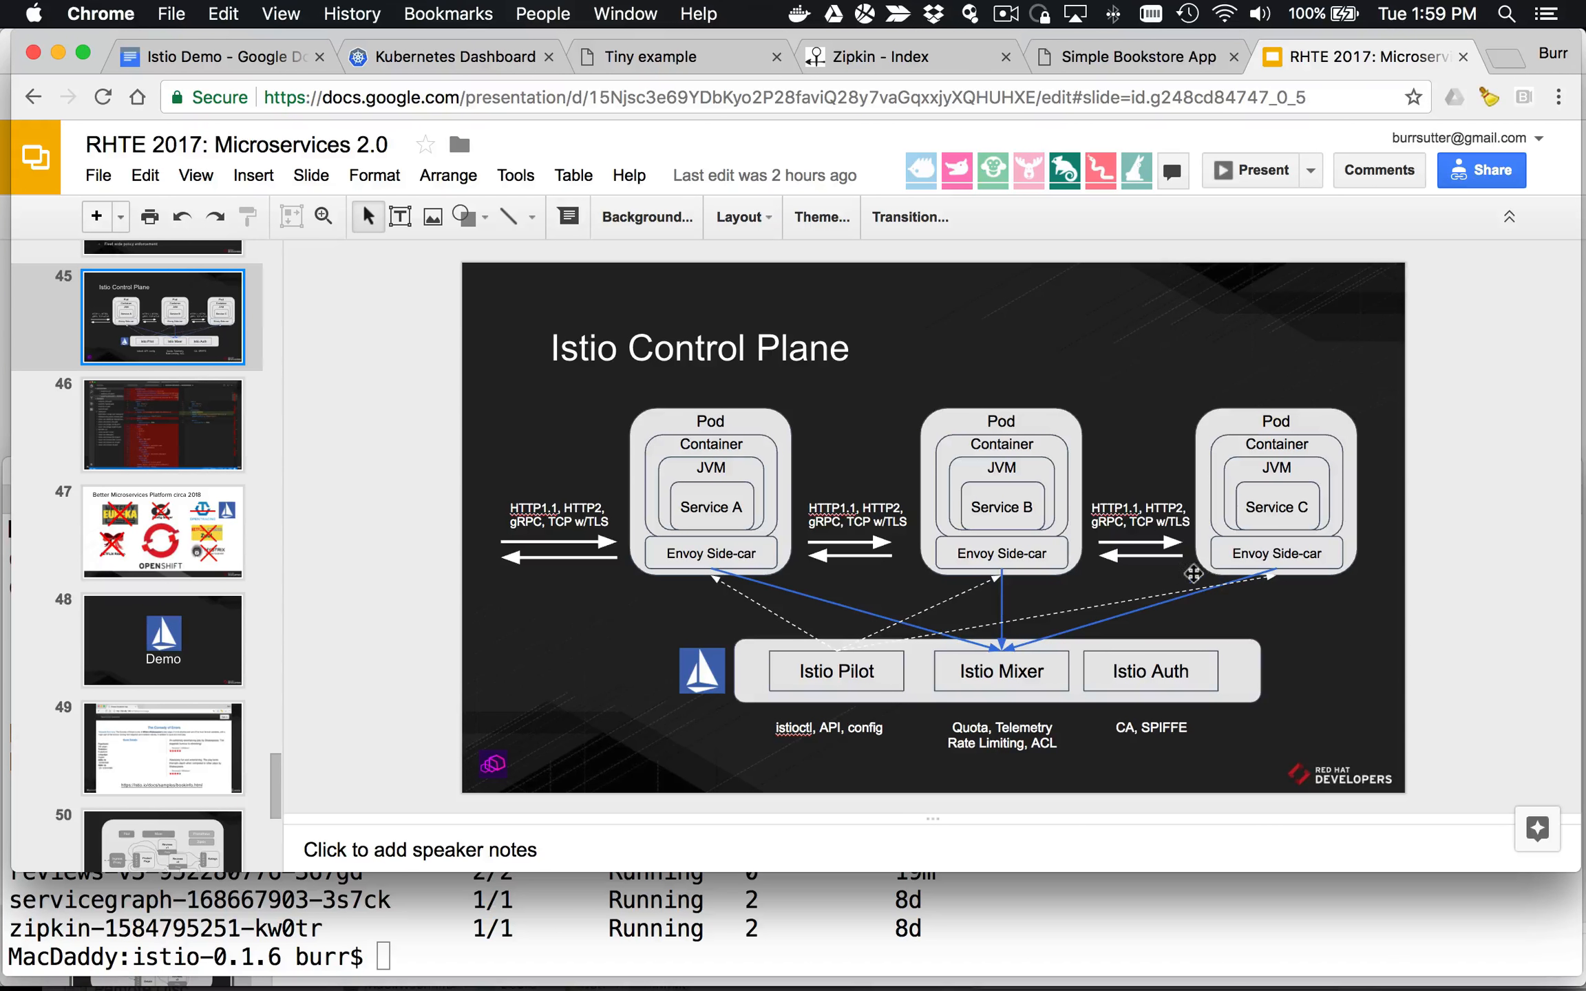
mouse_move(1044, 563)
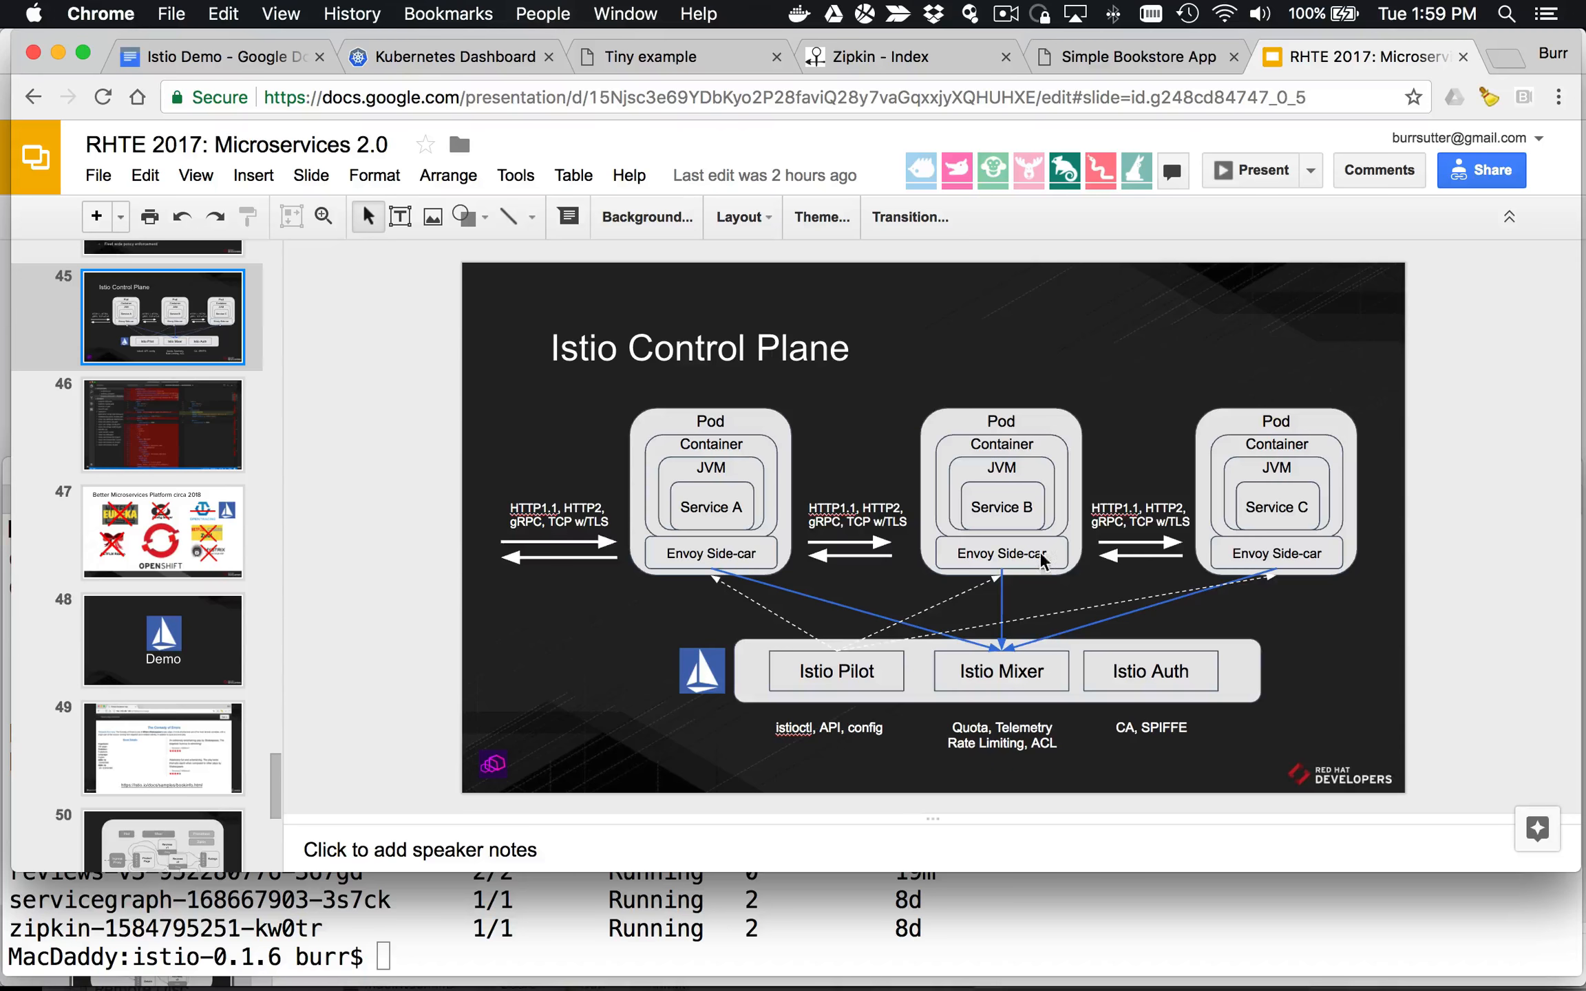
mouse_move(702, 562)
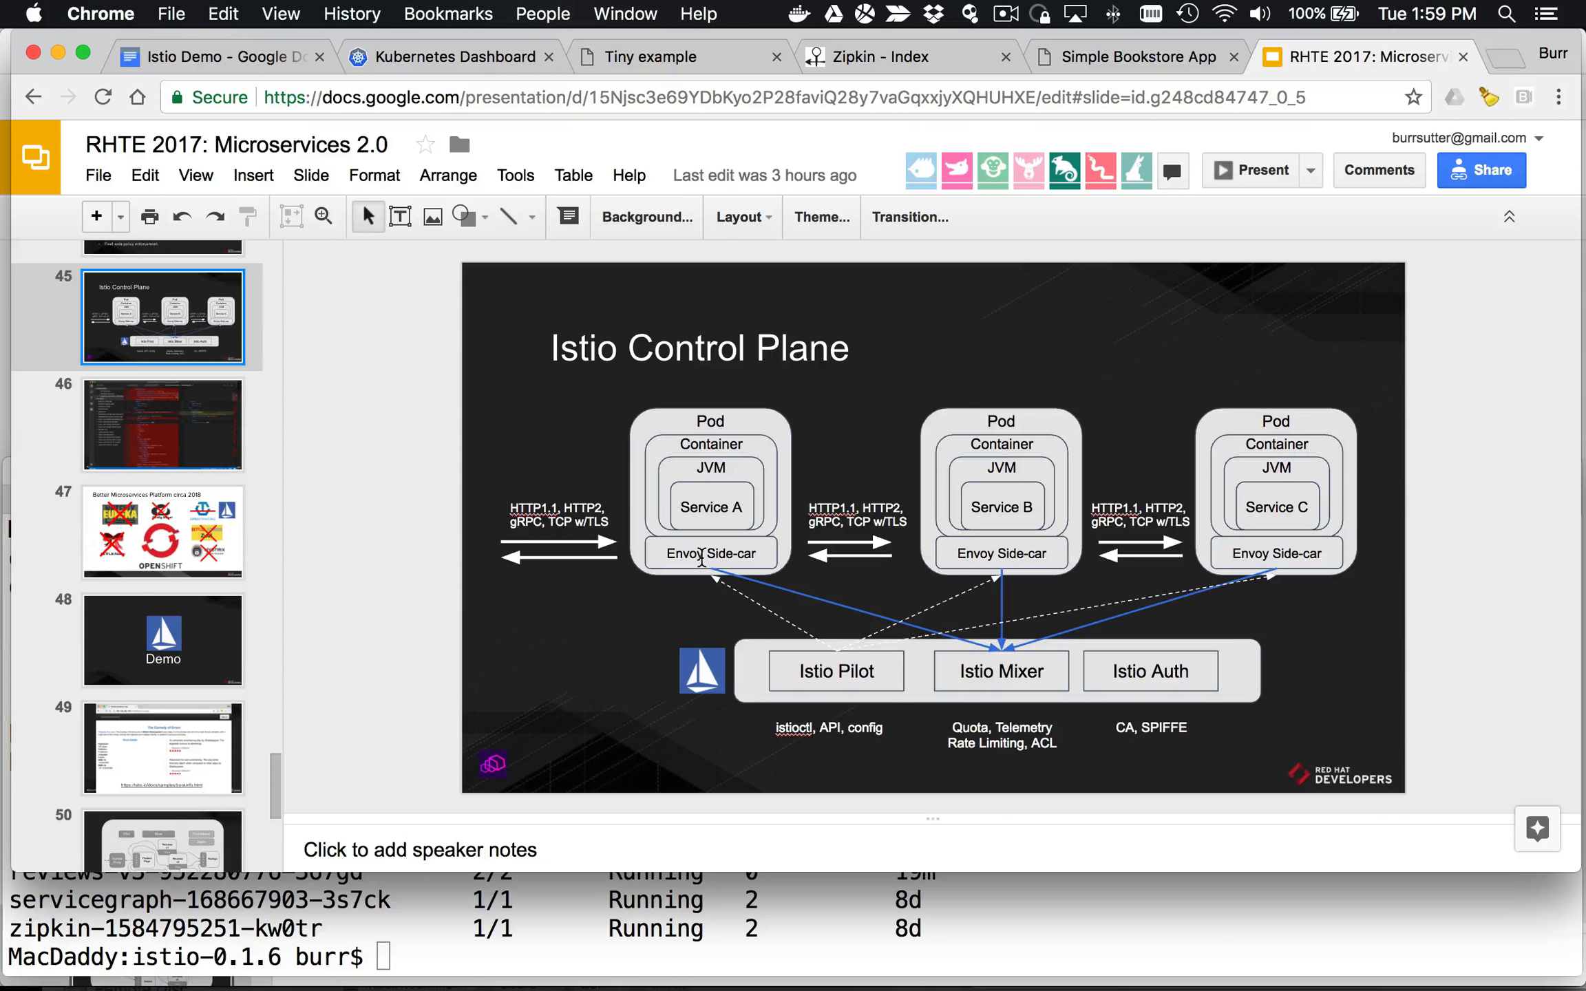
mouse_move(974, 664)
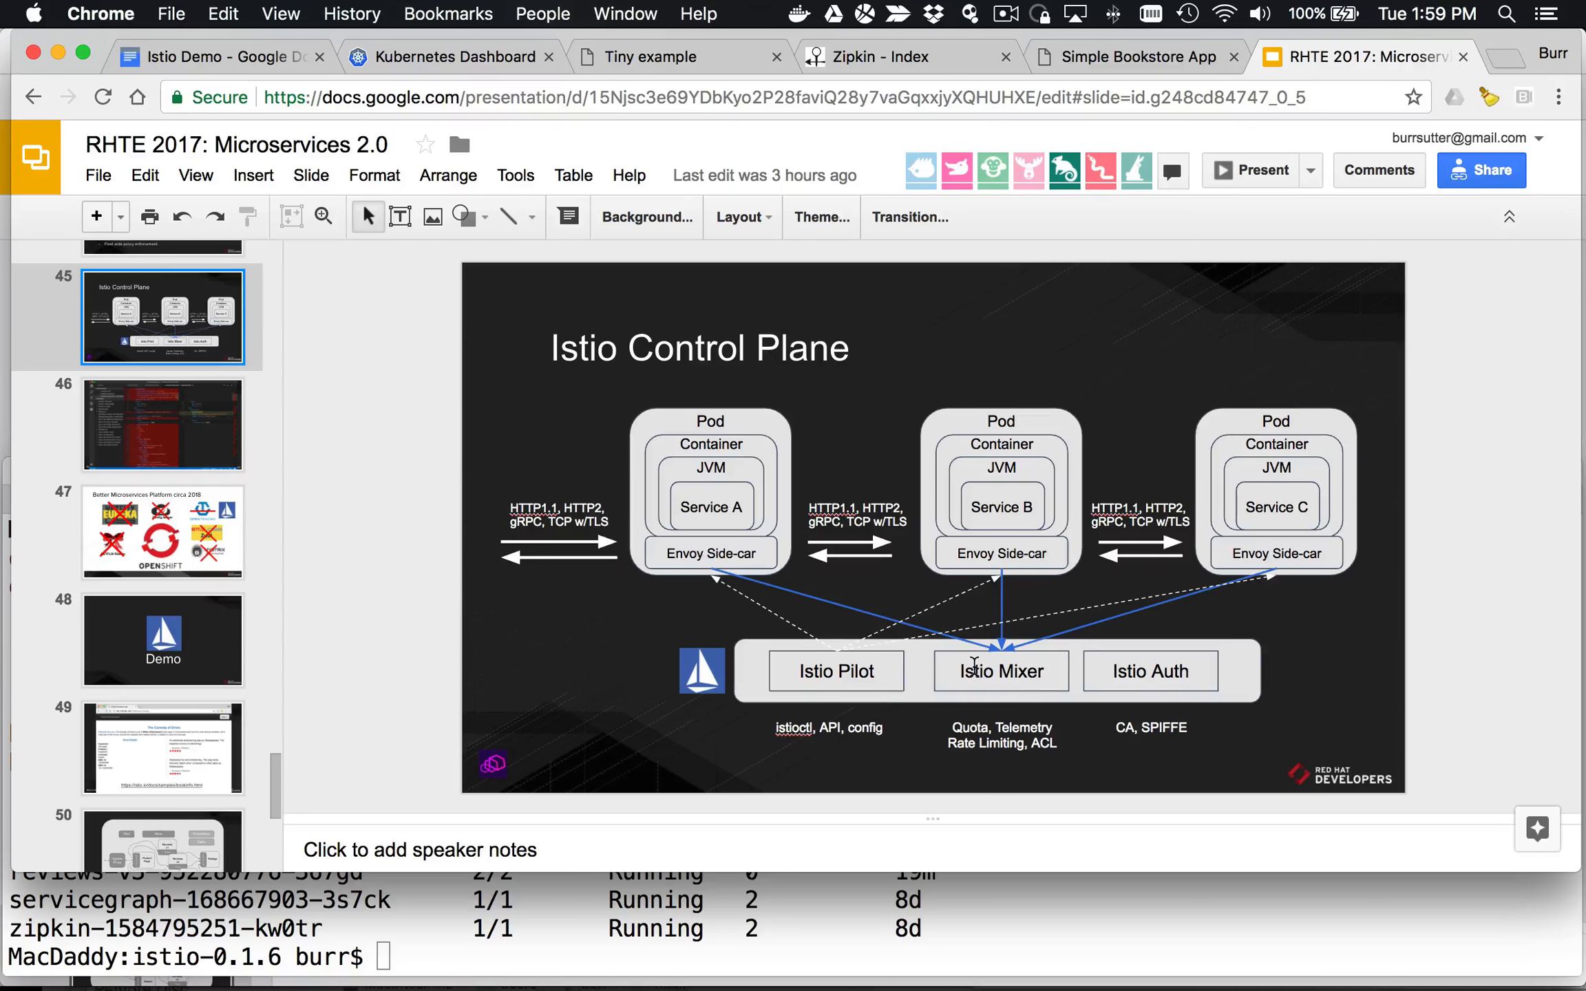